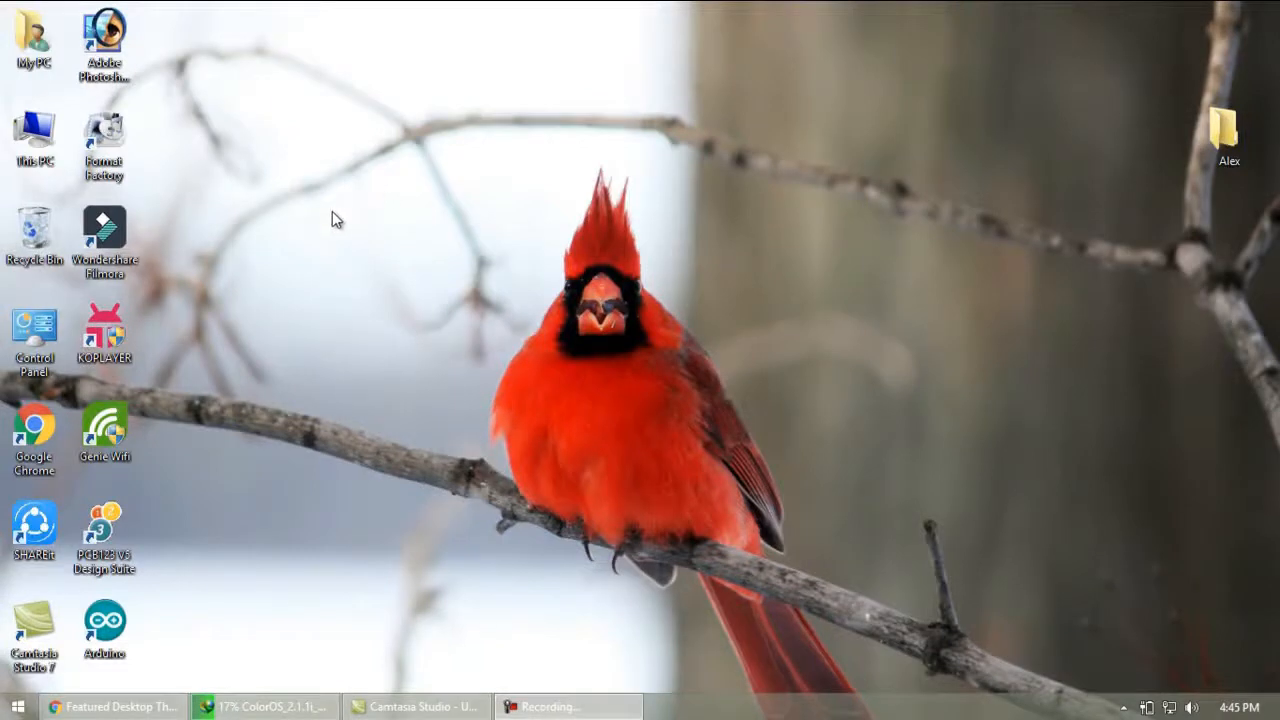
Create desktop folders named 'Micromax E313 - Stock' and 'Amigo OS - Custom' via New > Folder.
right_click(336, 218)
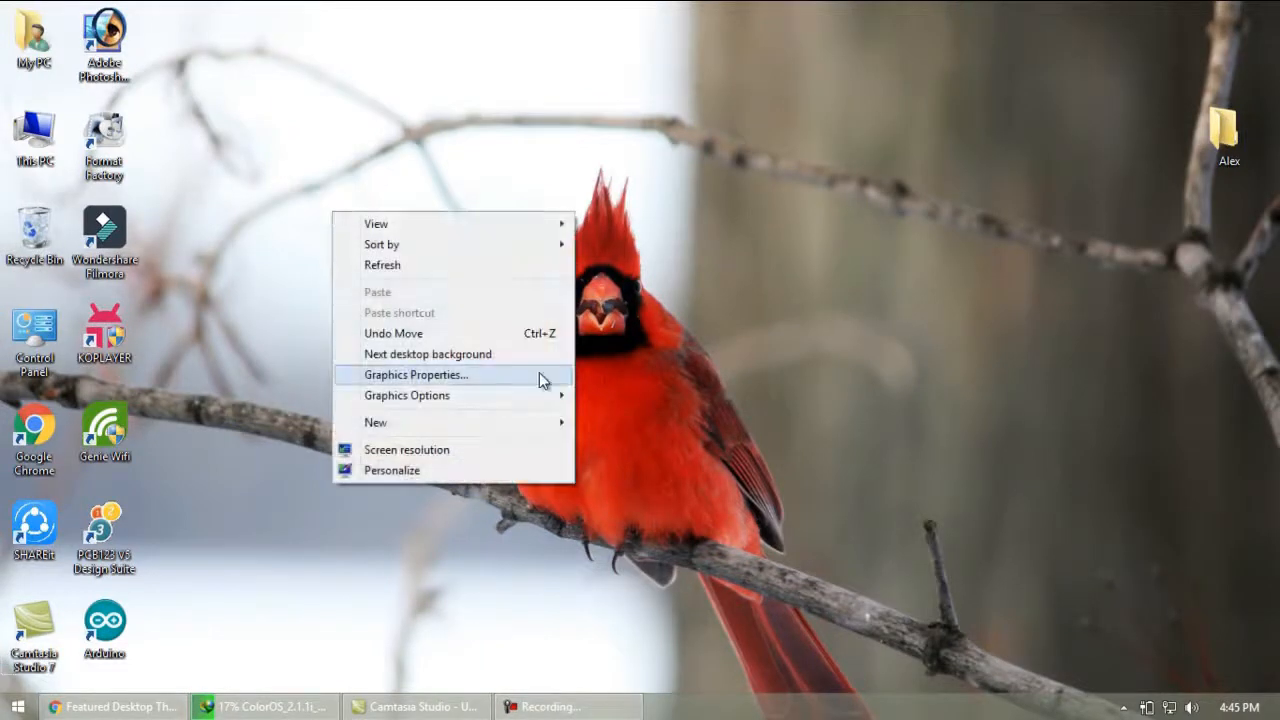
mouse_move(512, 296)
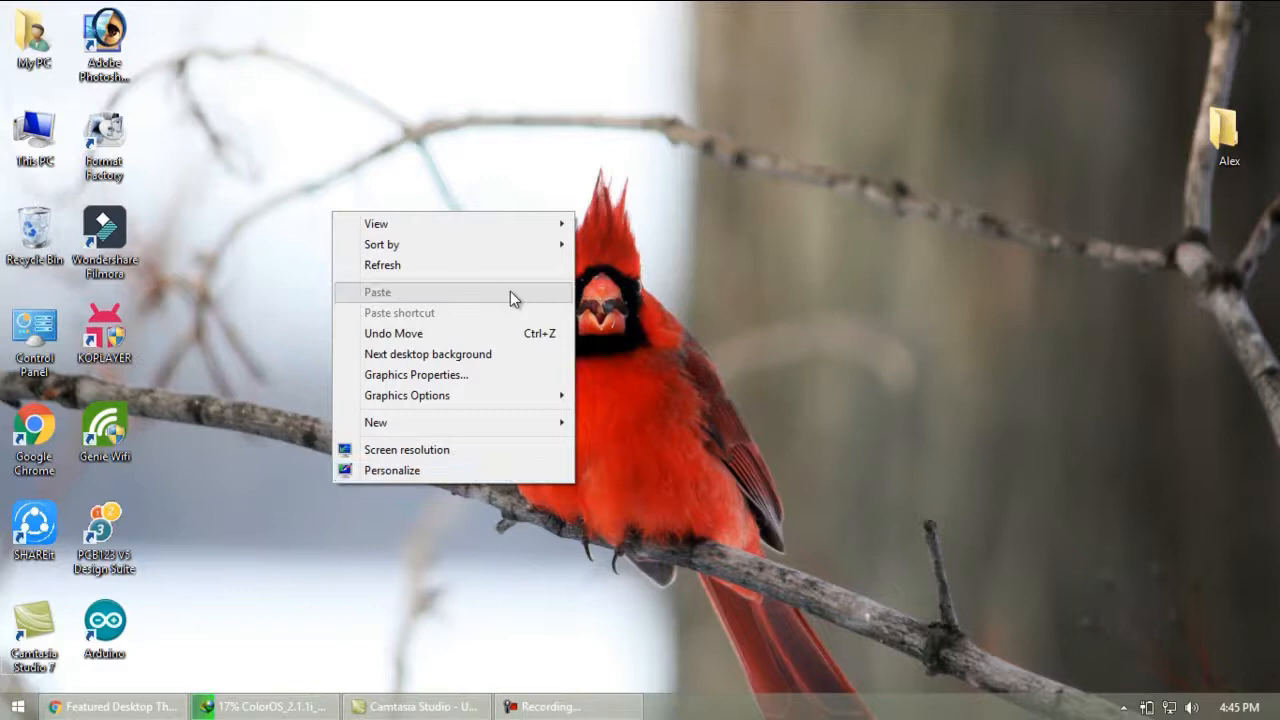
mouse_move(544, 418)
text(M)
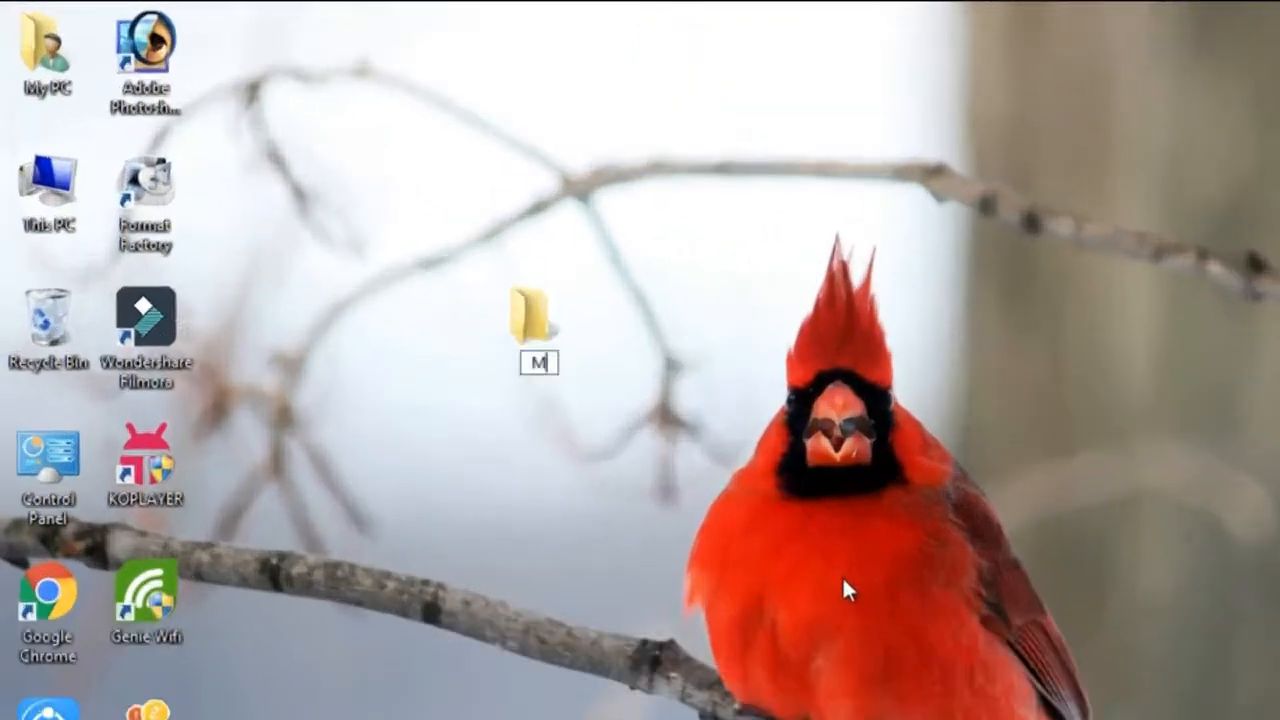
text(icromax E313)
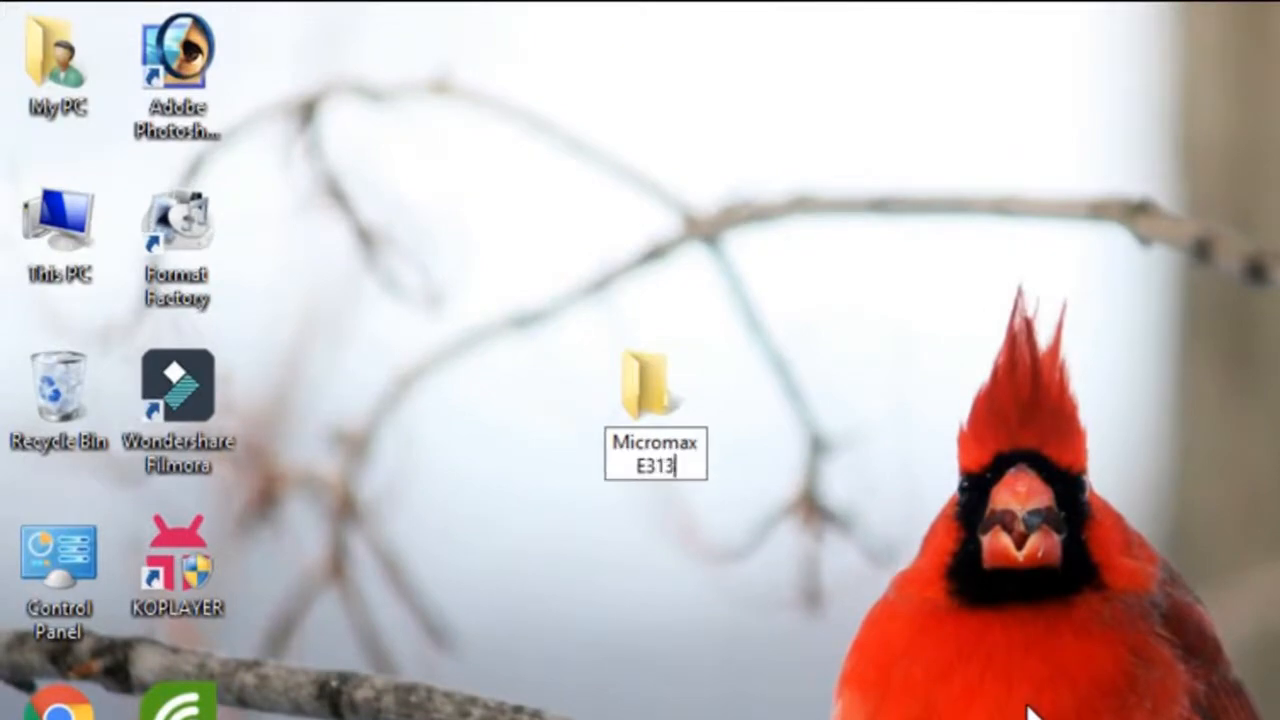
text(- Stock)
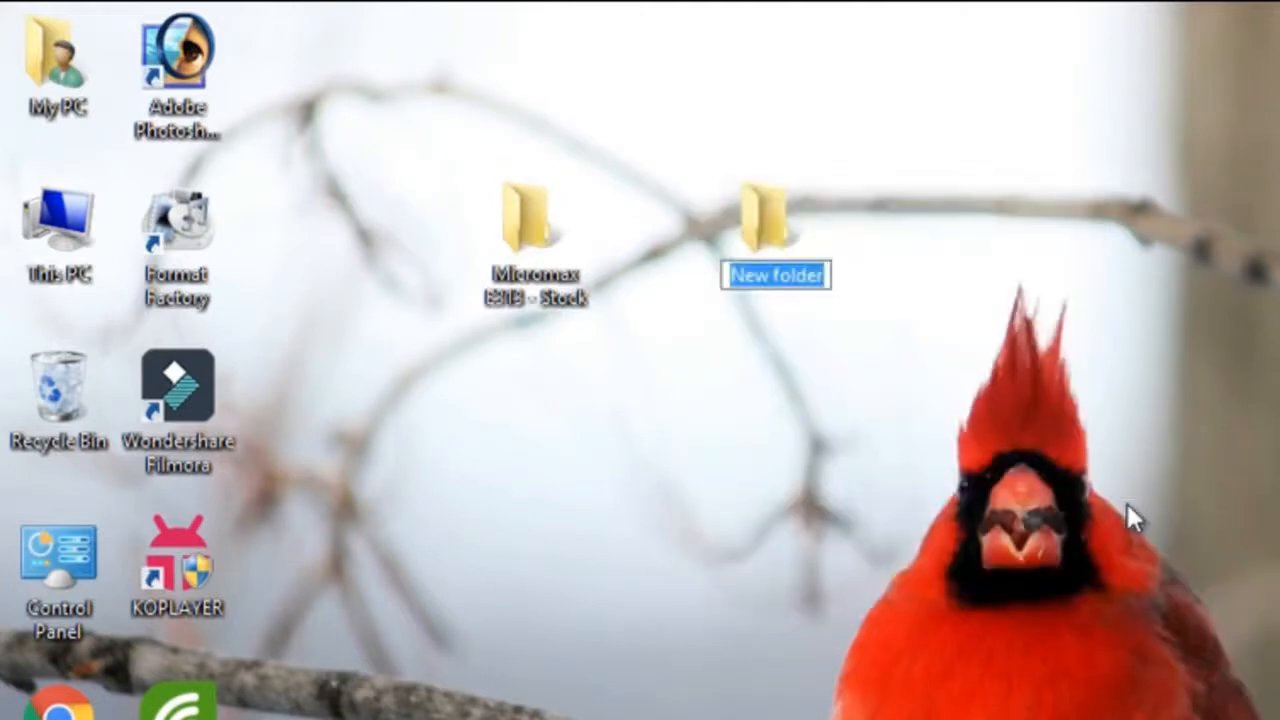
text(Amigo OS - Custom)
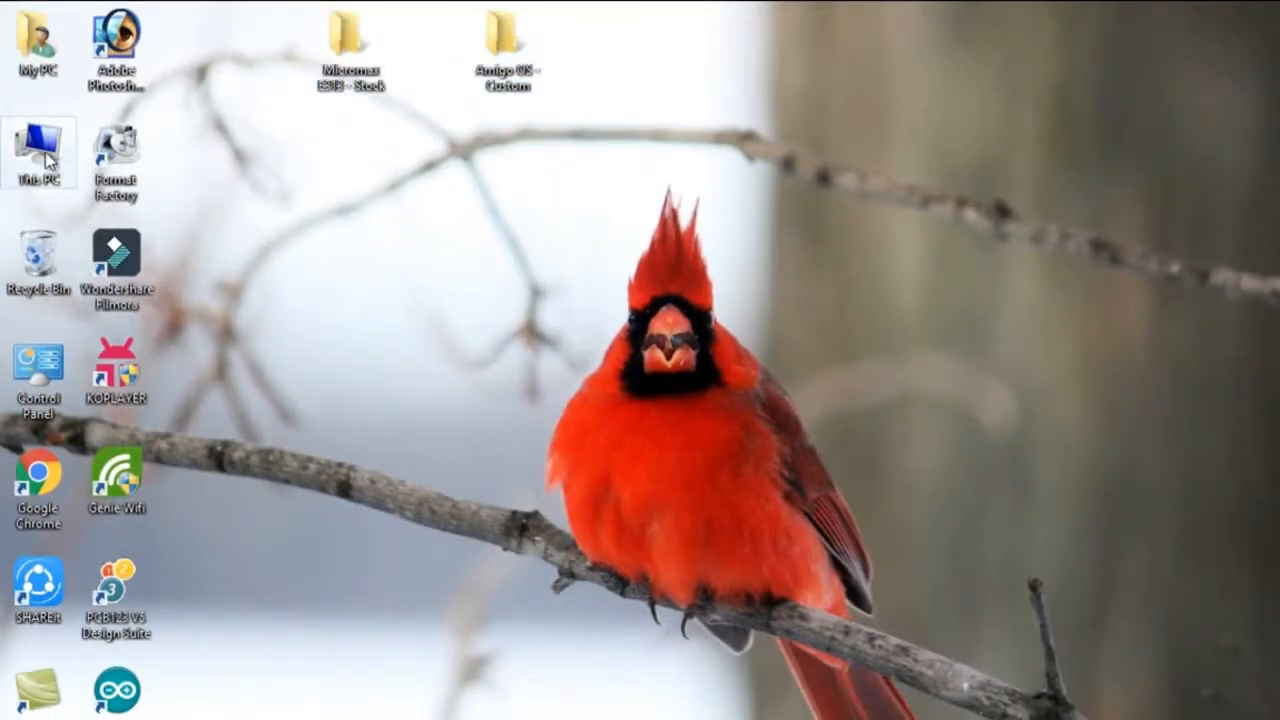
Browse This PC > D: > ROM > Micromax E313 Official Stock ROM into the extracted stock ROM folder.
double_click(38, 144)
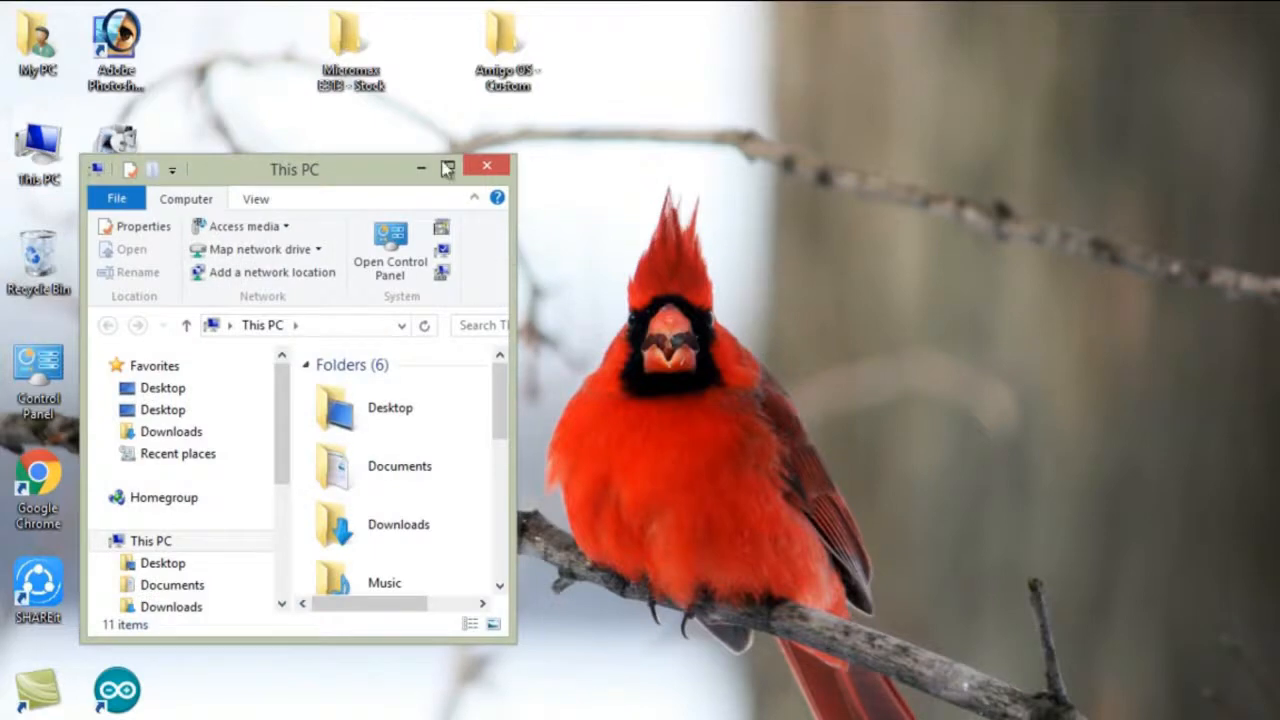
click(448, 166)
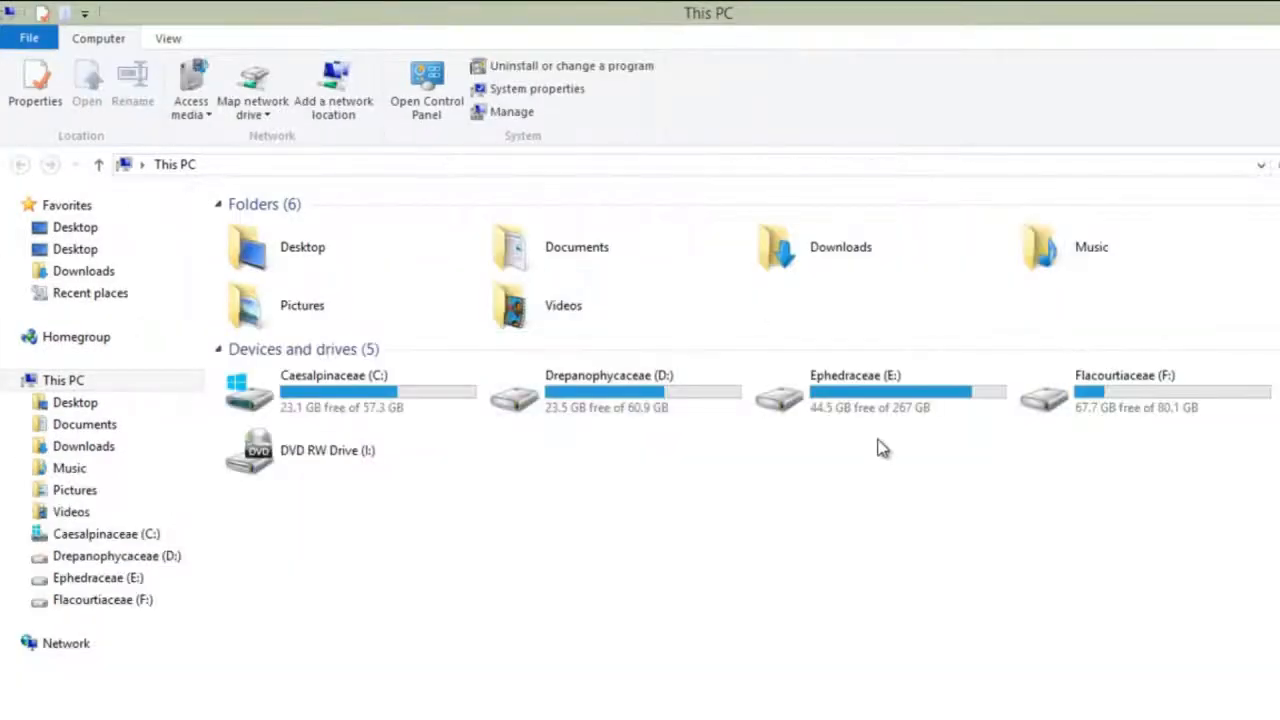
double_click(608, 390)
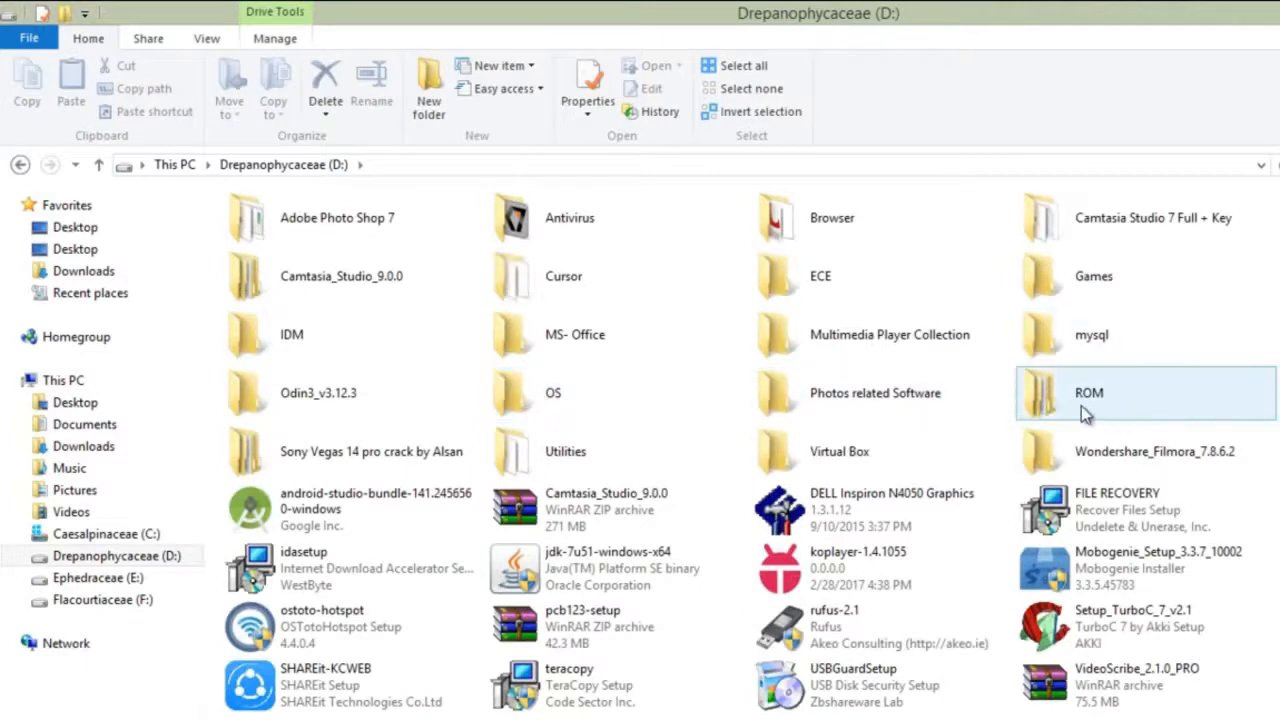
double_click(1088, 392)
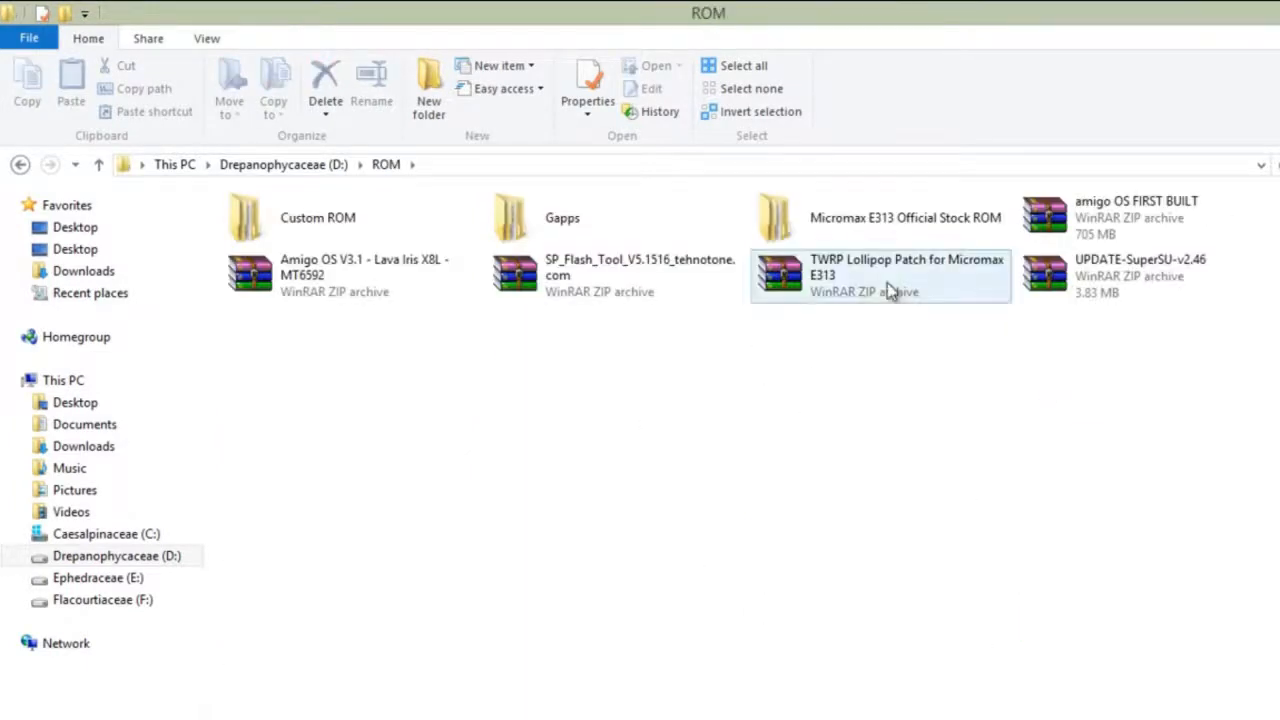
mouse_move(904, 216)
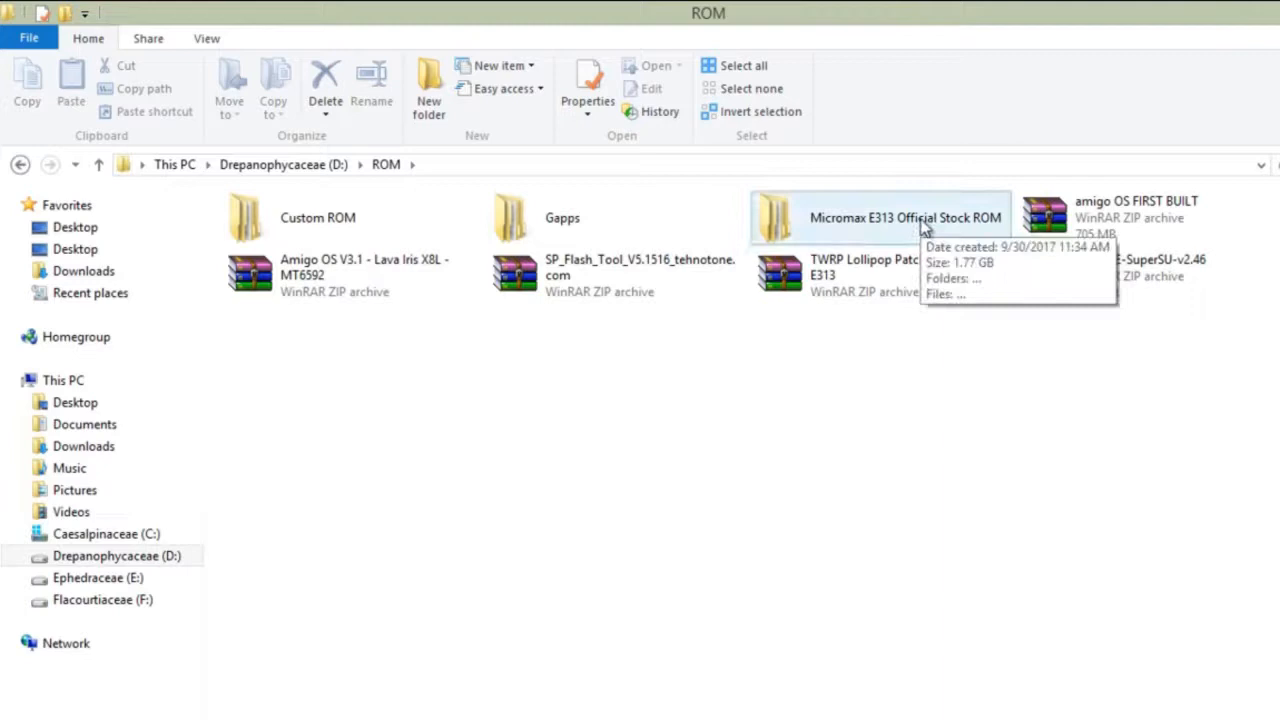
double_click(904, 216)
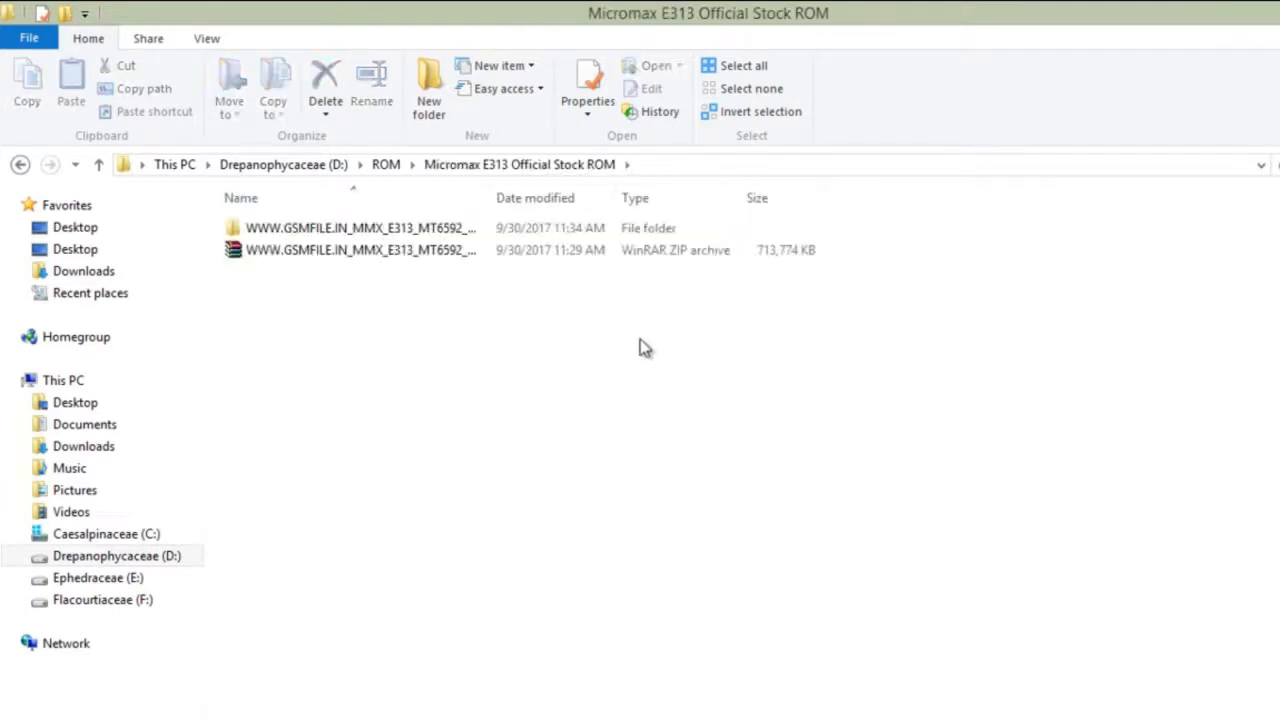
click(360, 228)
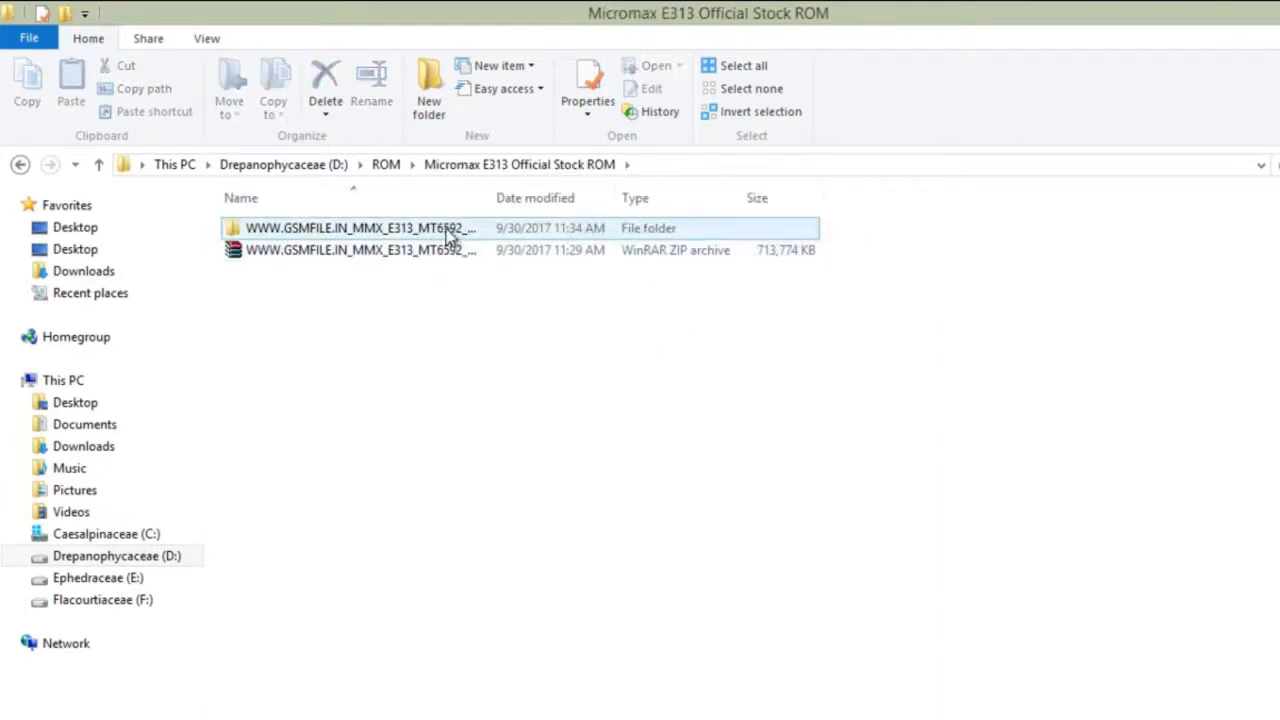
double_click(356, 228)
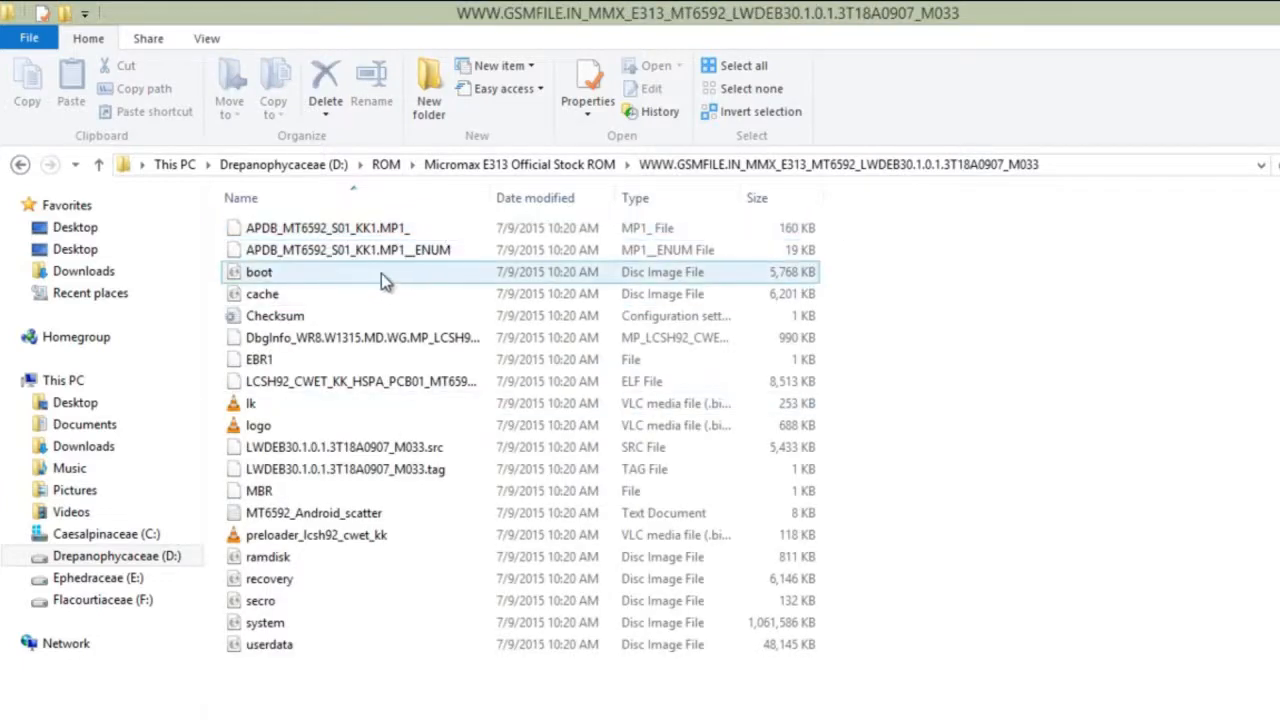
Copy the stock boot image, visit the Micromax E313 - Stock folder, and return to the ROM folder.
click(258, 272)
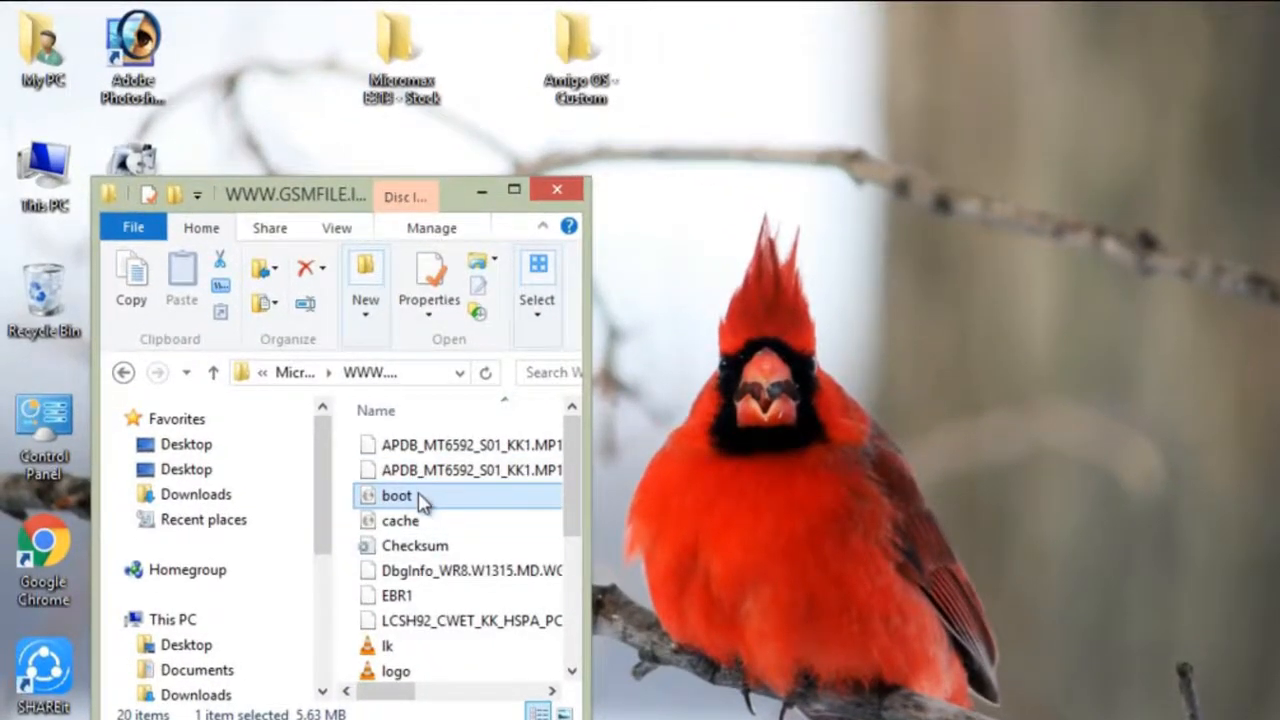
right_click(396, 496)
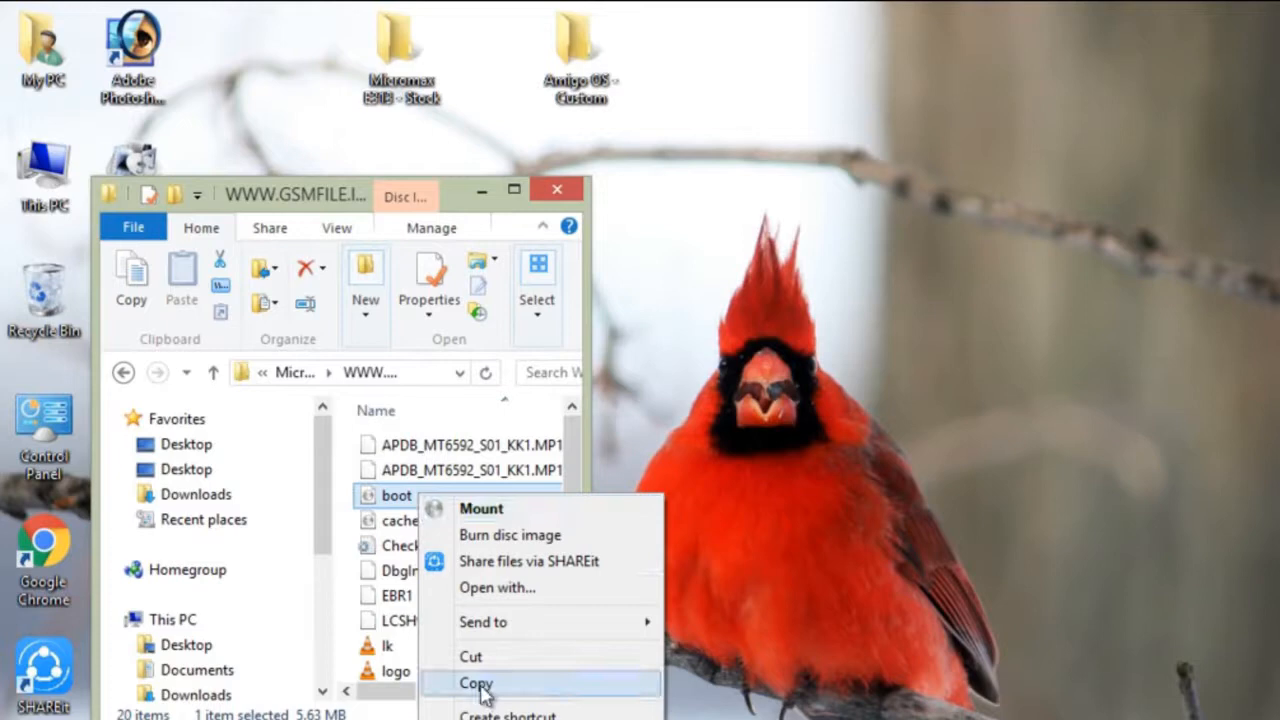
click(476, 684)
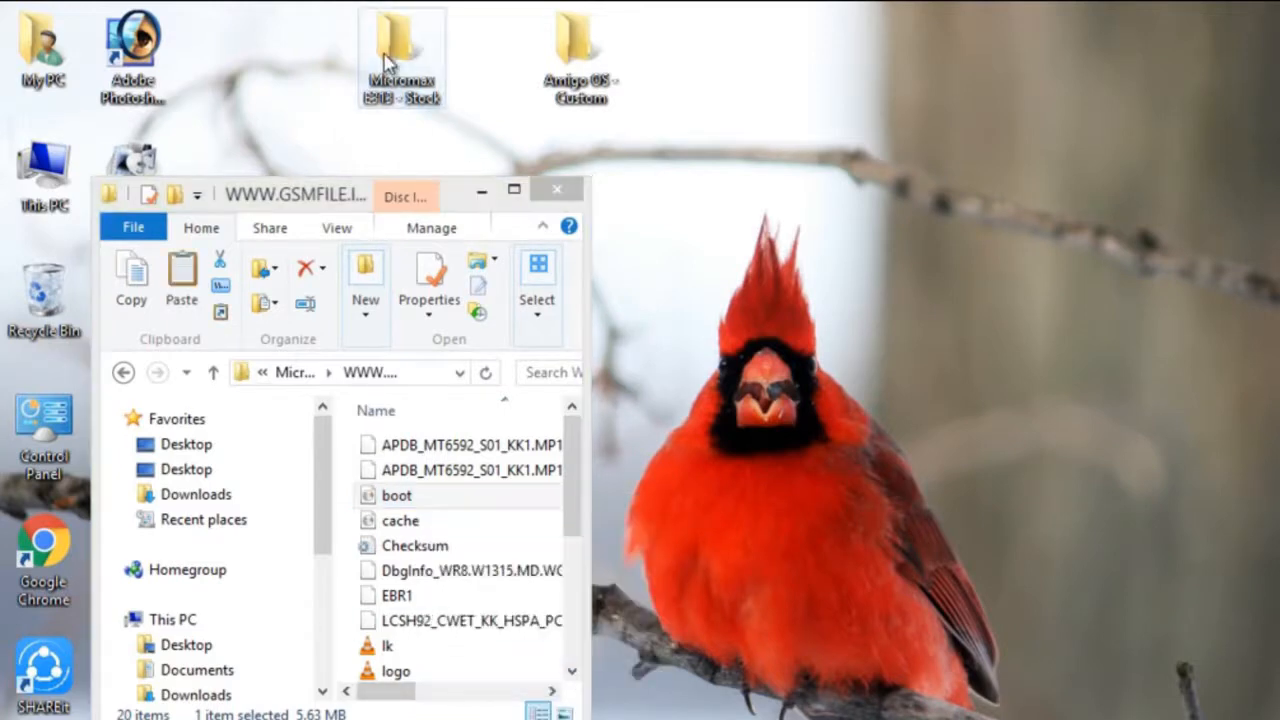
double_click(400, 44)
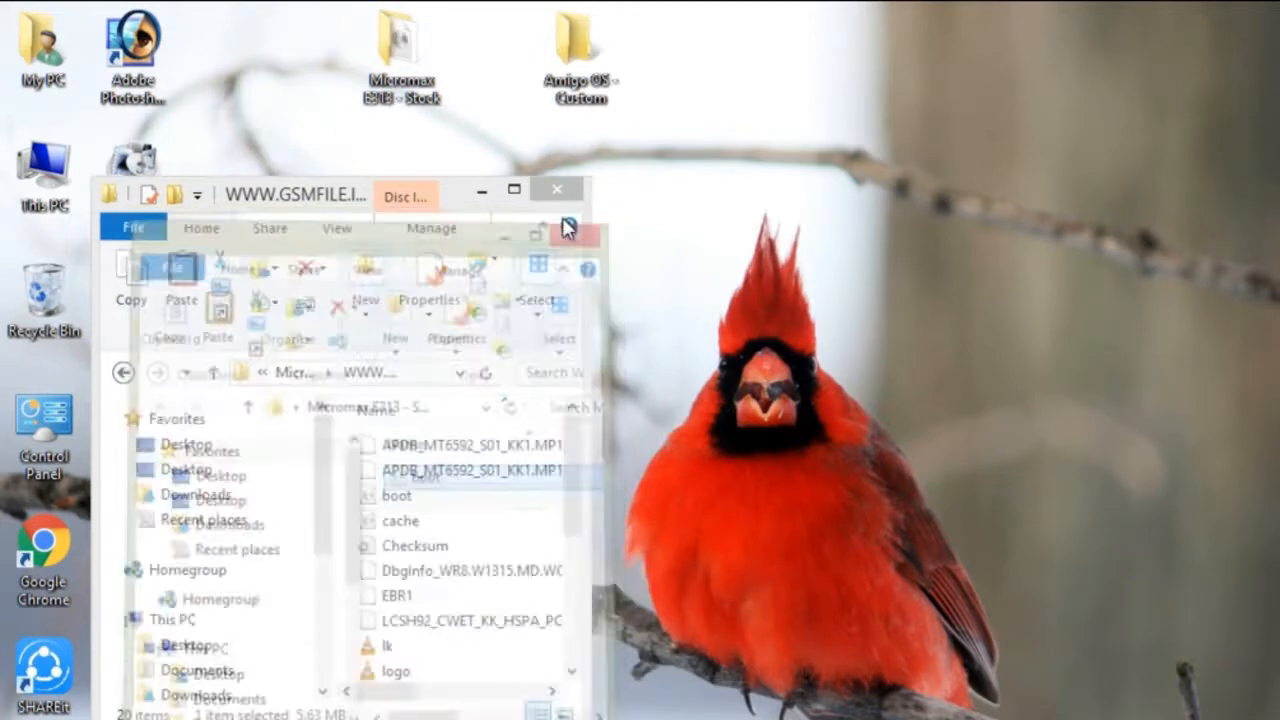
click(512, 190)
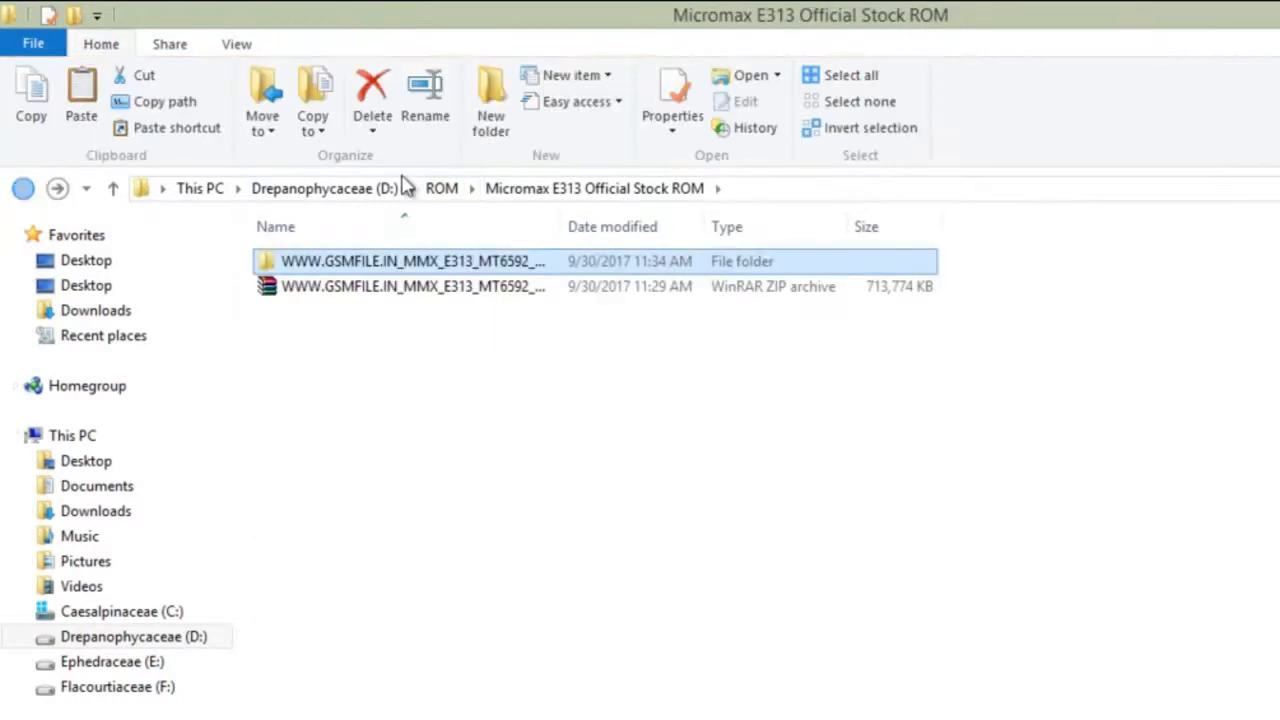
click(112, 188)
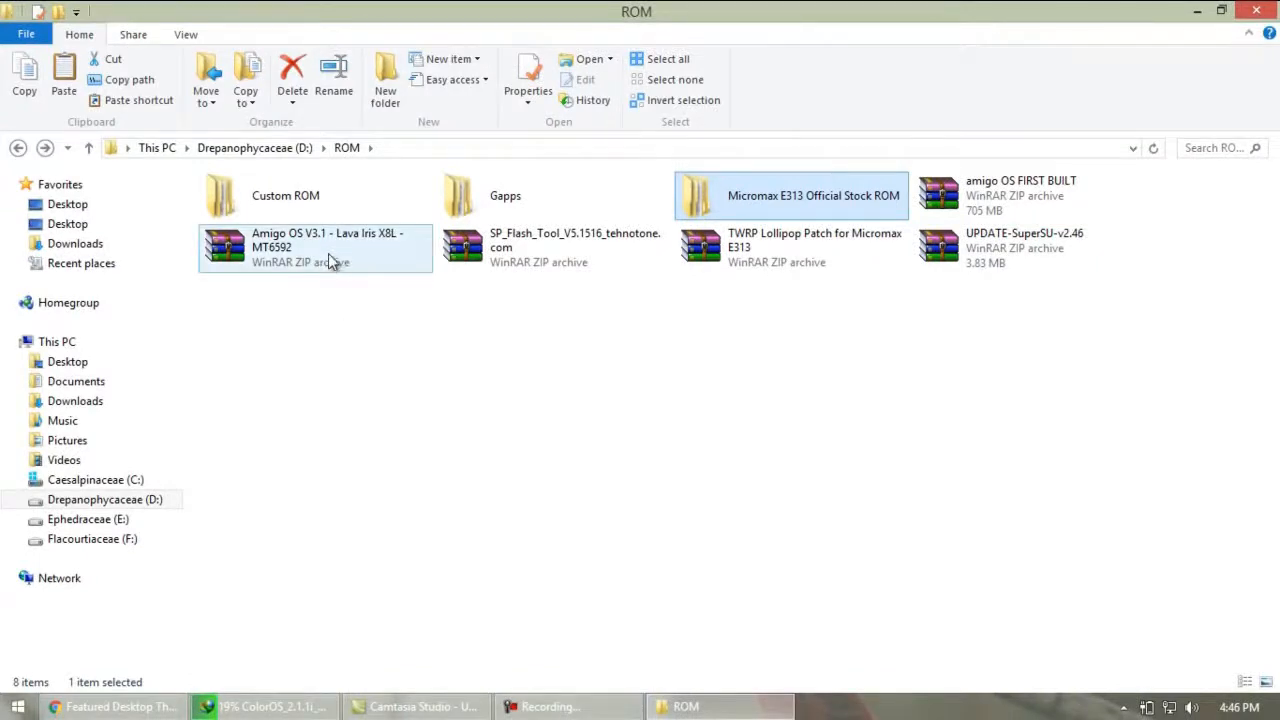
Open the Amigo OS V3.1 archive in WinRAR, dismissing the license reminder, with Amigo OS - Custom open.
double_click(316, 248)
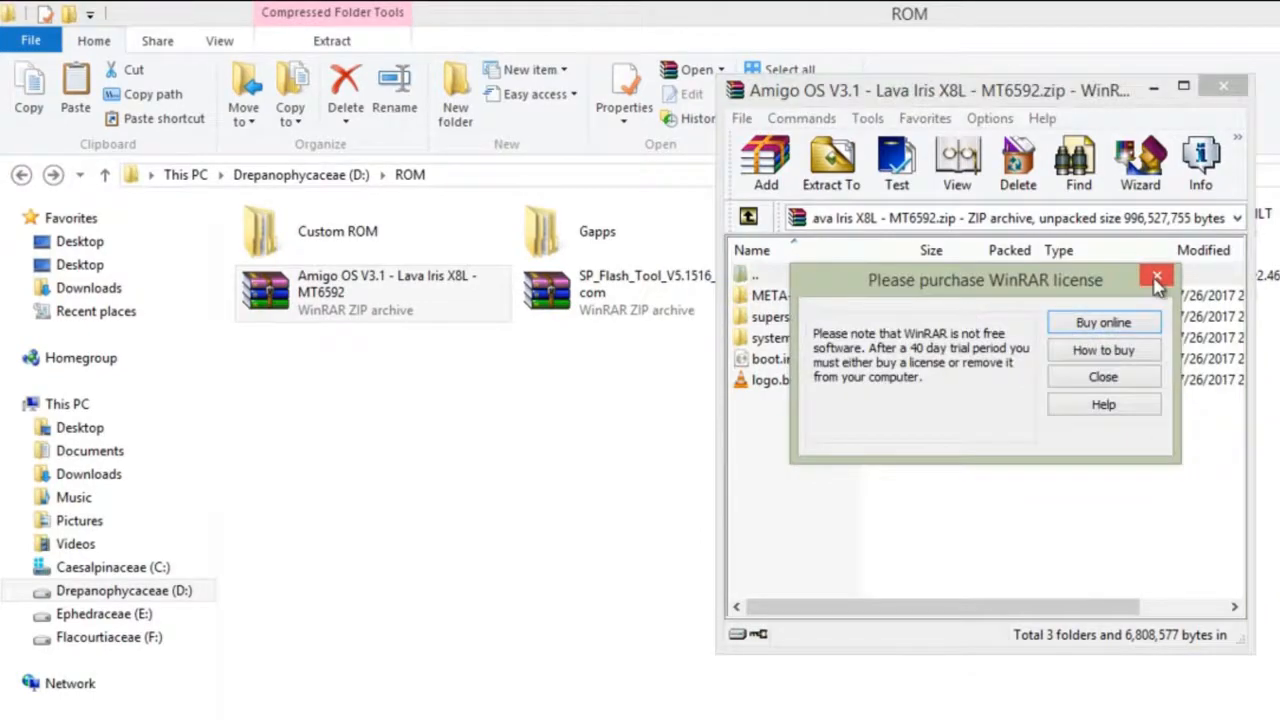
click(1156, 276)
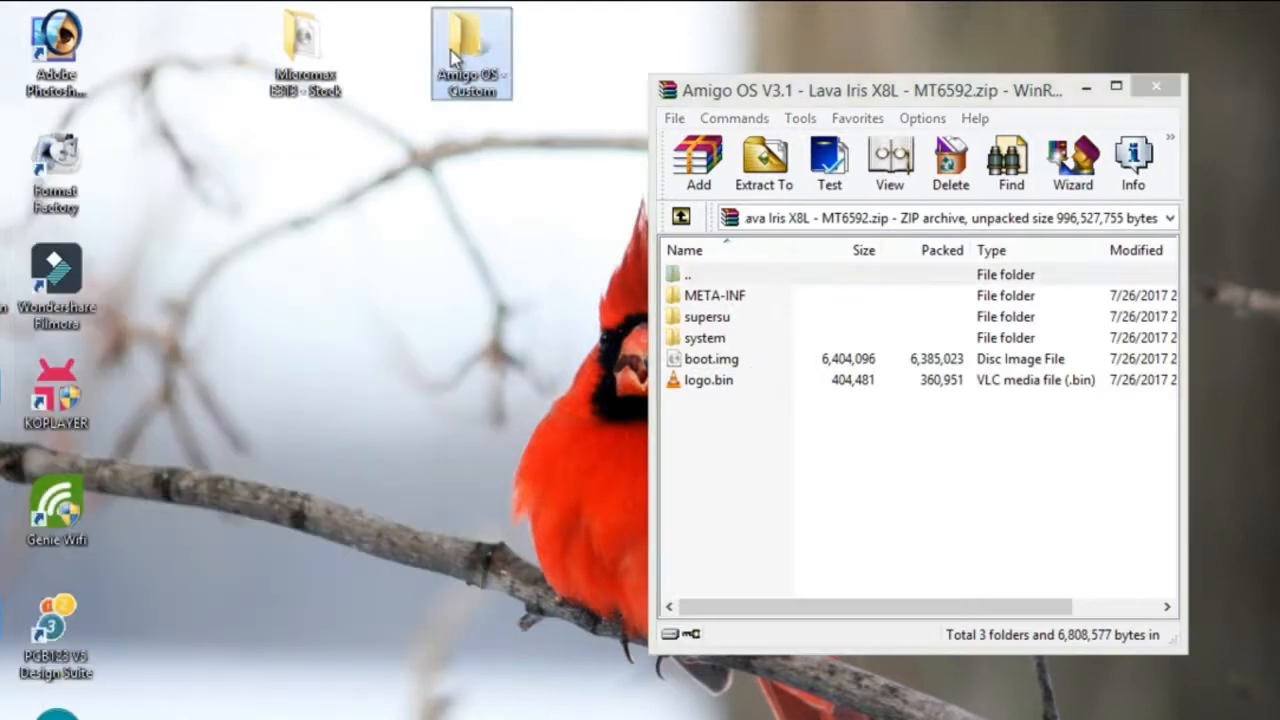
double_click(472, 44)
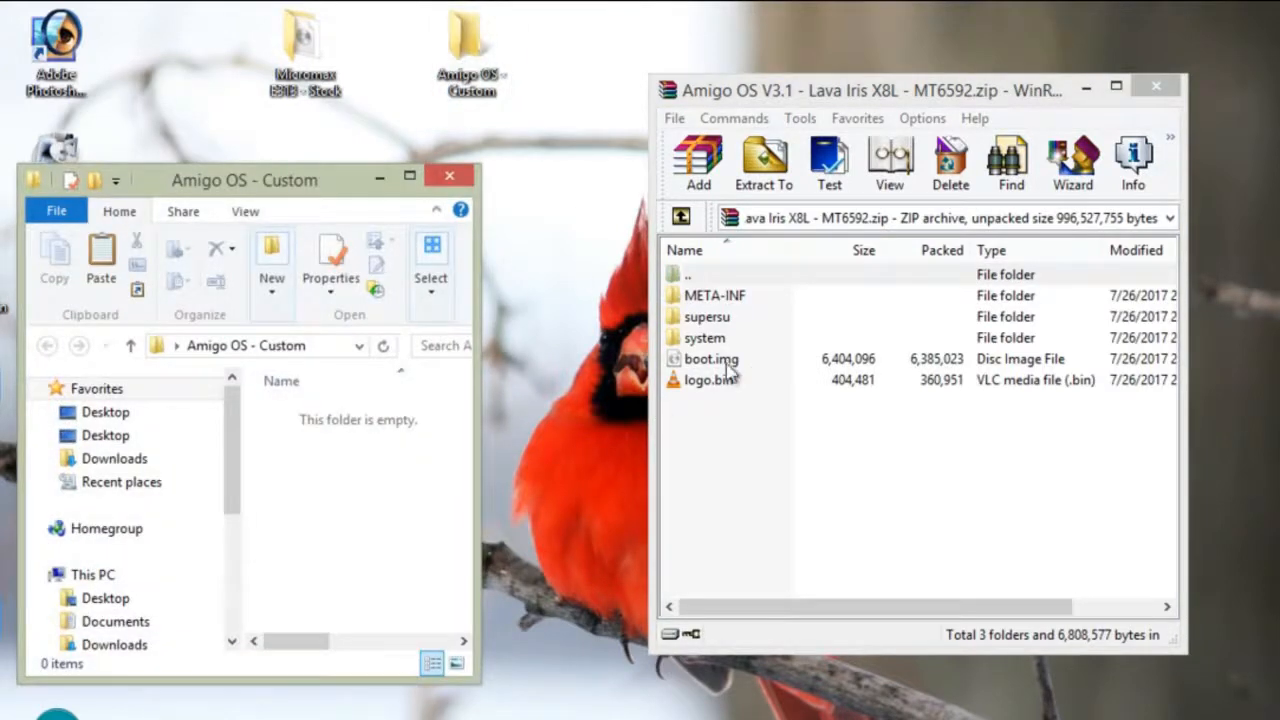
Extract boot.img from the archive into the Amigo OS - Custom desktop folder.
right_click(710, 358)
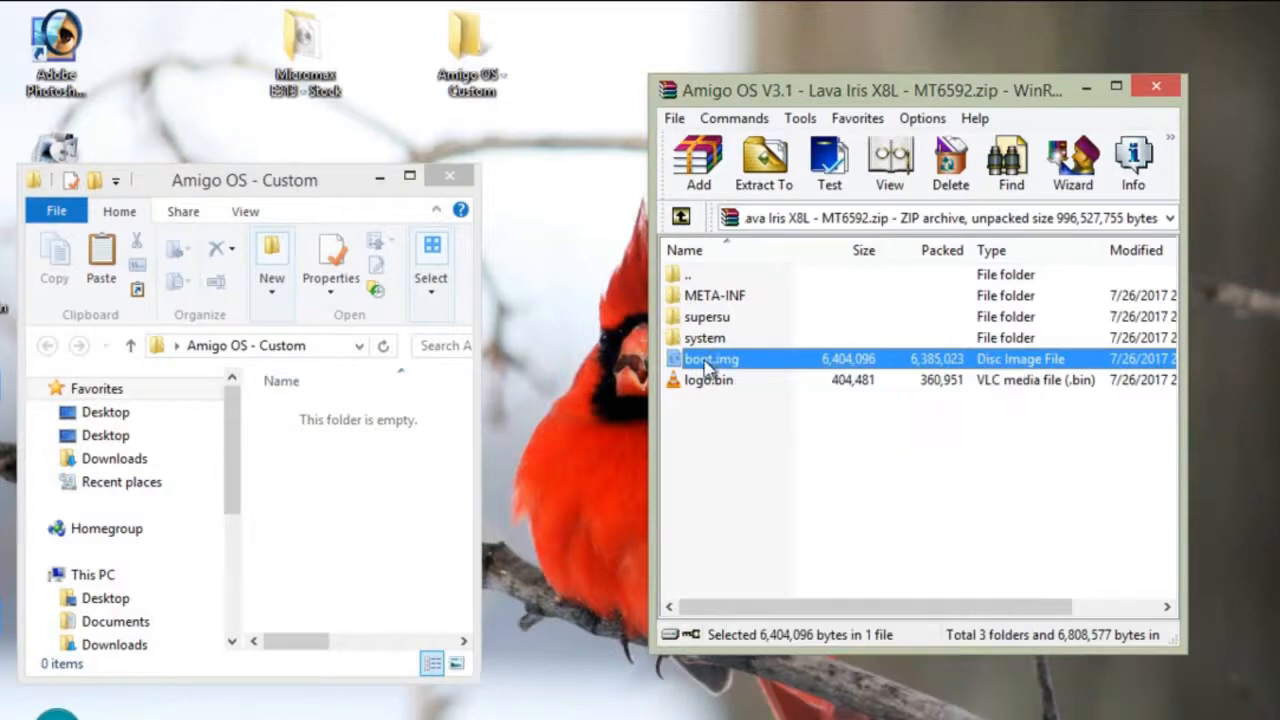
click(764, 160)
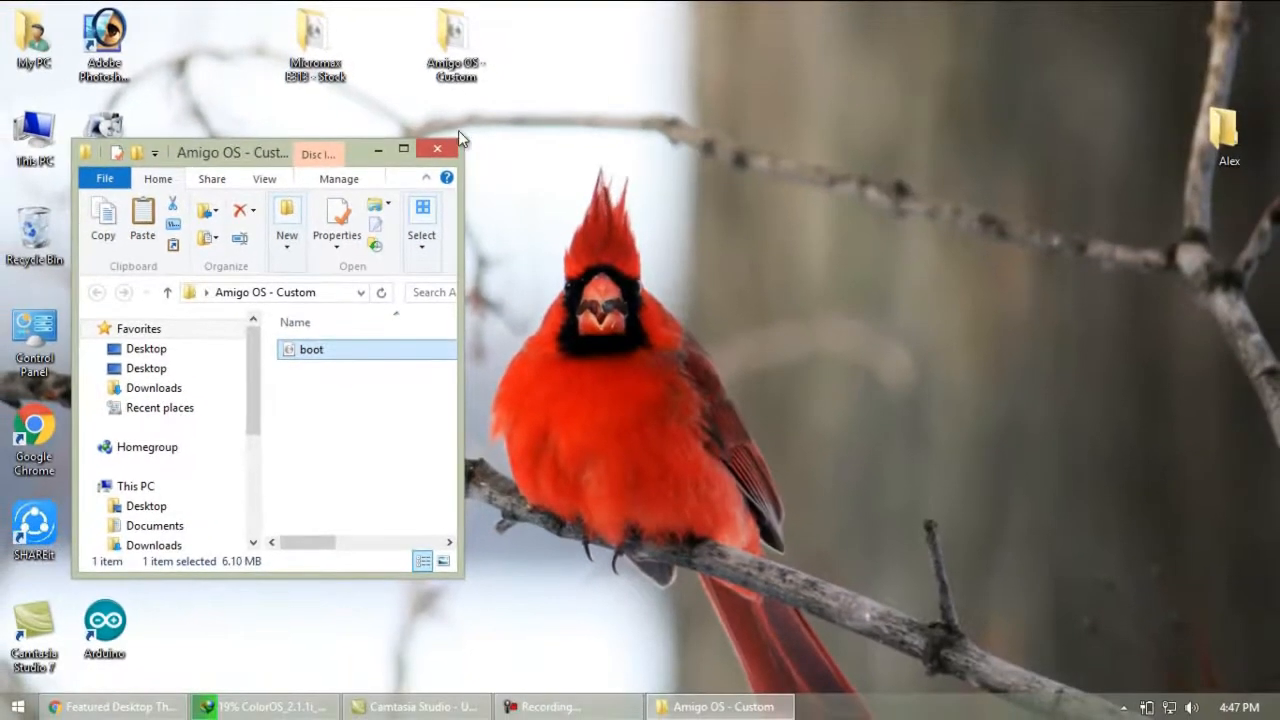
click(436, 148)
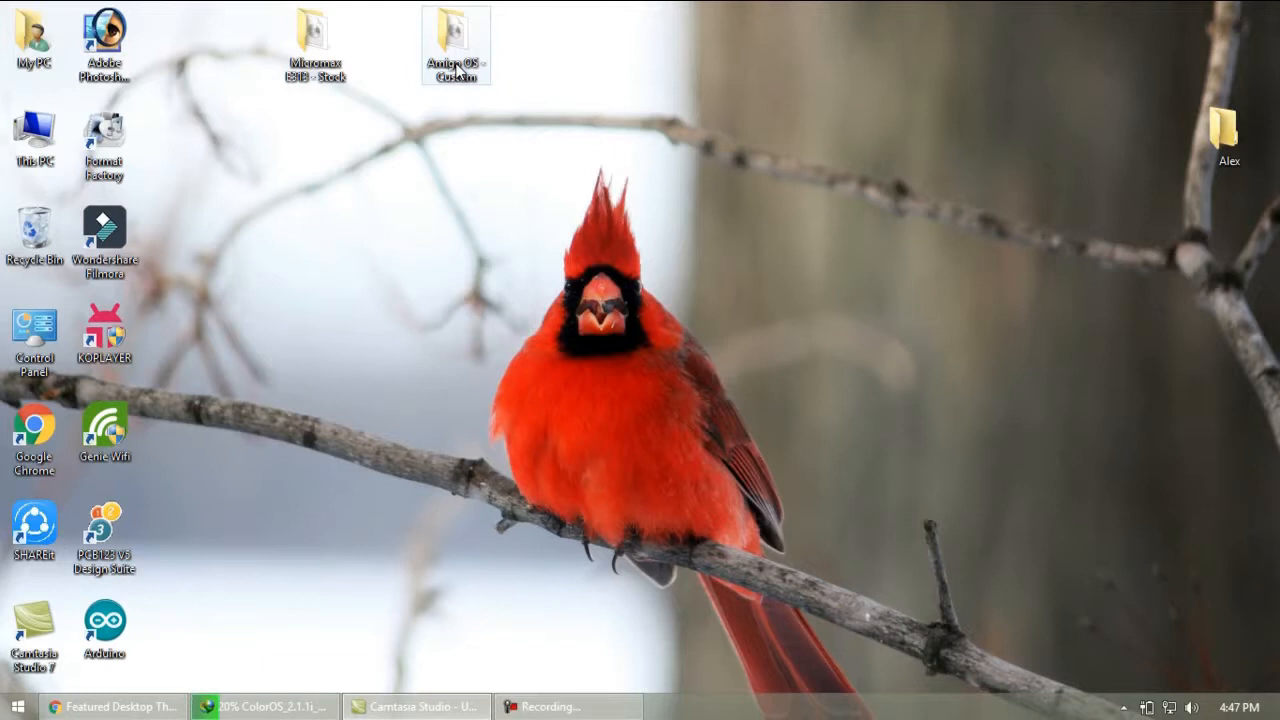
mouse_move(378, 334)
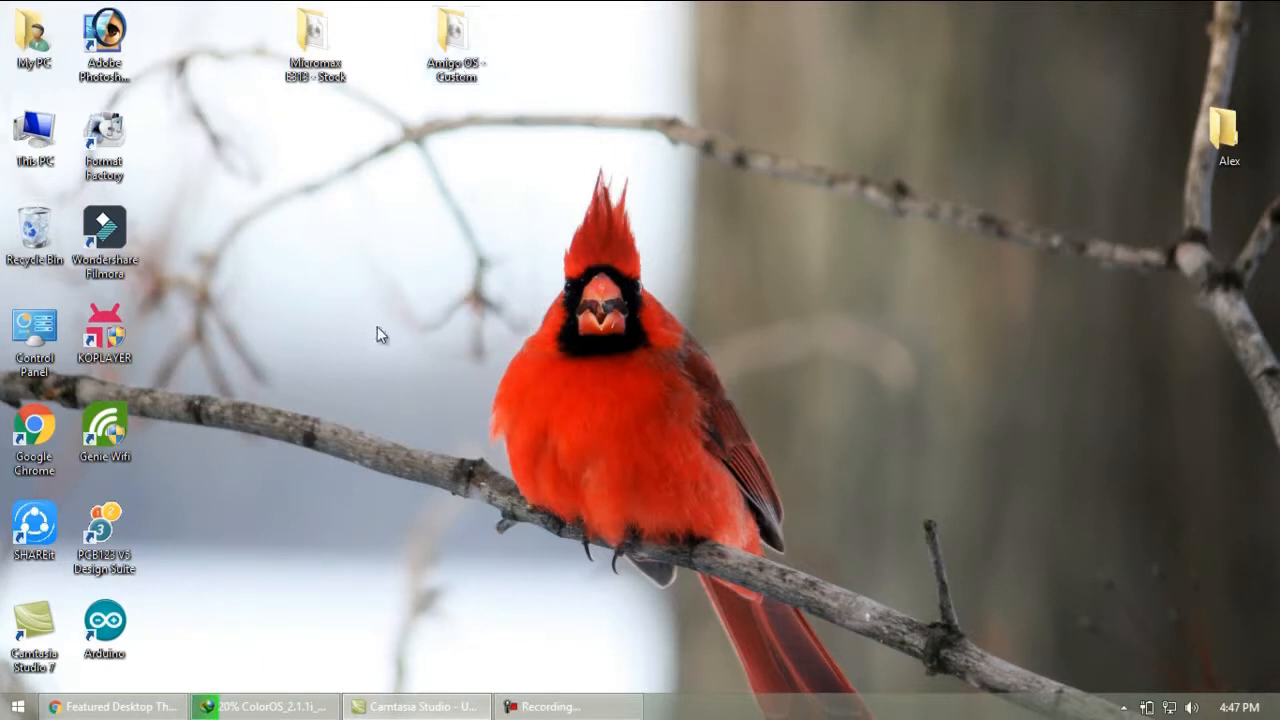
Copy the bootimg ZIP archive from Downloads > Compressed via This PC.
click(456, 44)
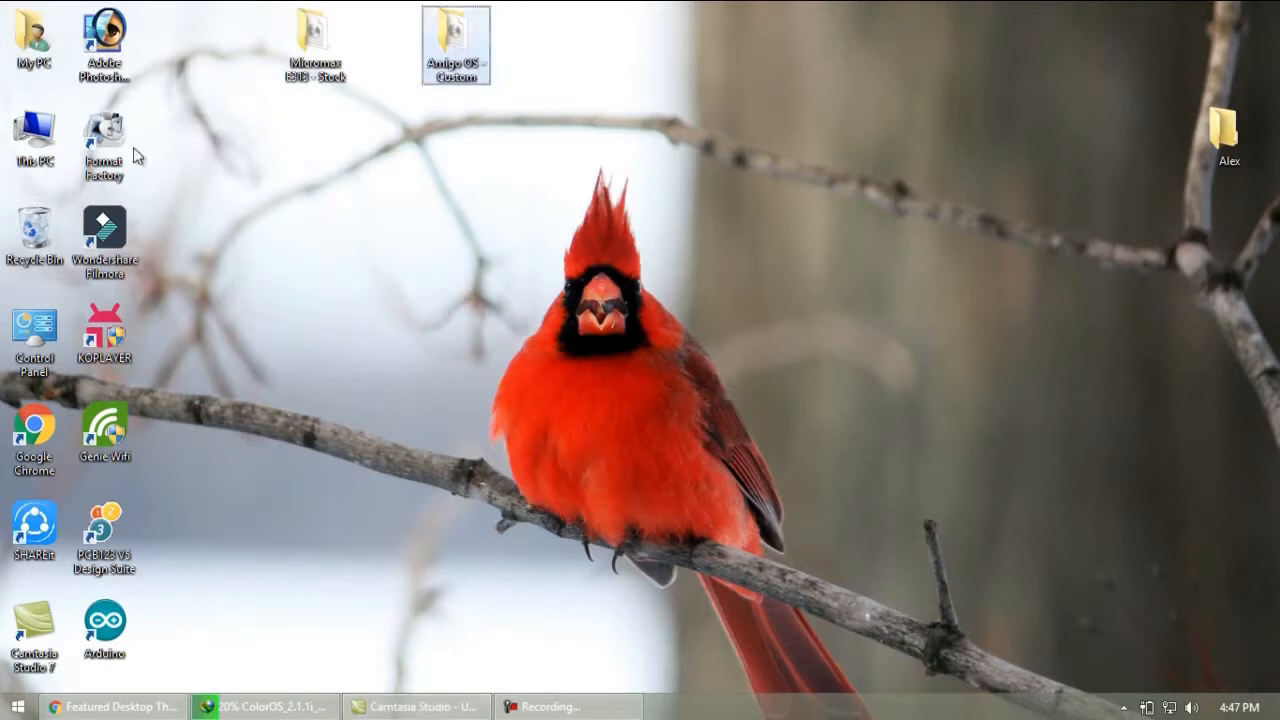
double_click(34, 136)
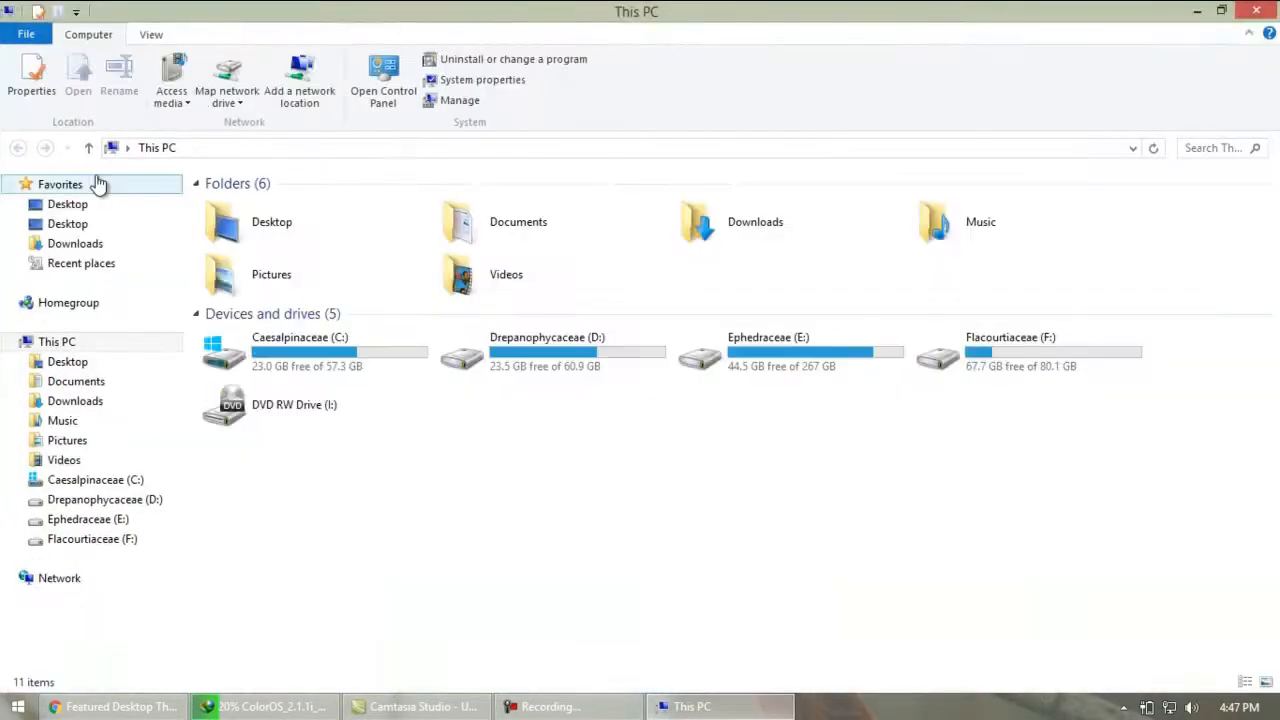
click(76, 244)
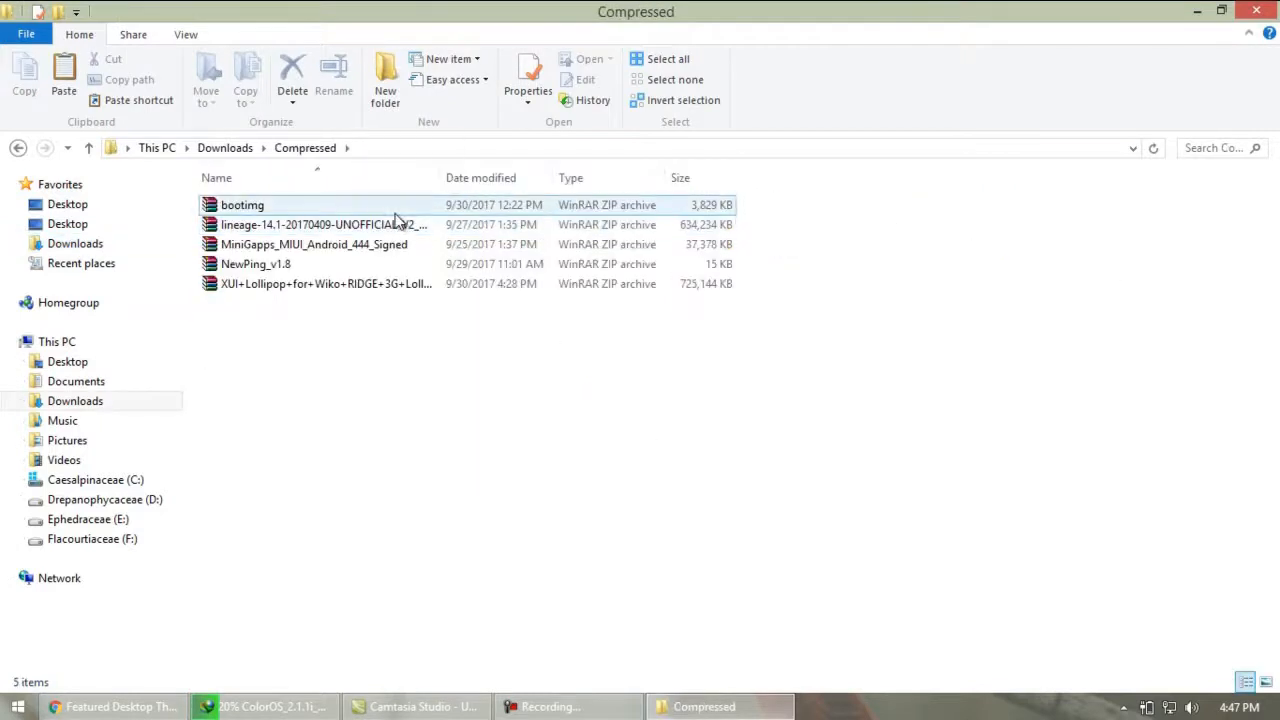
right_click(242, 204)
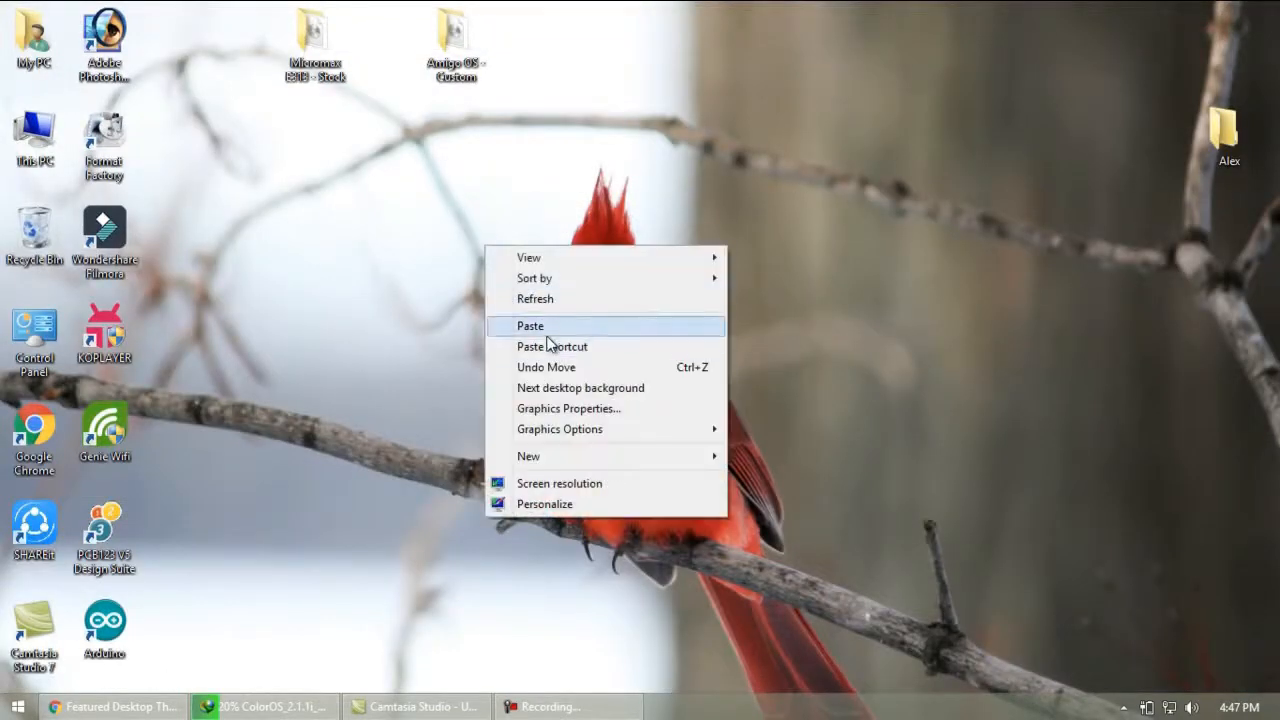
Paste bootimg.zip onto the desktop and extract its files into a new bootimg desktop folder.
click(530, 324)
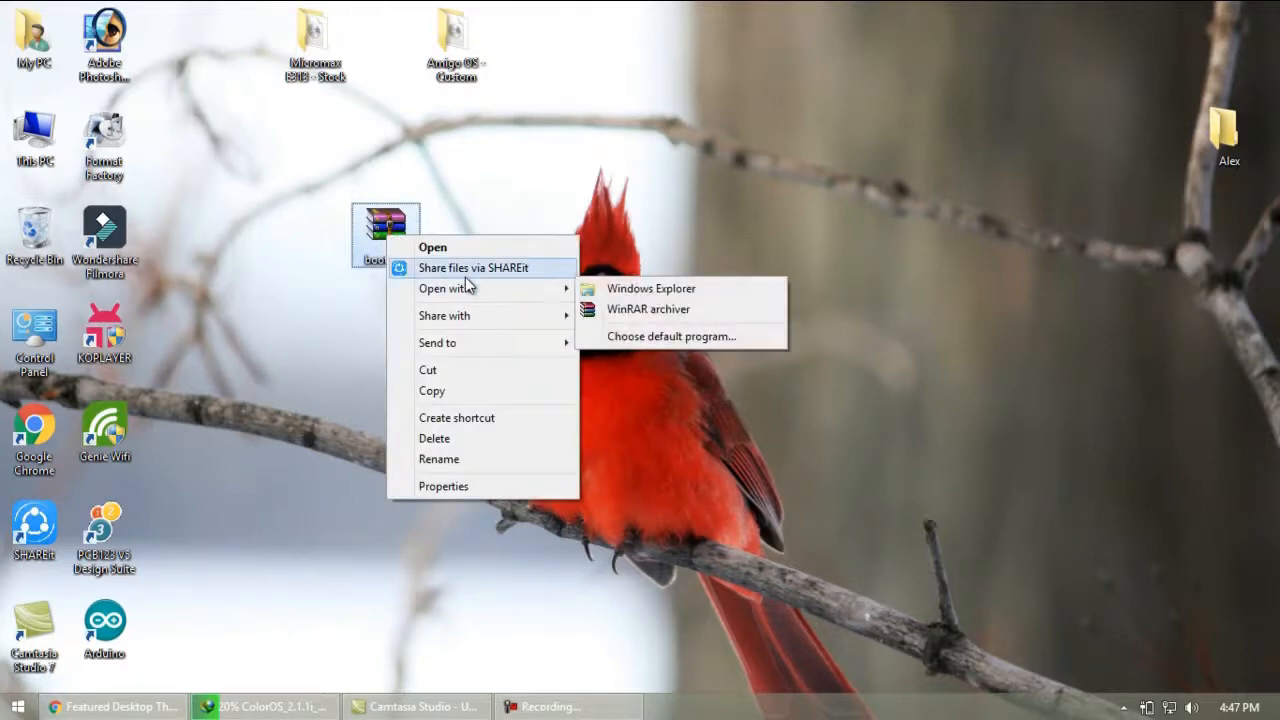
click(648, 308)
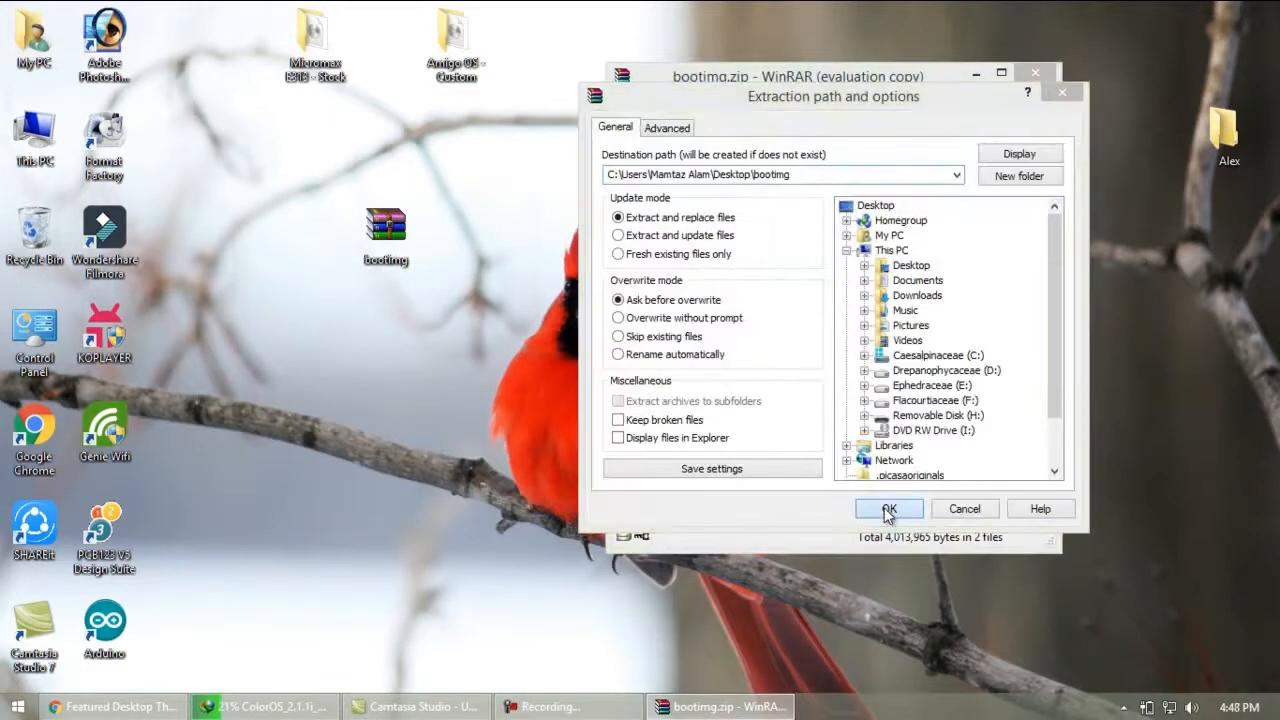
click(888, 510)
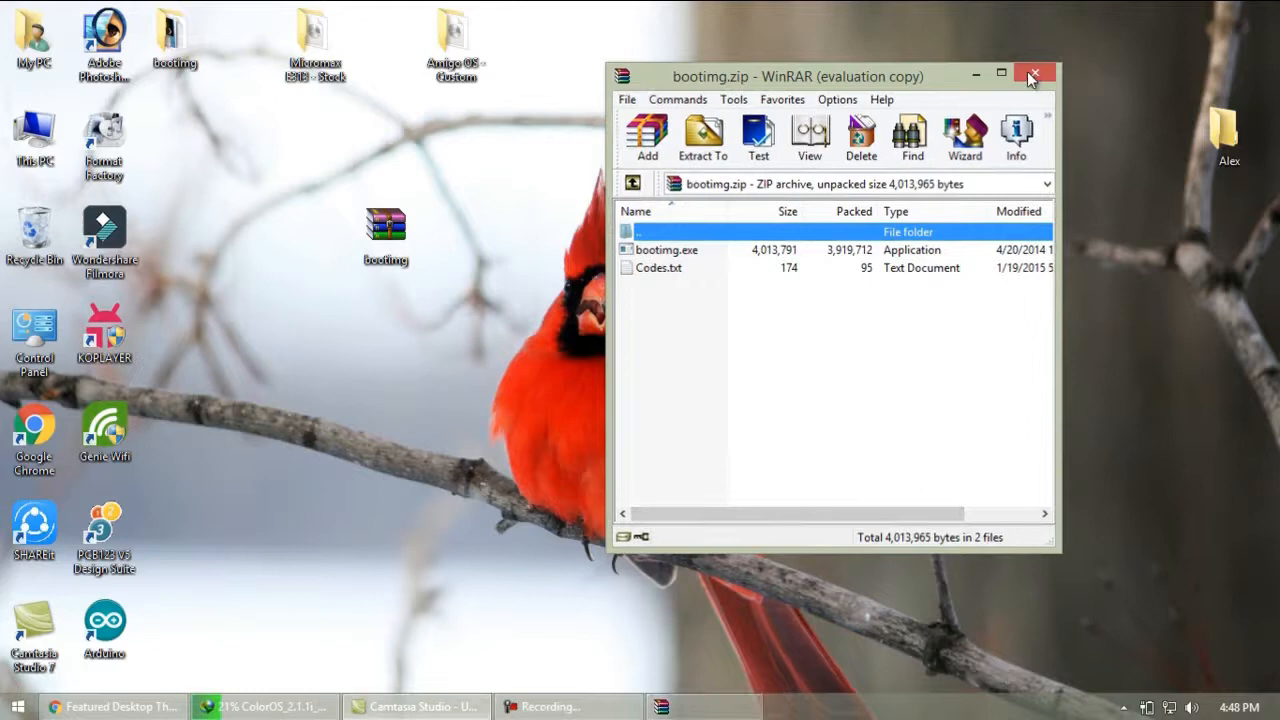
click(1034, 76)
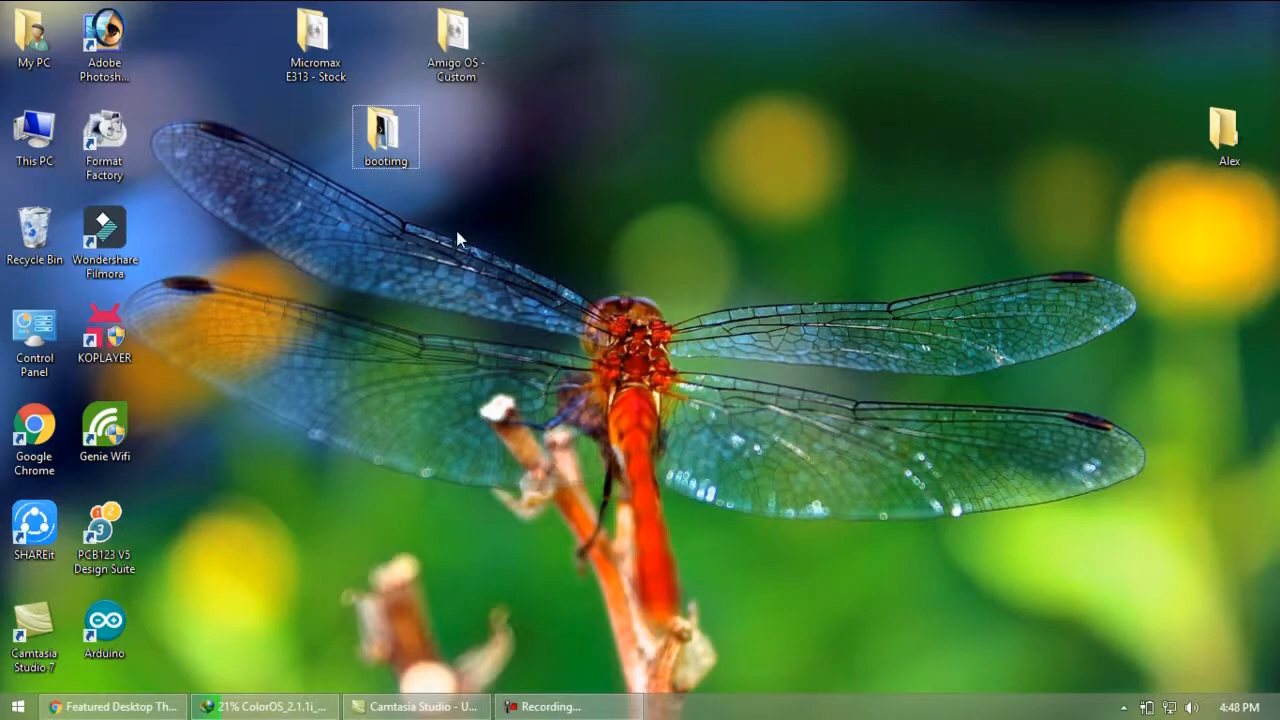
Delete the Codes file from the bootimg folder and select boot in Micromax E313 - Stock.
double_click(386, 136)
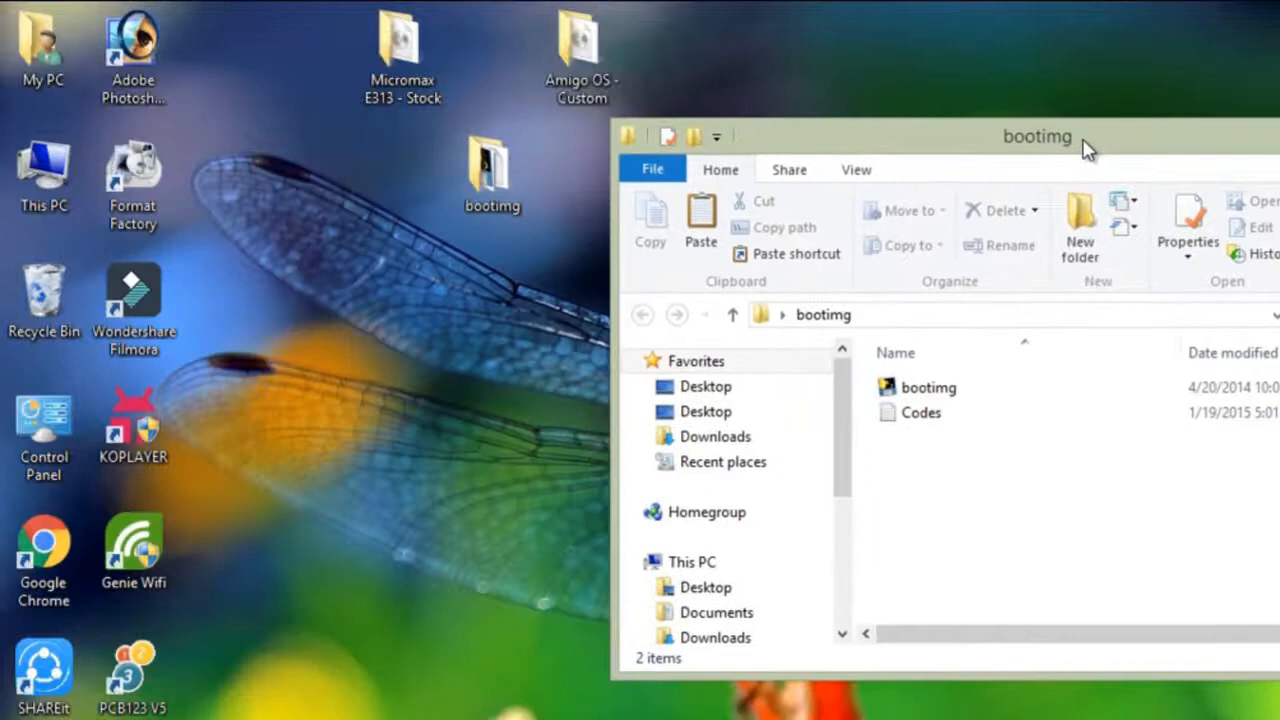
click(926, 412)
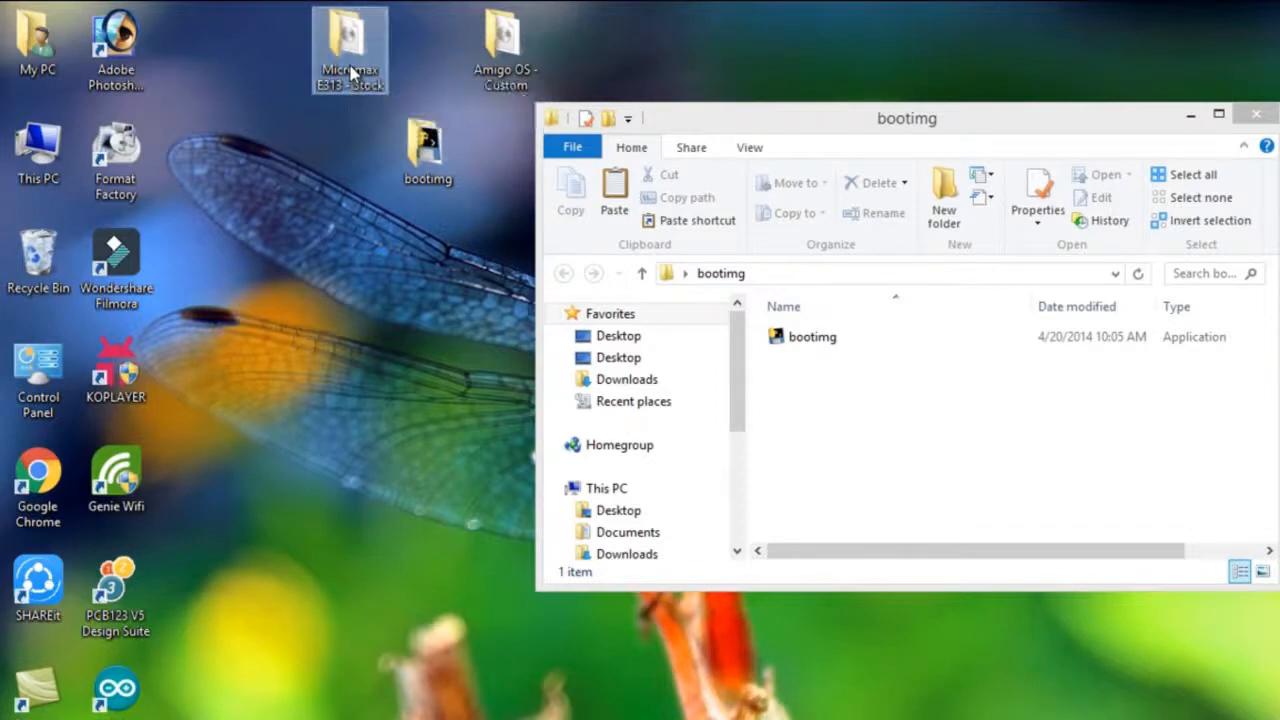
double_click(350, 48)
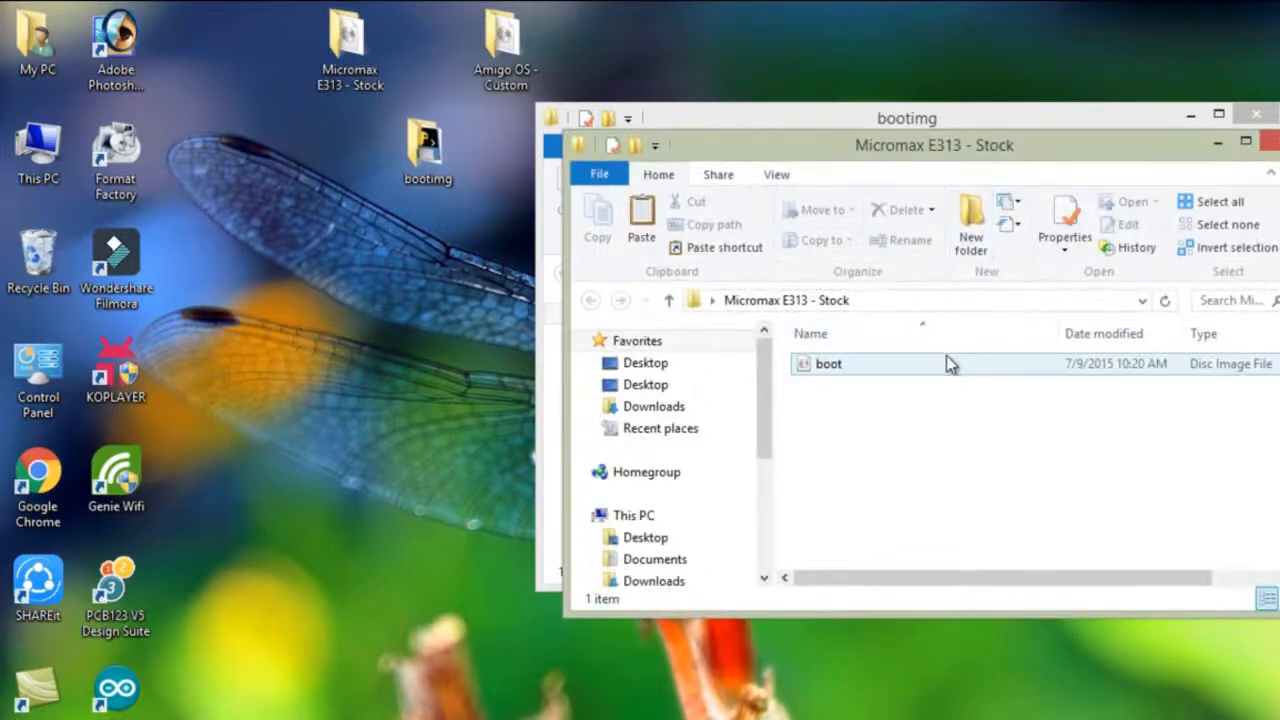
click(828, 364)
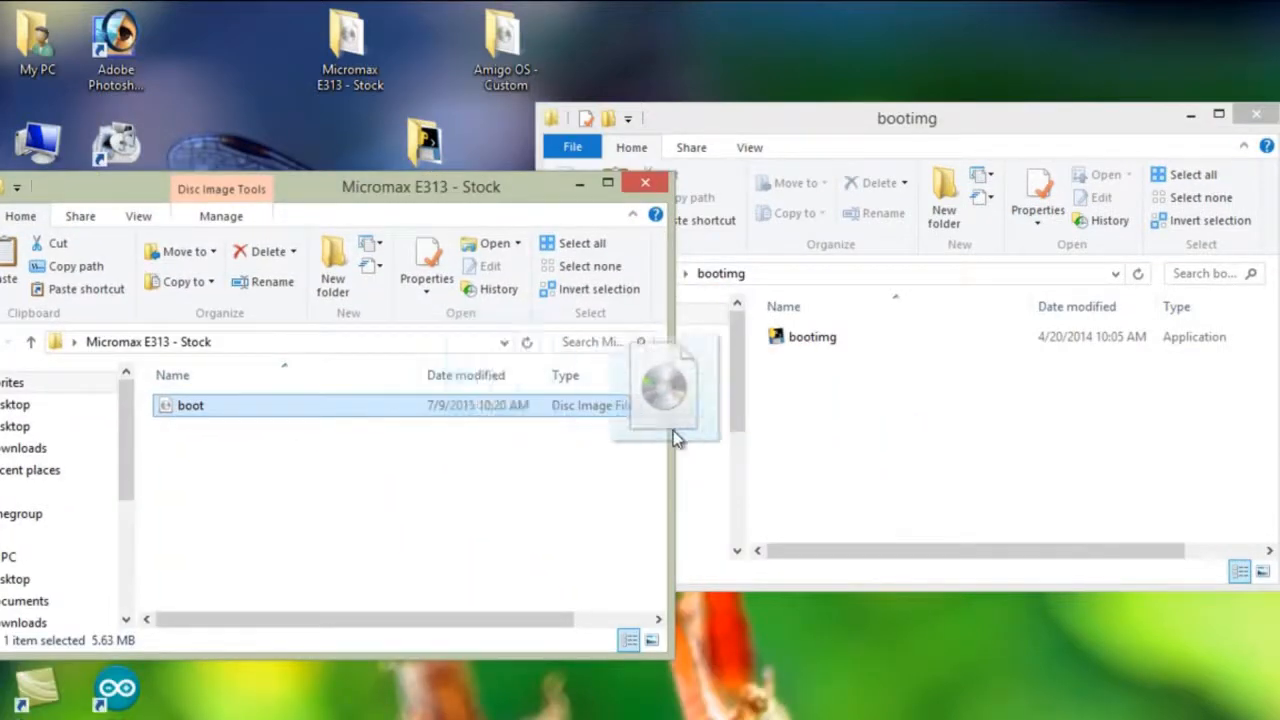
Copy the stock boot image and paste it into the bootimg folder beside the bootimg tool.
drag(670, 436, 490, 490)
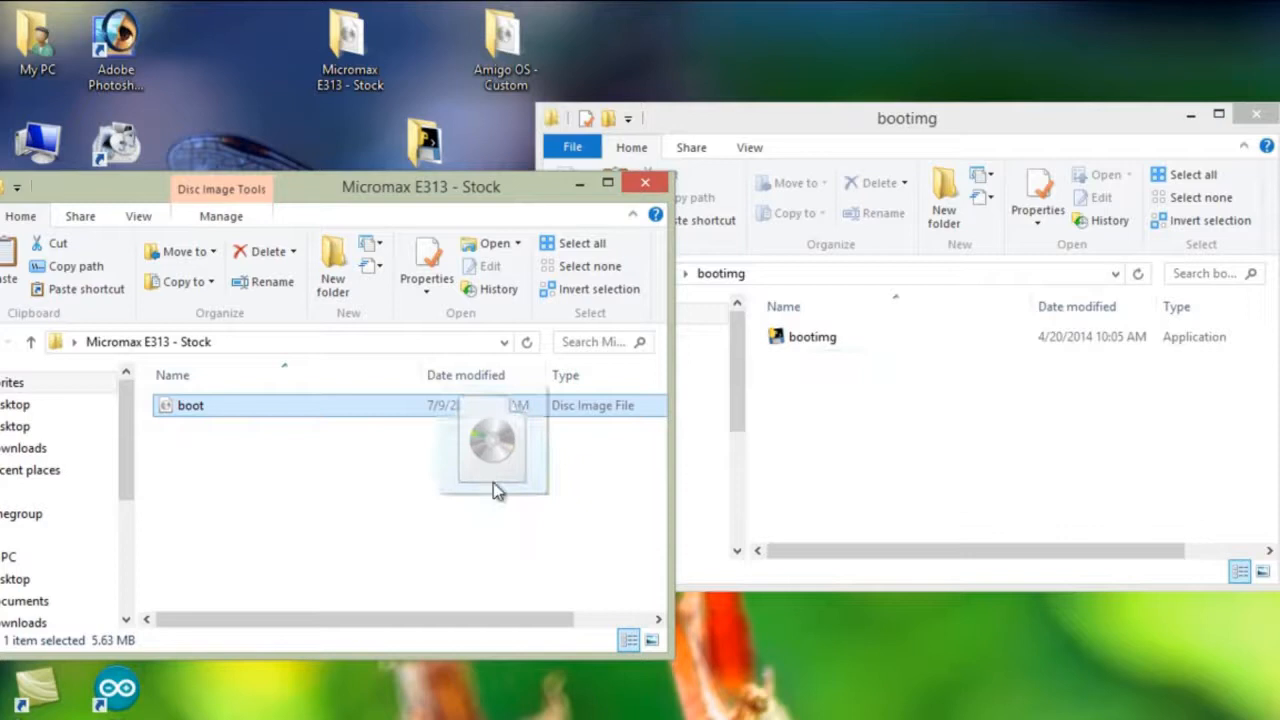
right_click(190, 404)
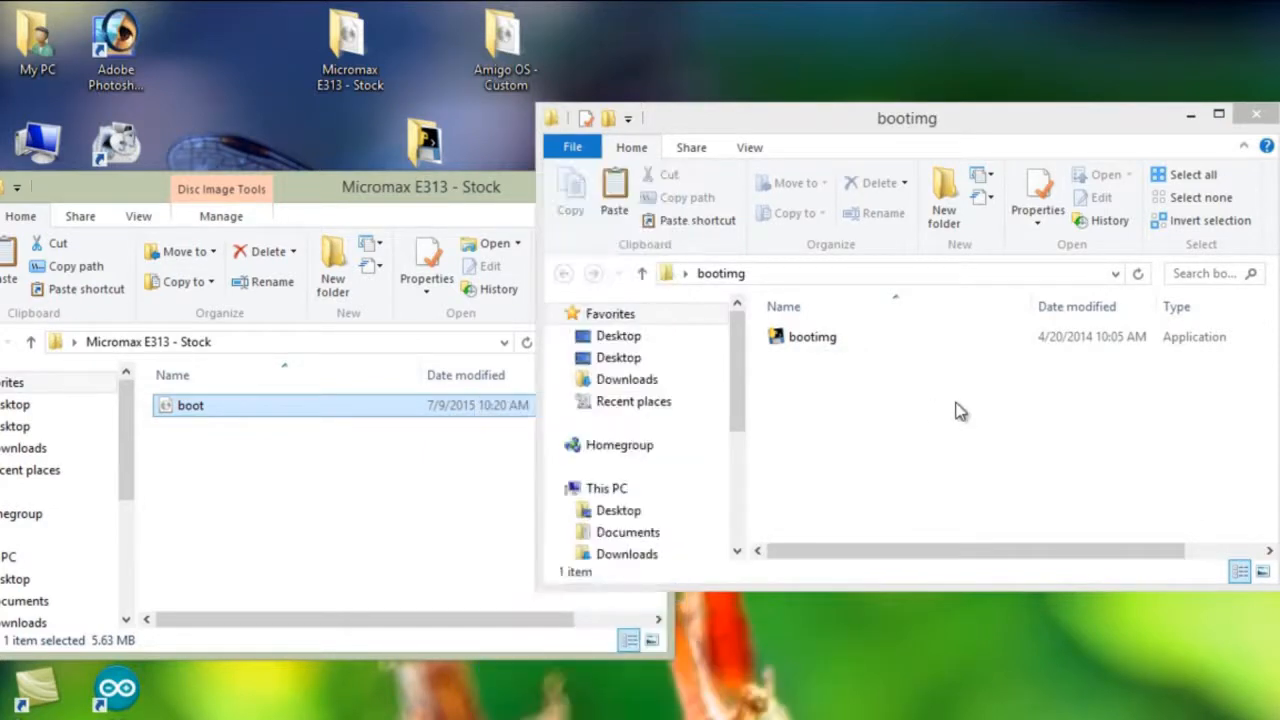
right_click(956, 410)
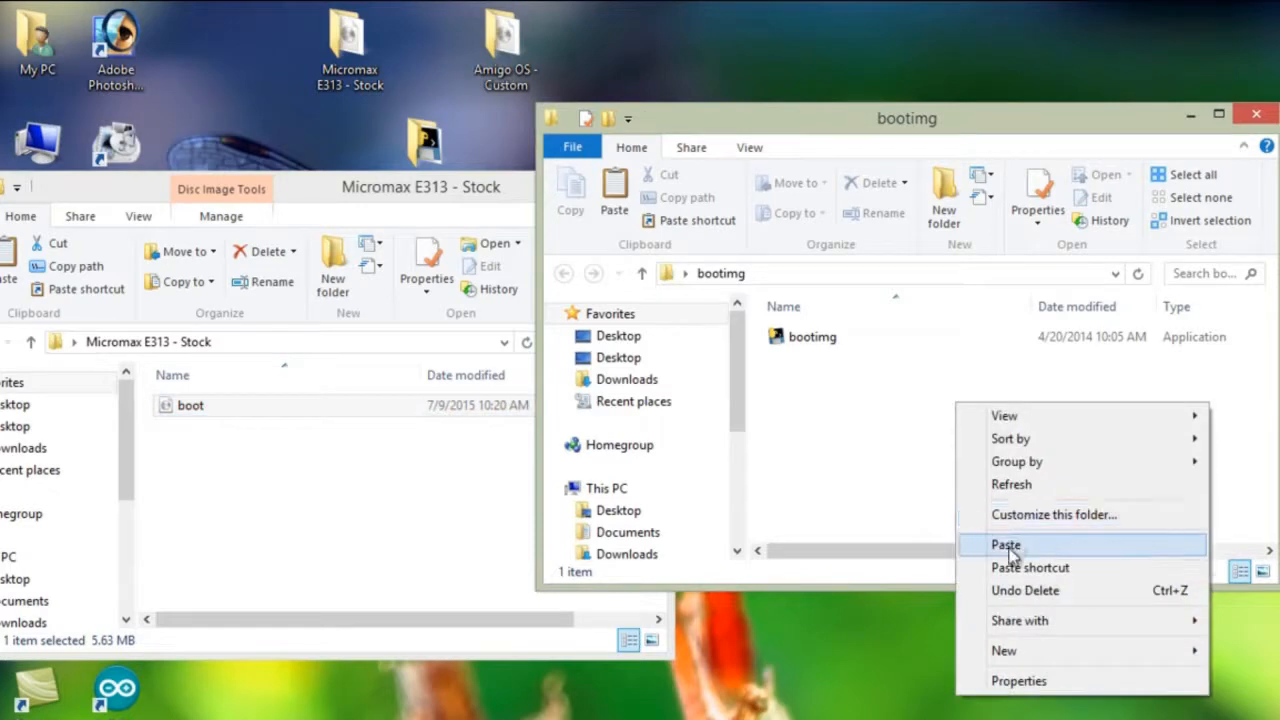
click(1004, 544)
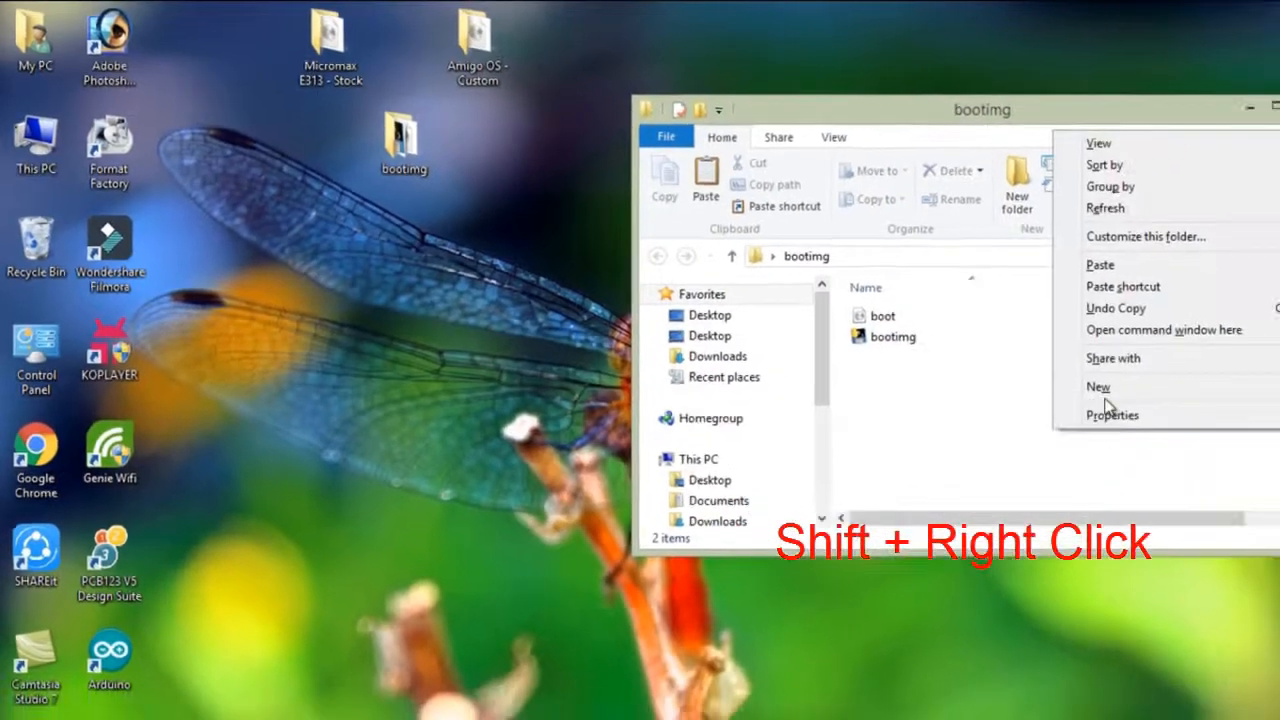
Run 'bootimg.exe --unpack-bootimg boot.img' in a command window opened in the bootimg folder.
click(1164, 328)
text(bootimg)
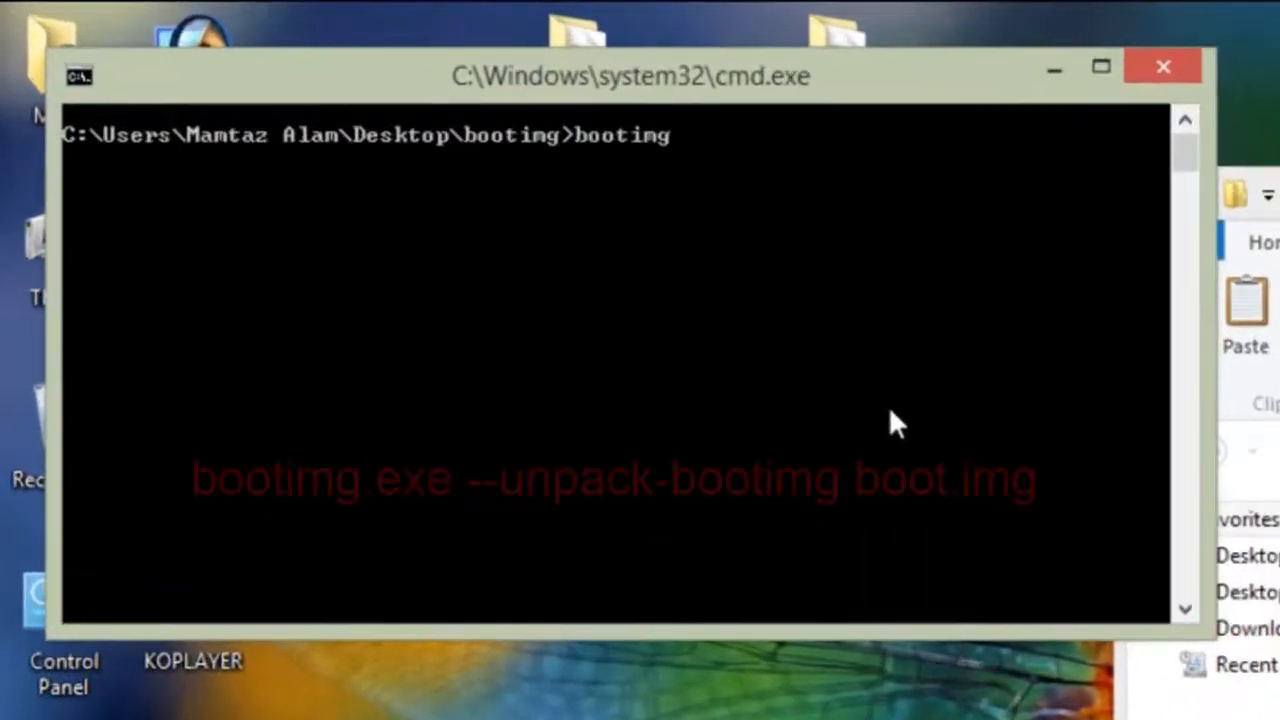
text(.exe)
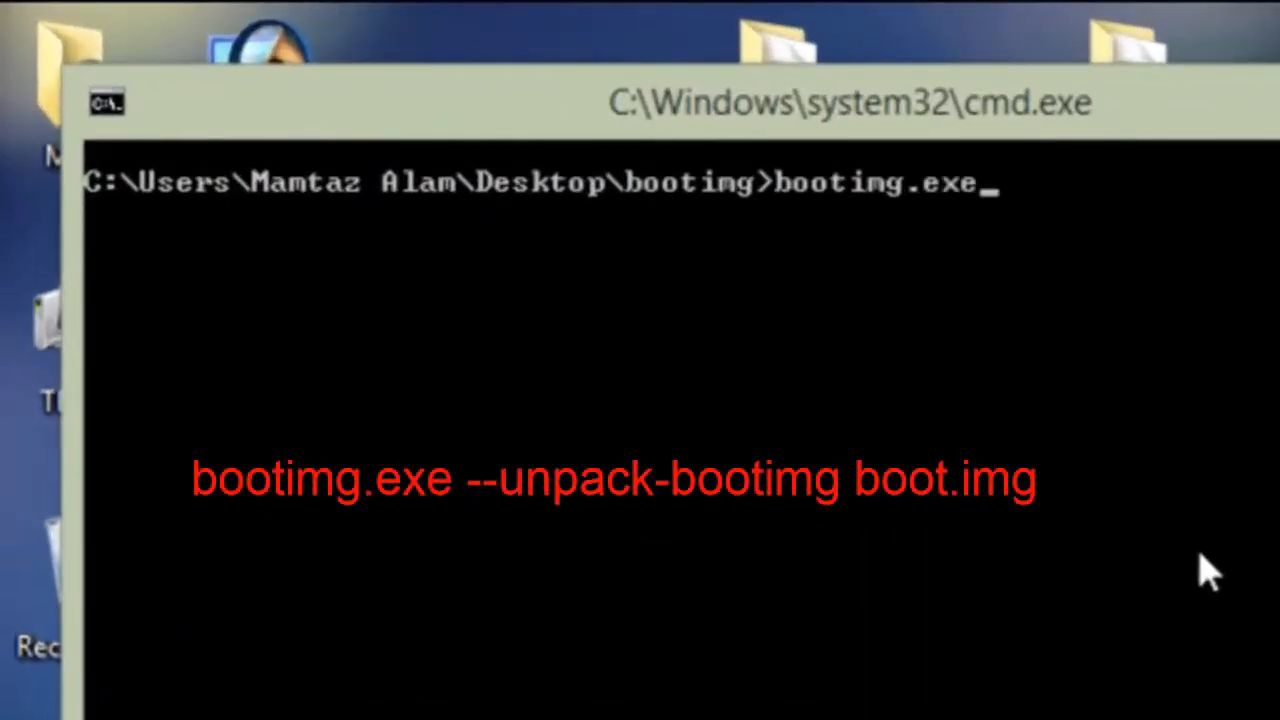
text(--)
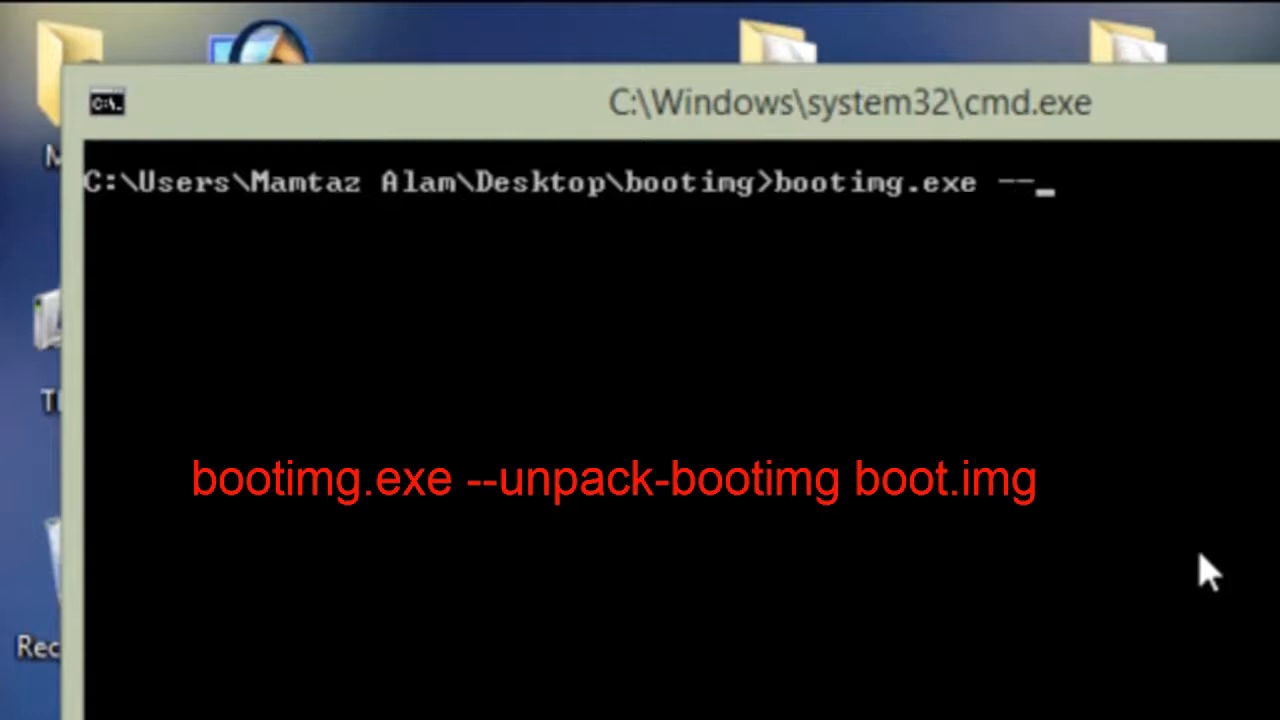
text(unpack-)
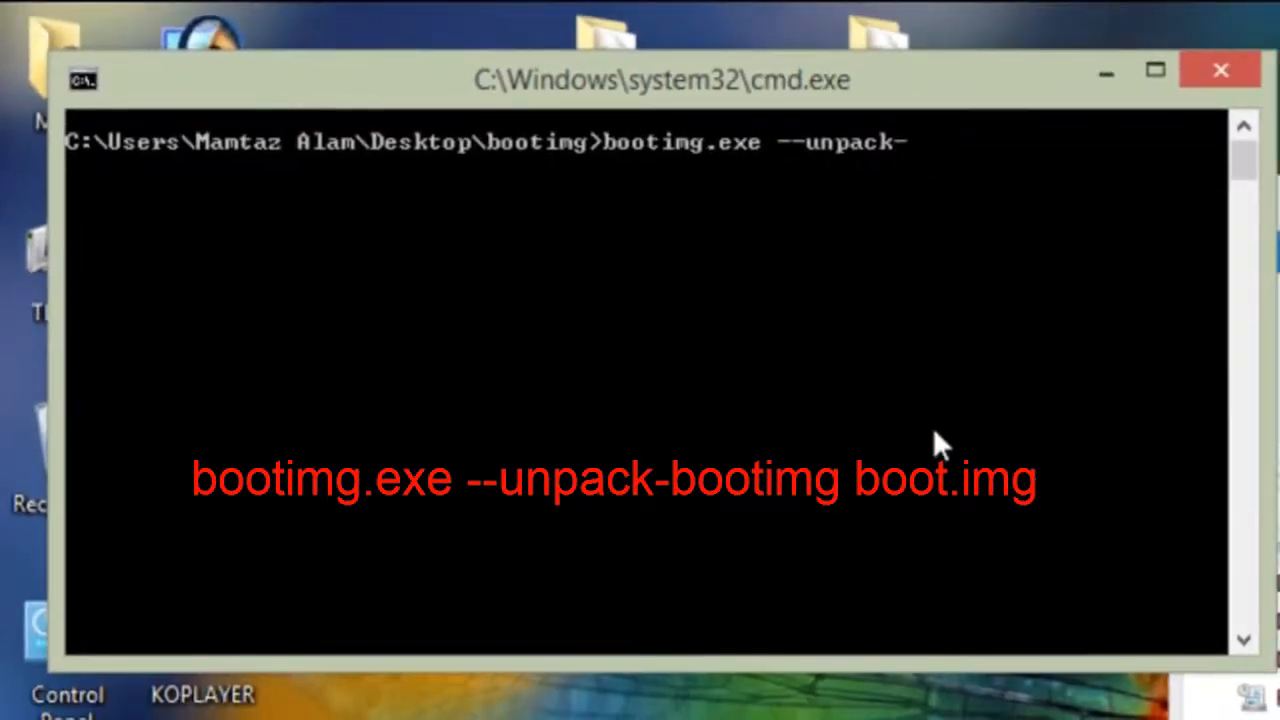
text(b)
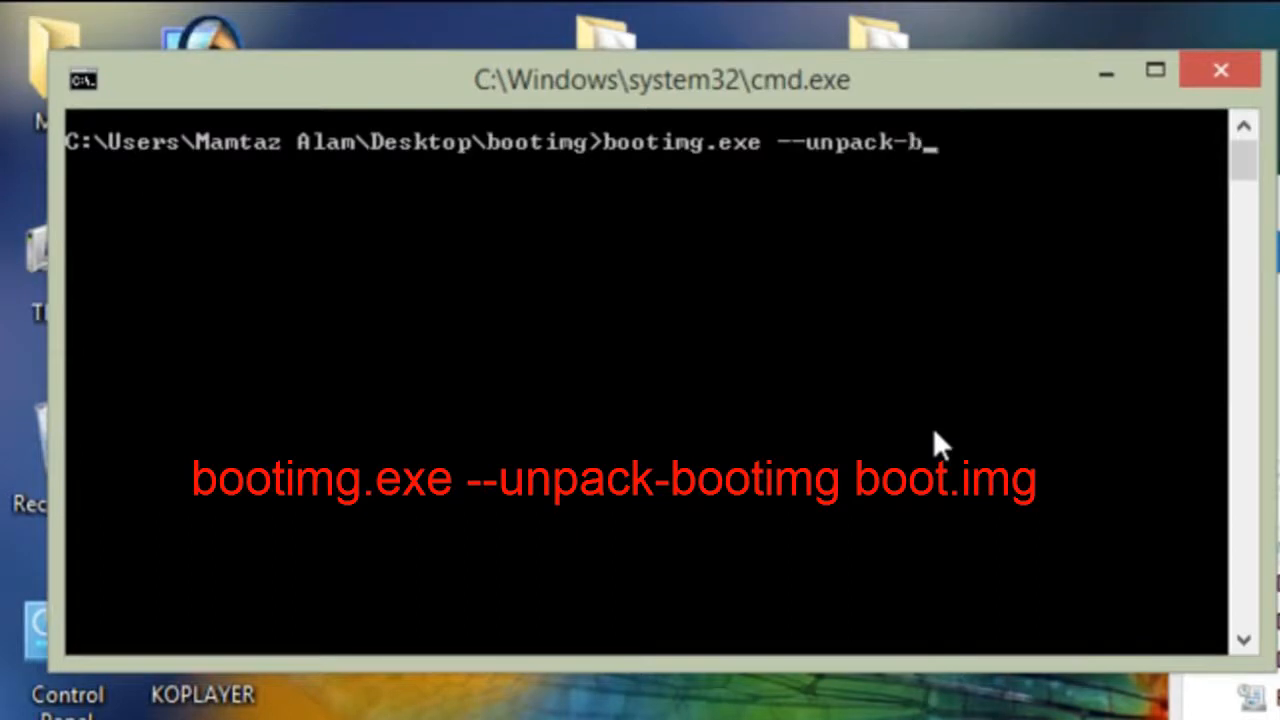
text(ooting)
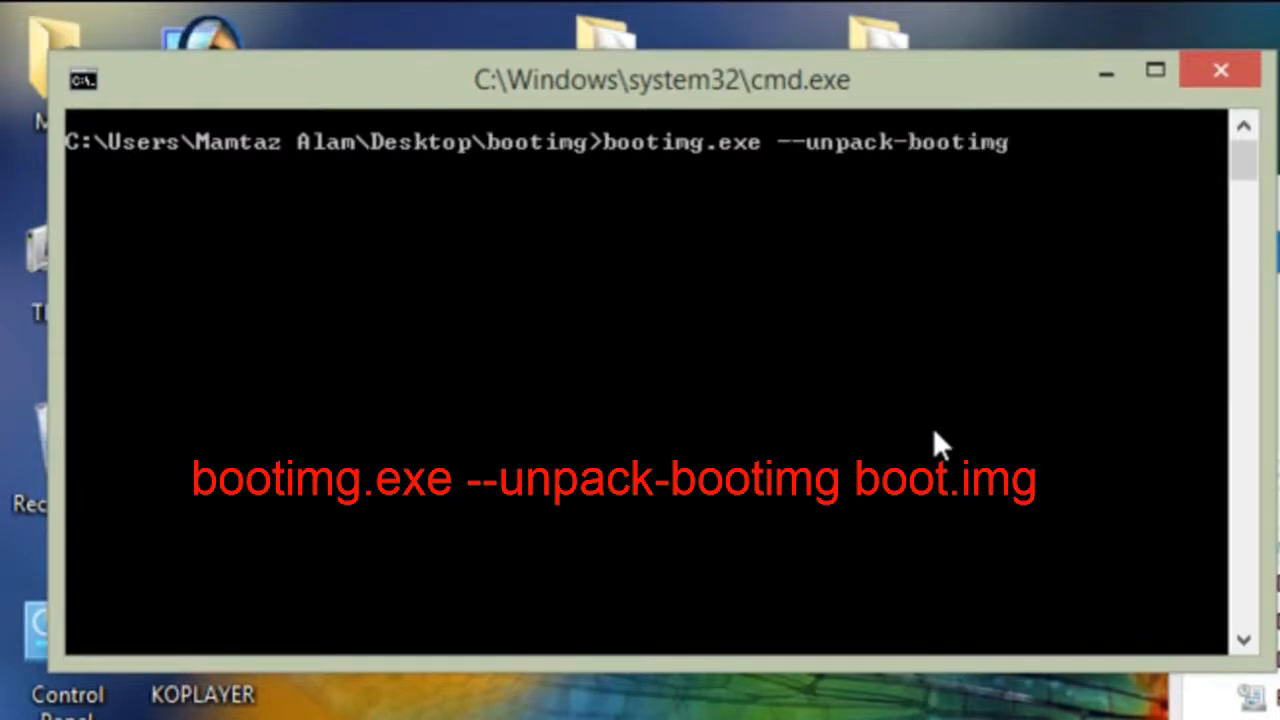
text(boot.img)
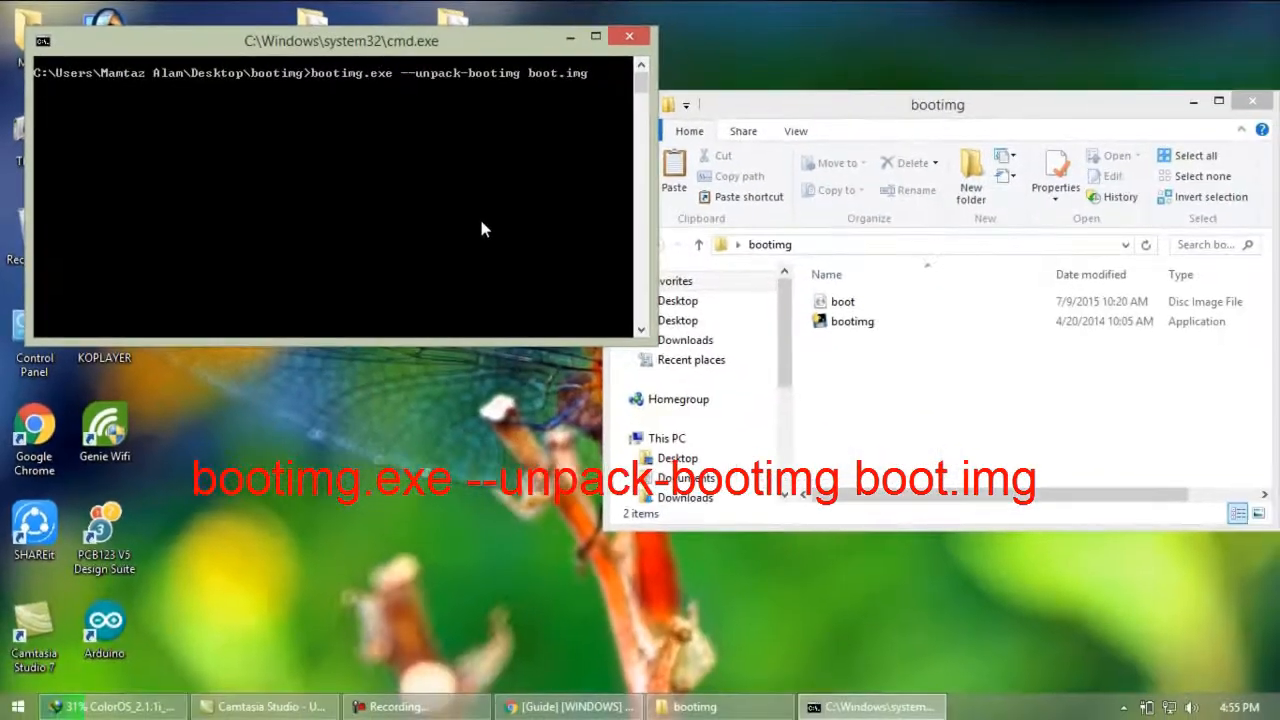
key(enter)
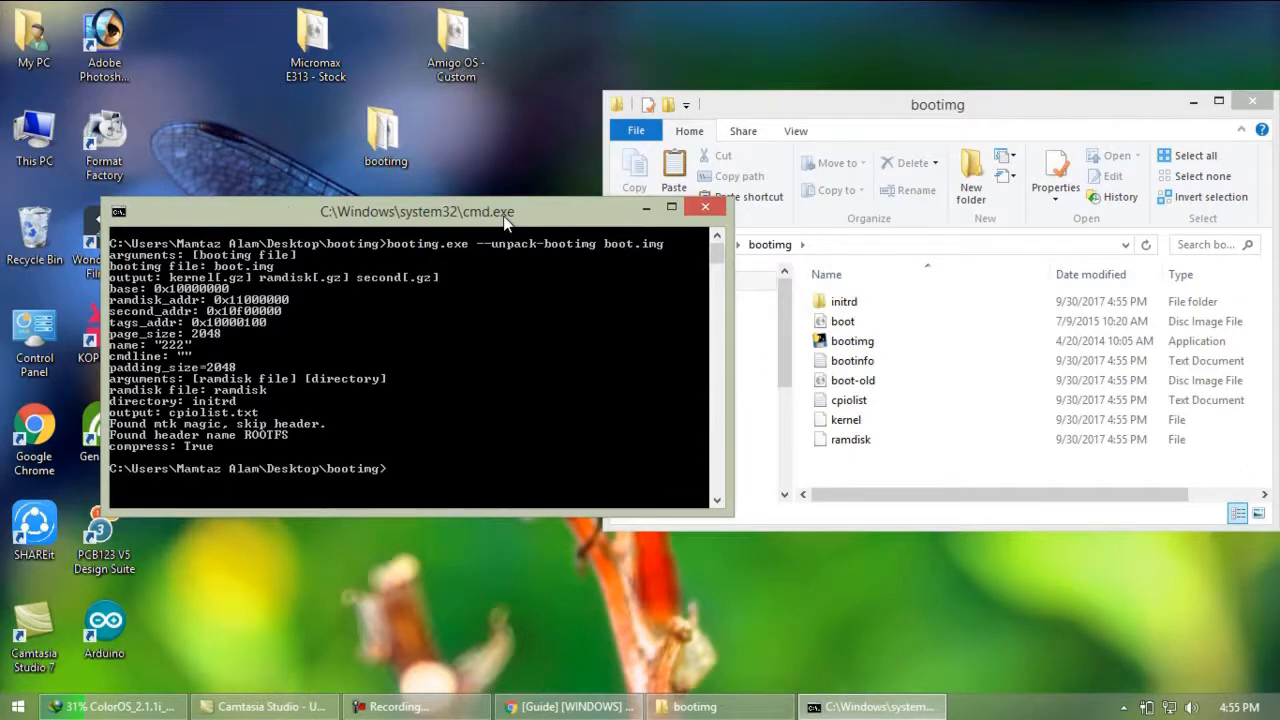
mouse_move(704, 206)
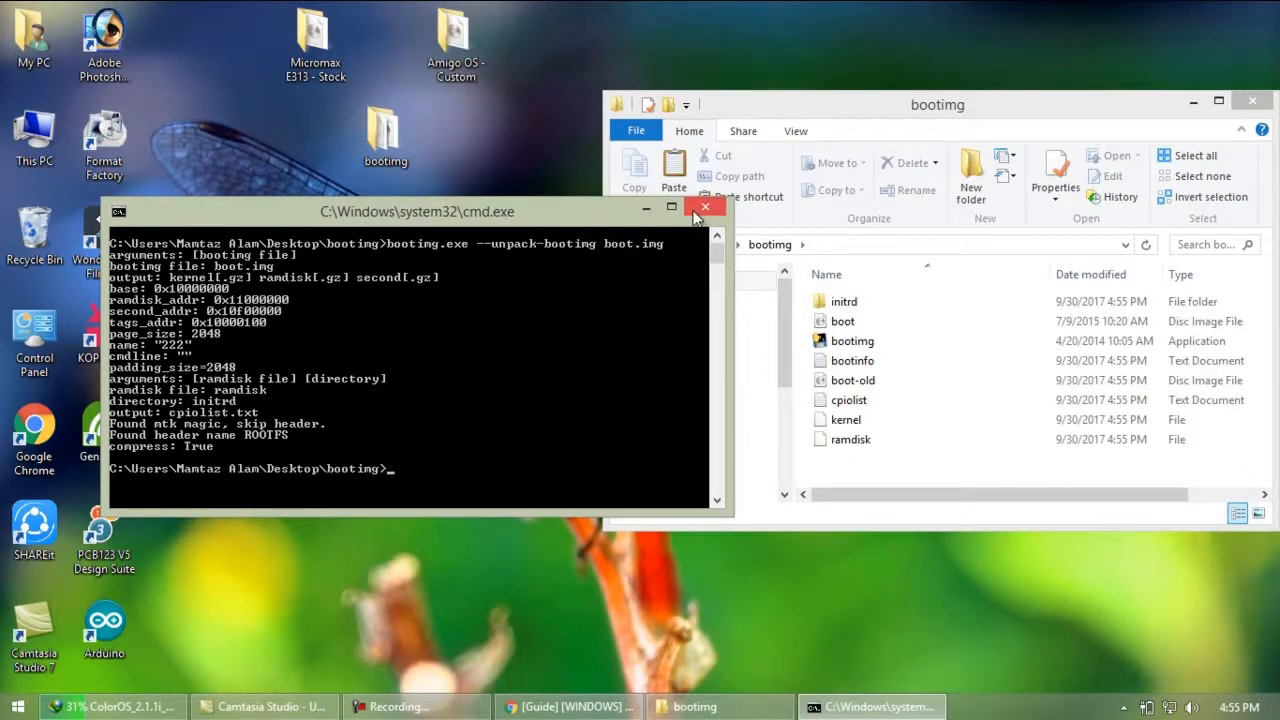
Close the command window and create a new desktop folder named 'stock'.
click(706, 206)
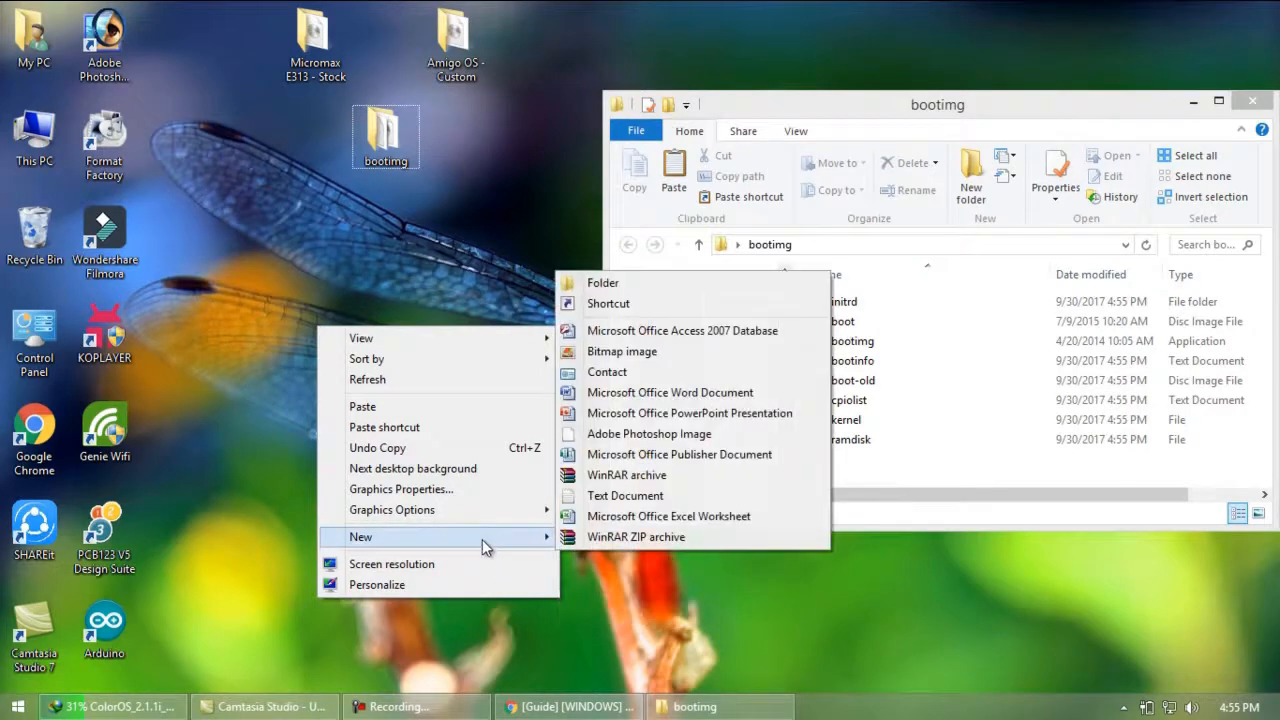
mouse_move(608, 304)
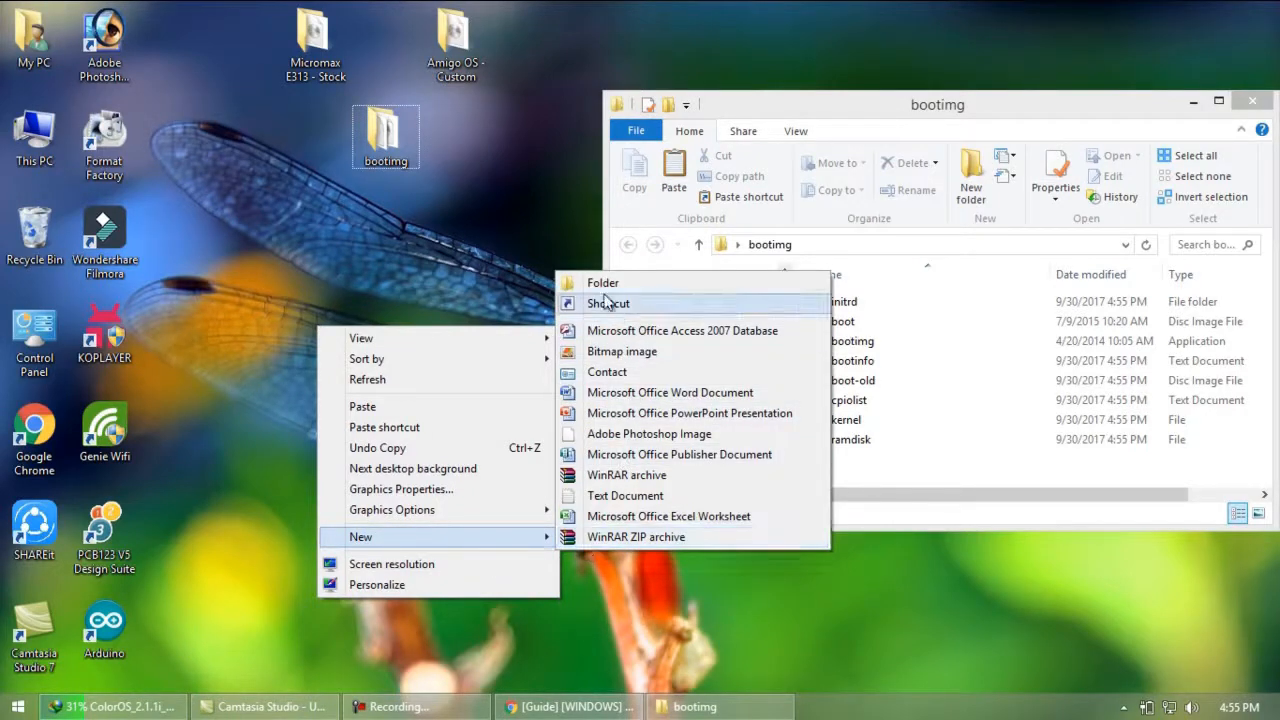
click(602, 282)
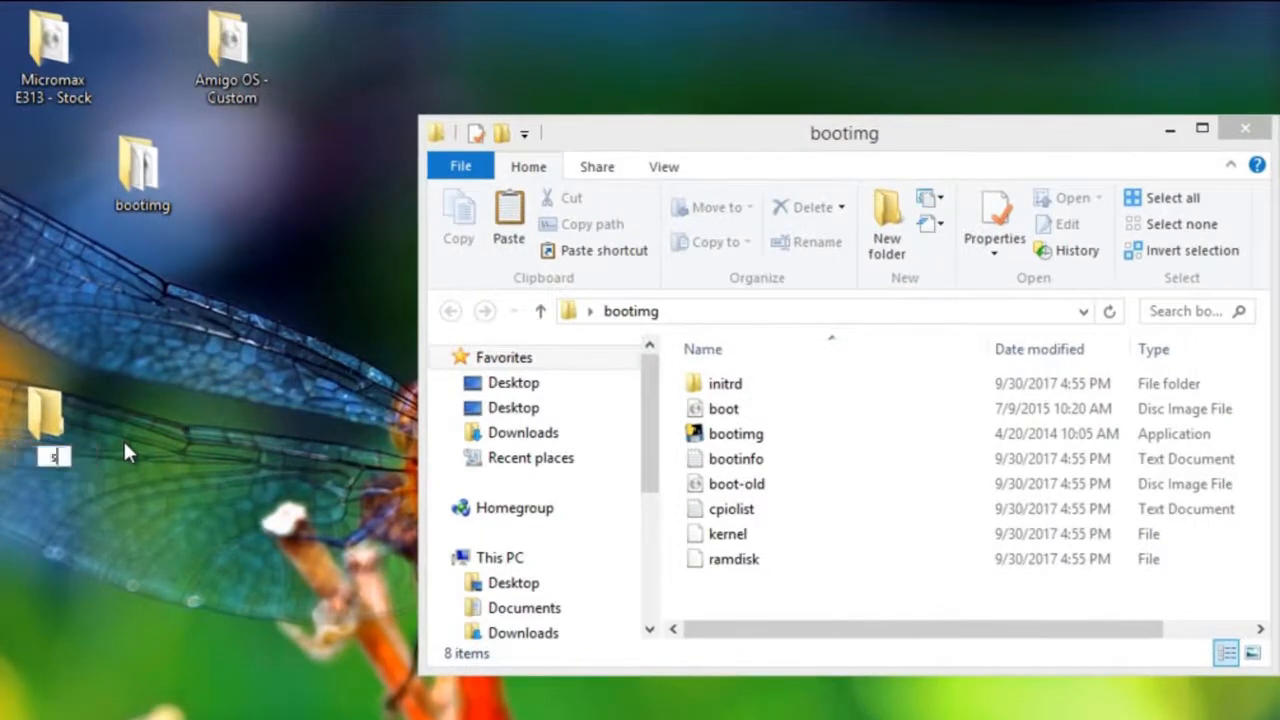
text(stock)
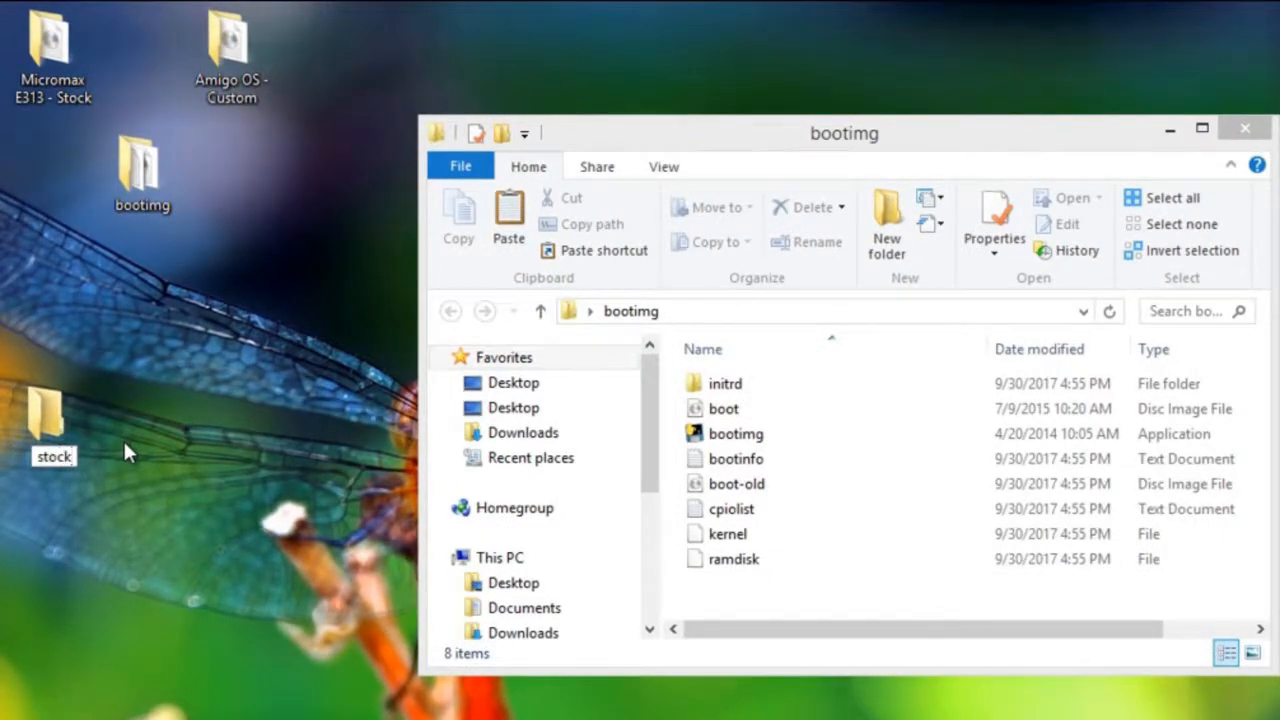
click(52, 420)
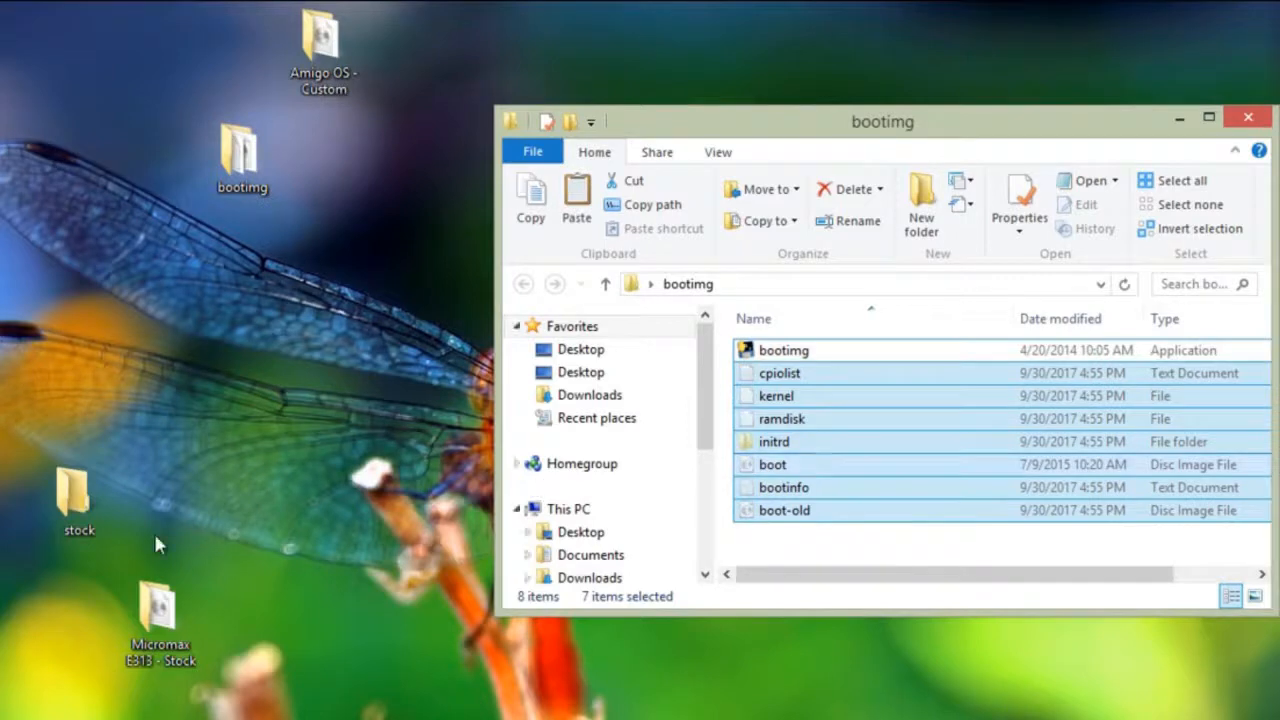
mouse_move(776, 396)
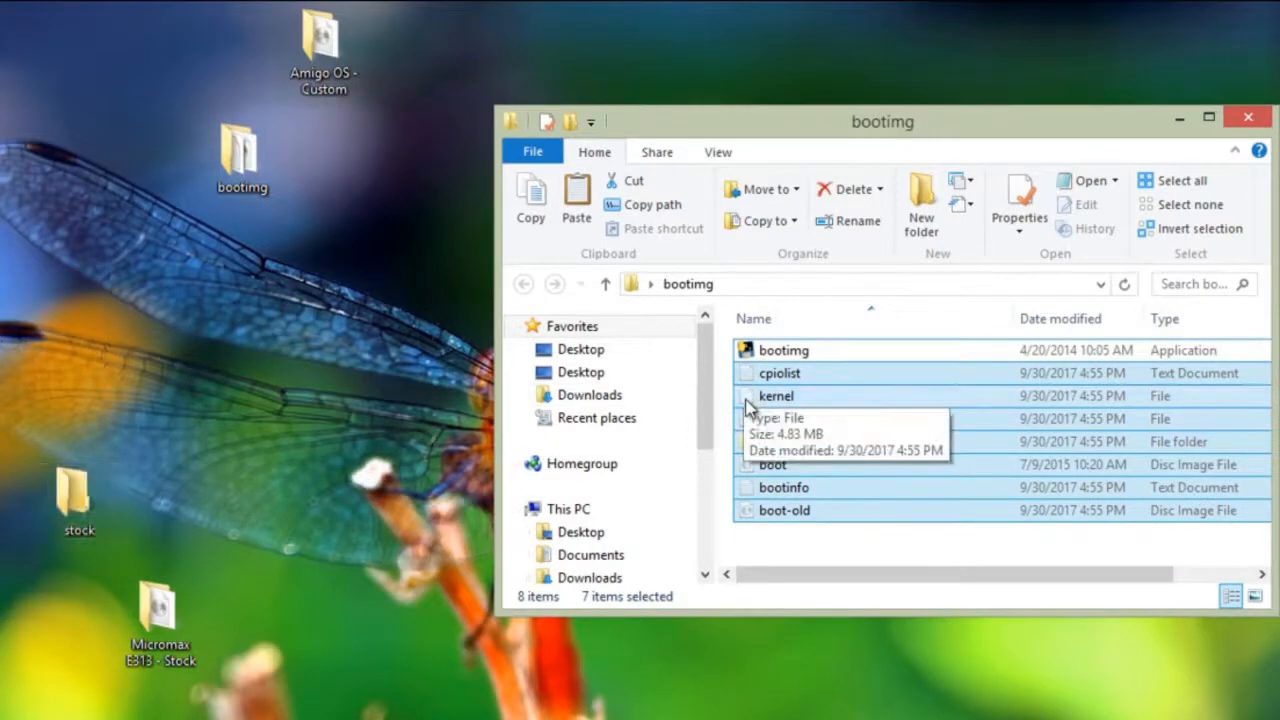
Cut the unpacked stock boot files from the bootimg folder to move them into stock.
right_click(776, 396)
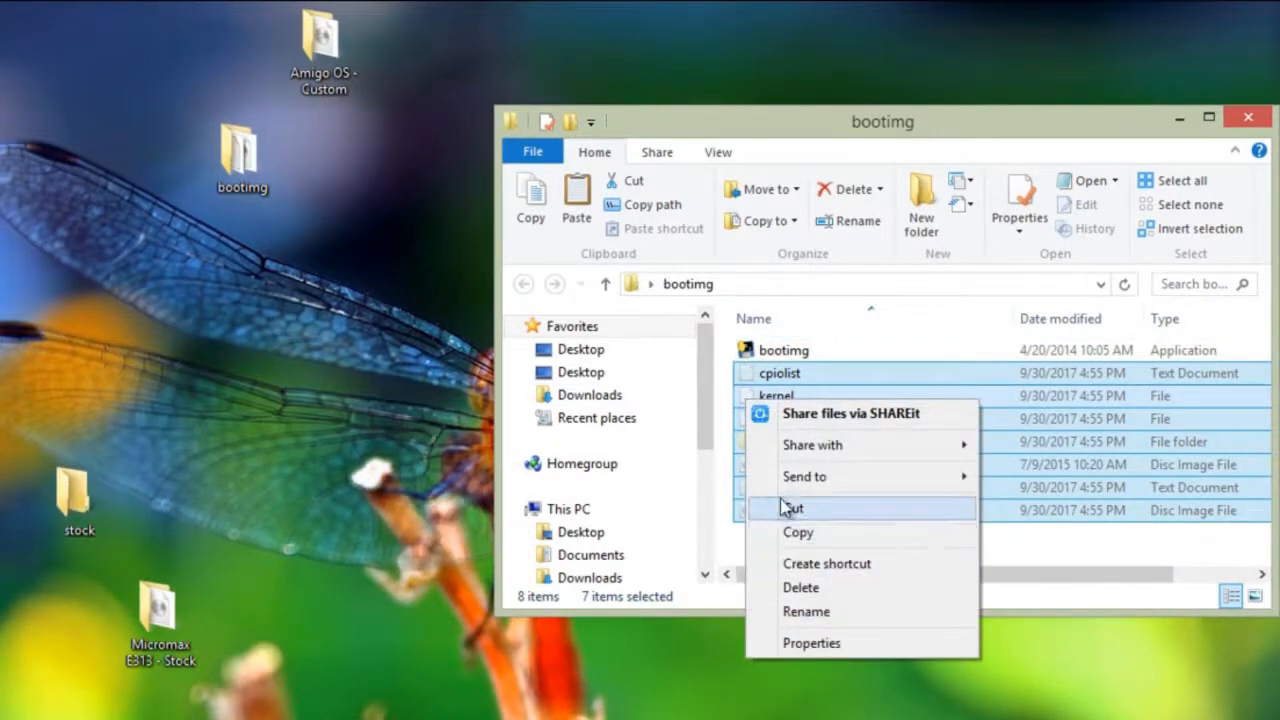
click(792, 508)
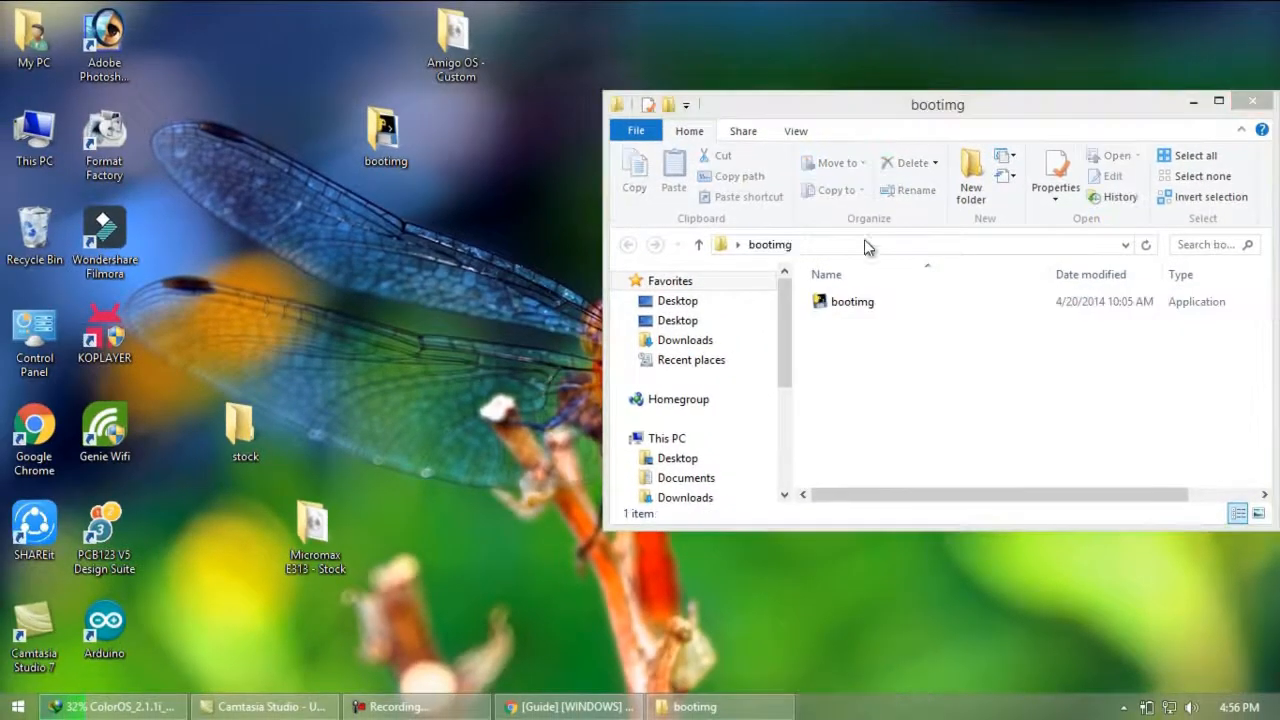
Copy the Amigo OS boot image from Amigo OS - Custom into the bootimg folder and close that window.
click(244, 430)
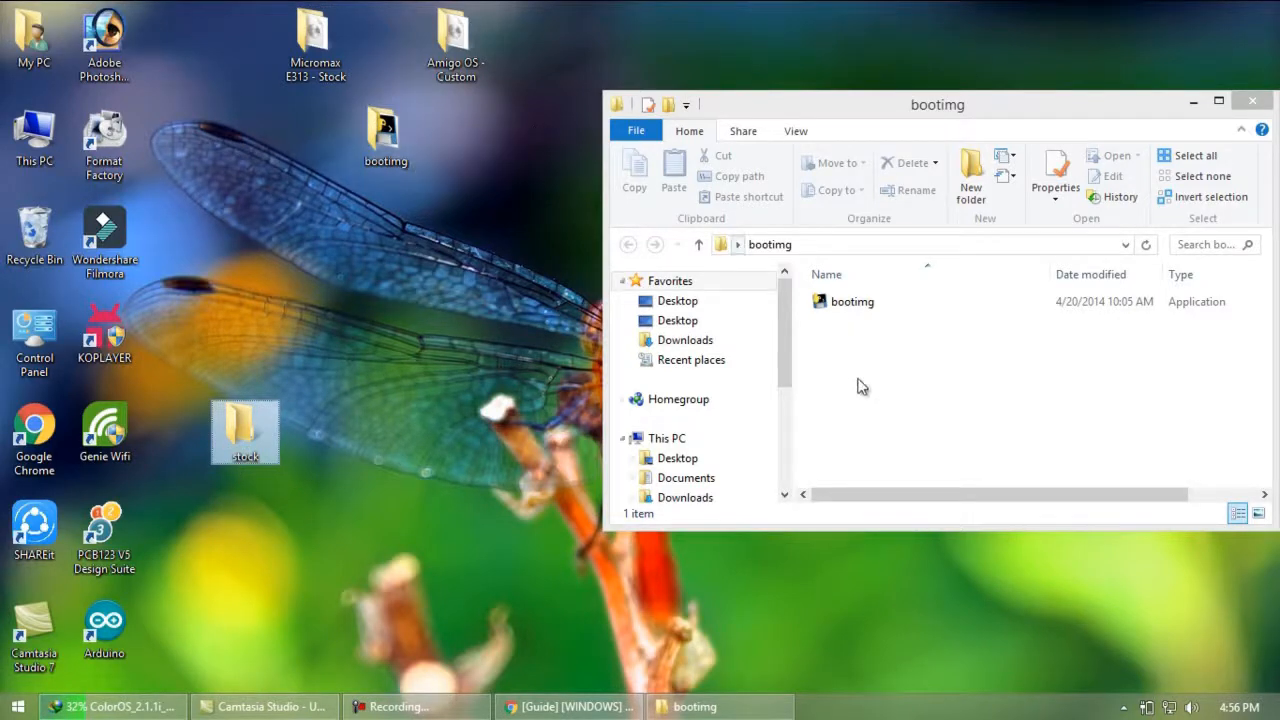
click(456, 44)
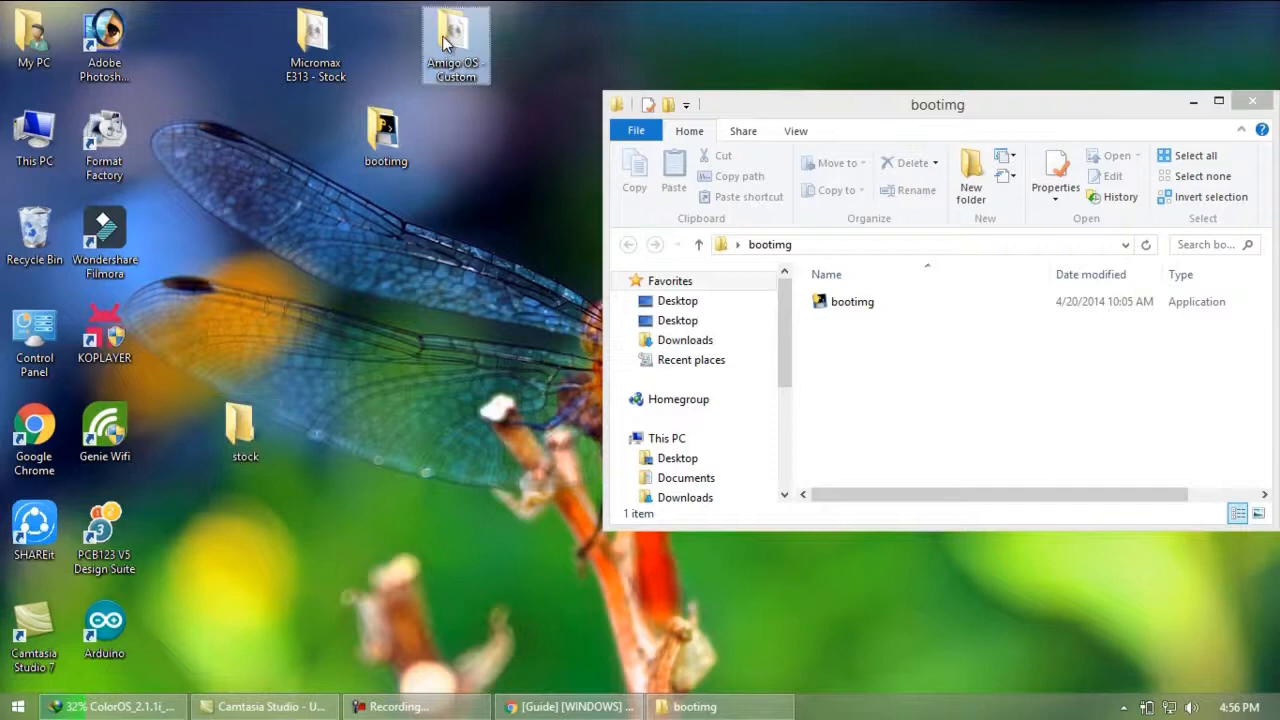
double_click(456, 36)
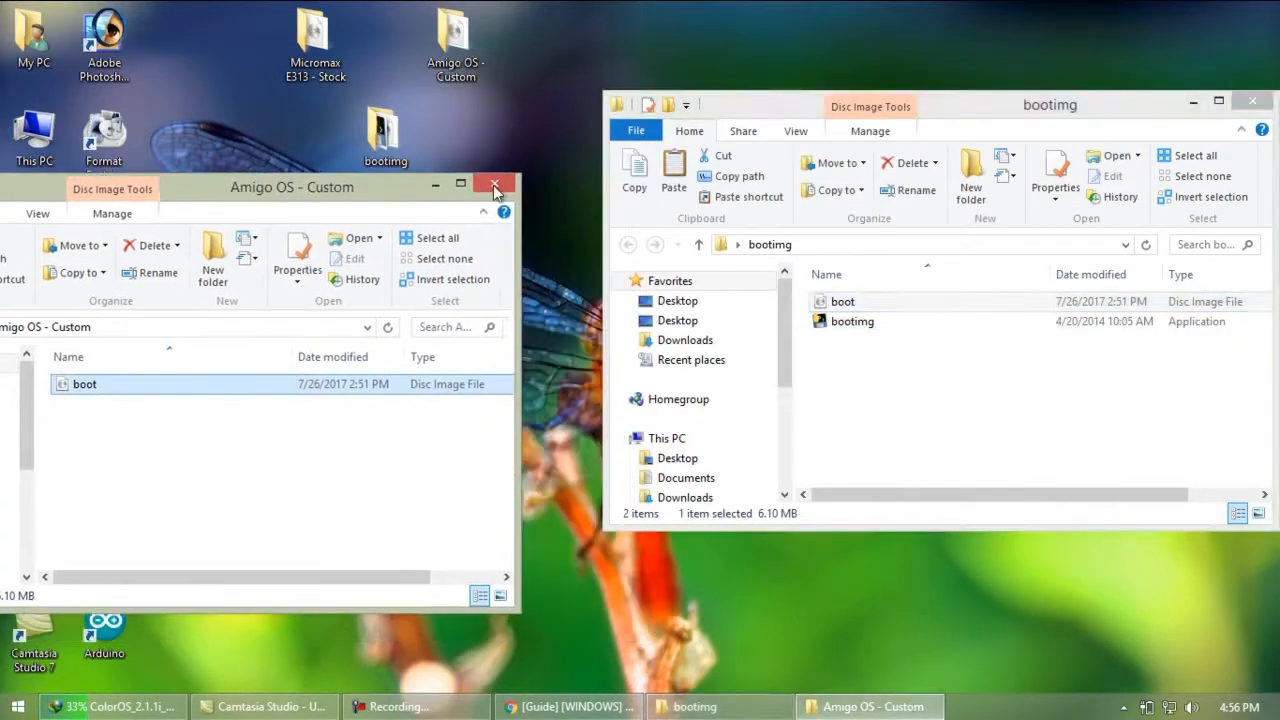
click(494, 188)
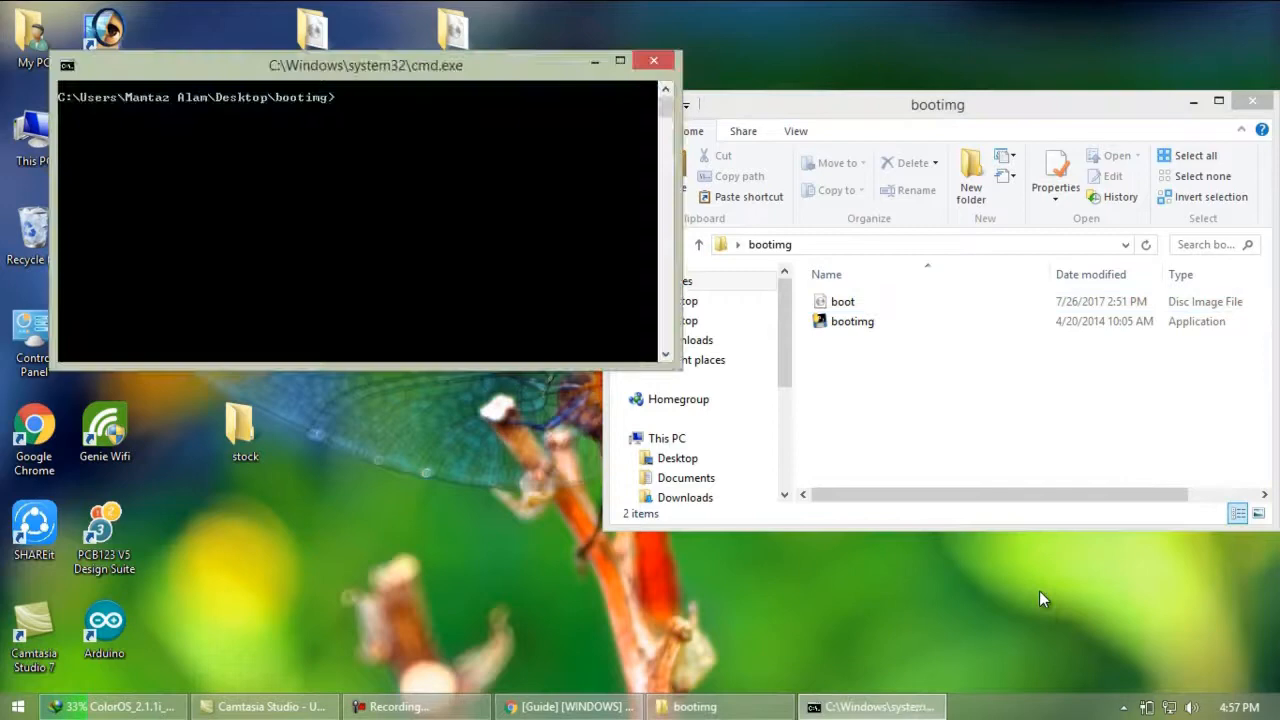
Run 'bootimg.exe --unpack-bootimg boot.img' on the custom boot image in the Command Prompt.
text(bootimg.exe --unpac)
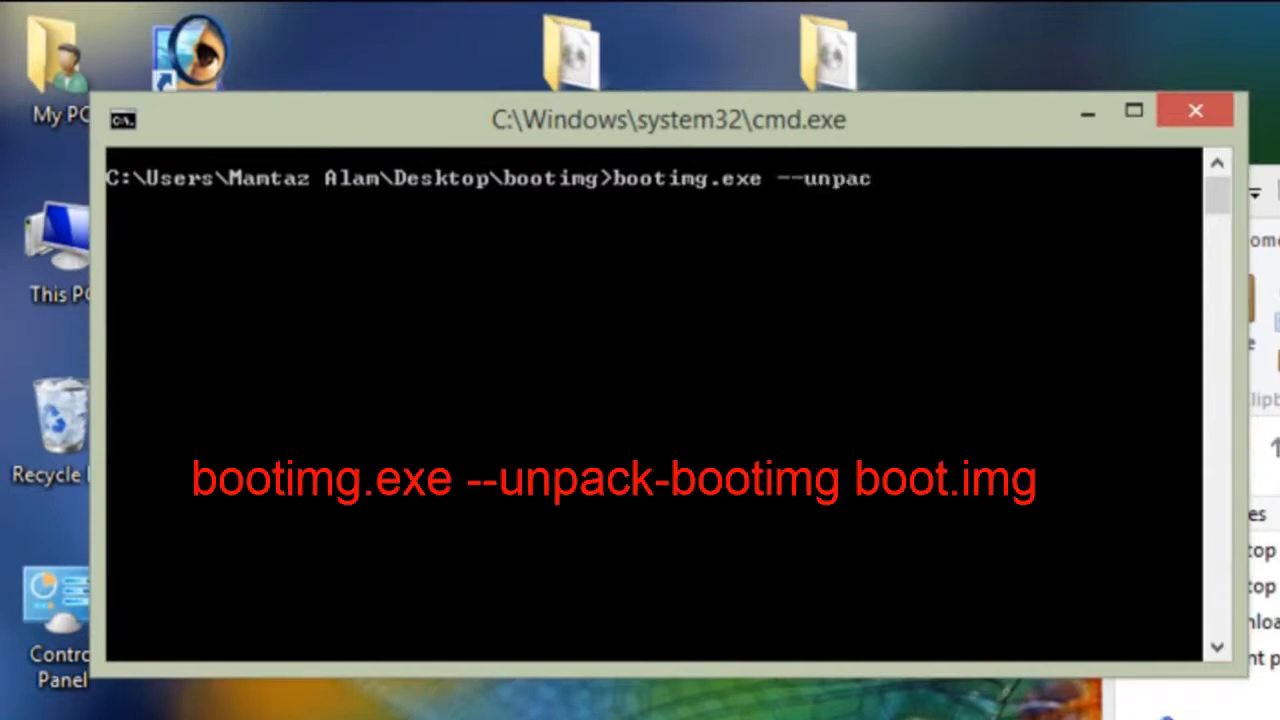
text(k-b)
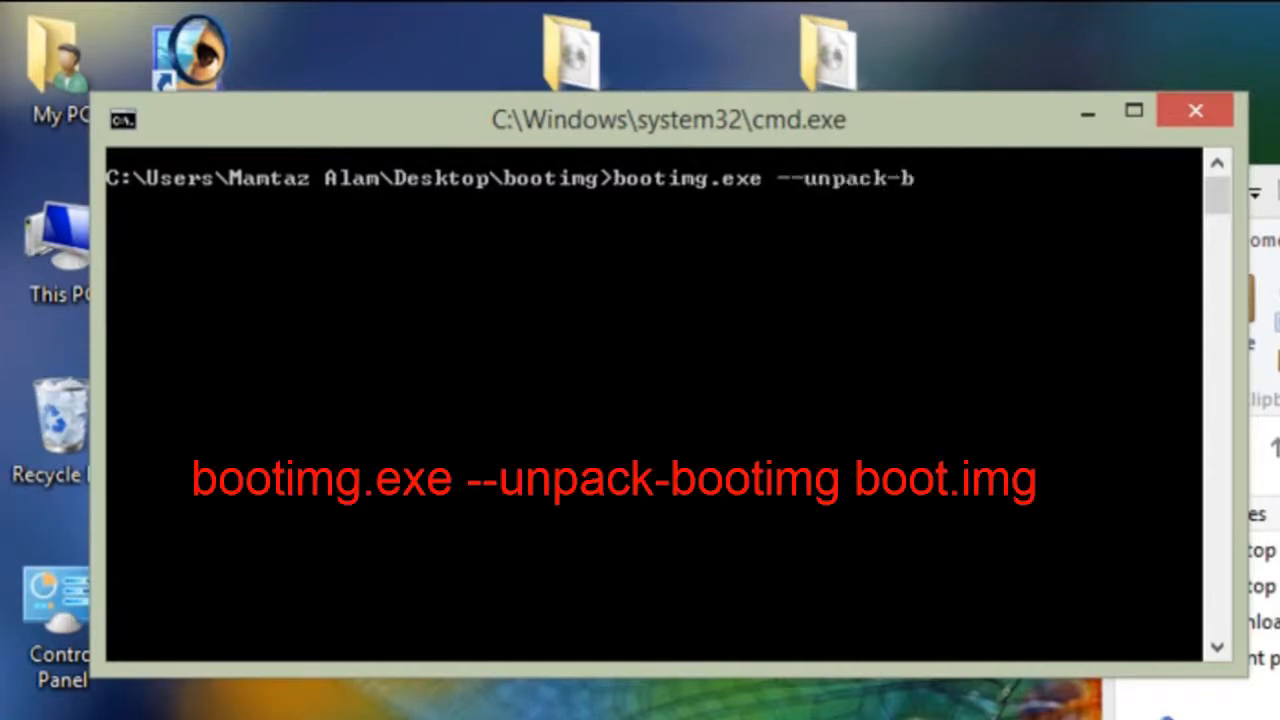
text(ooting b)
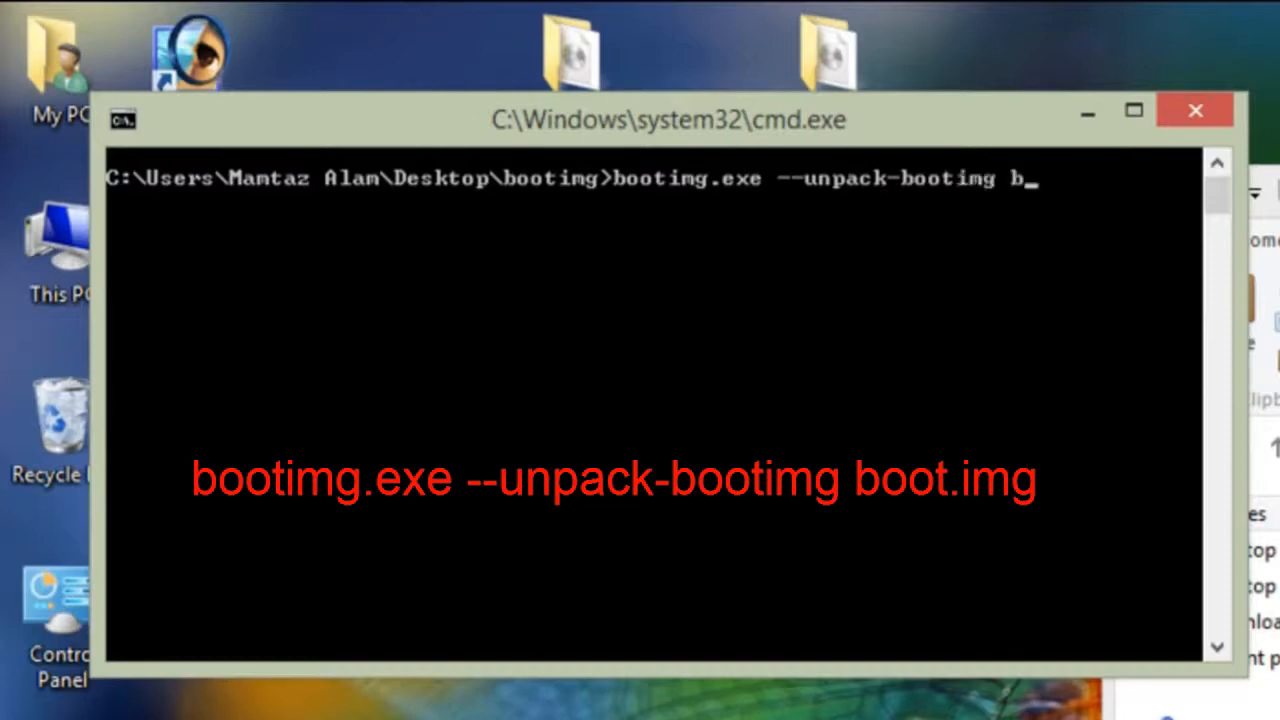
text(oot.img)
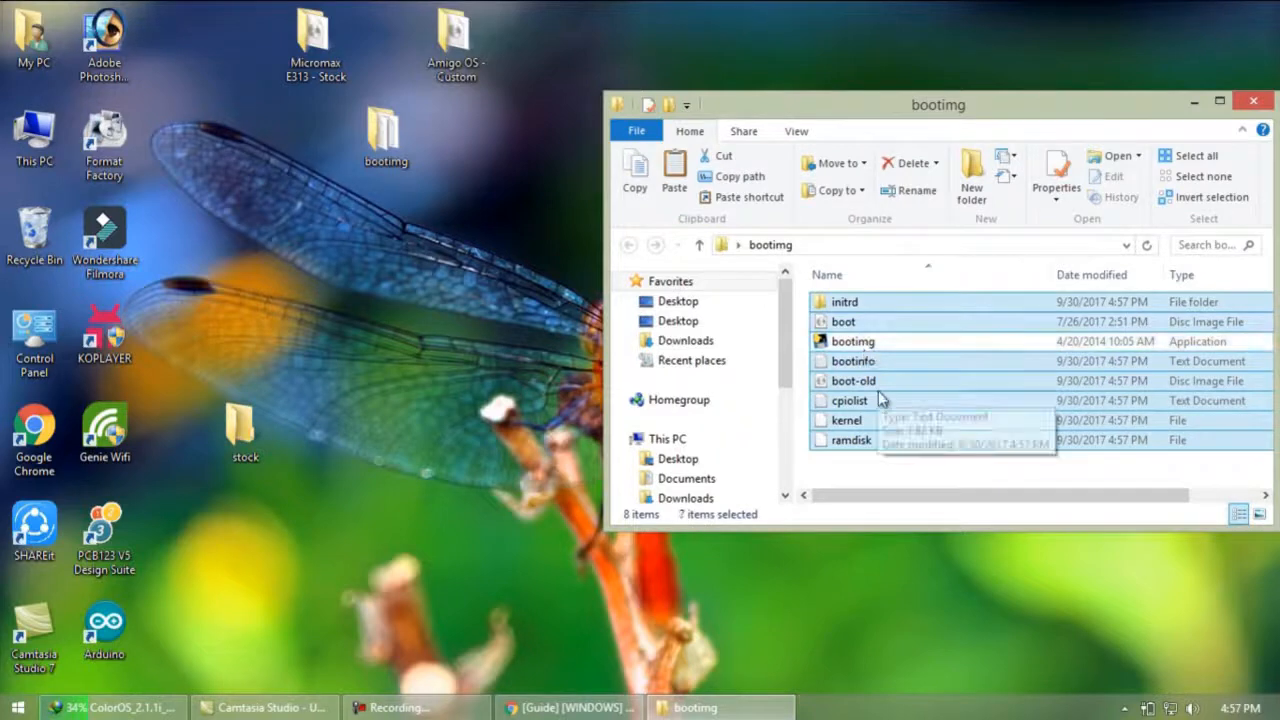
mouse_move(378, 388)
text(ported)
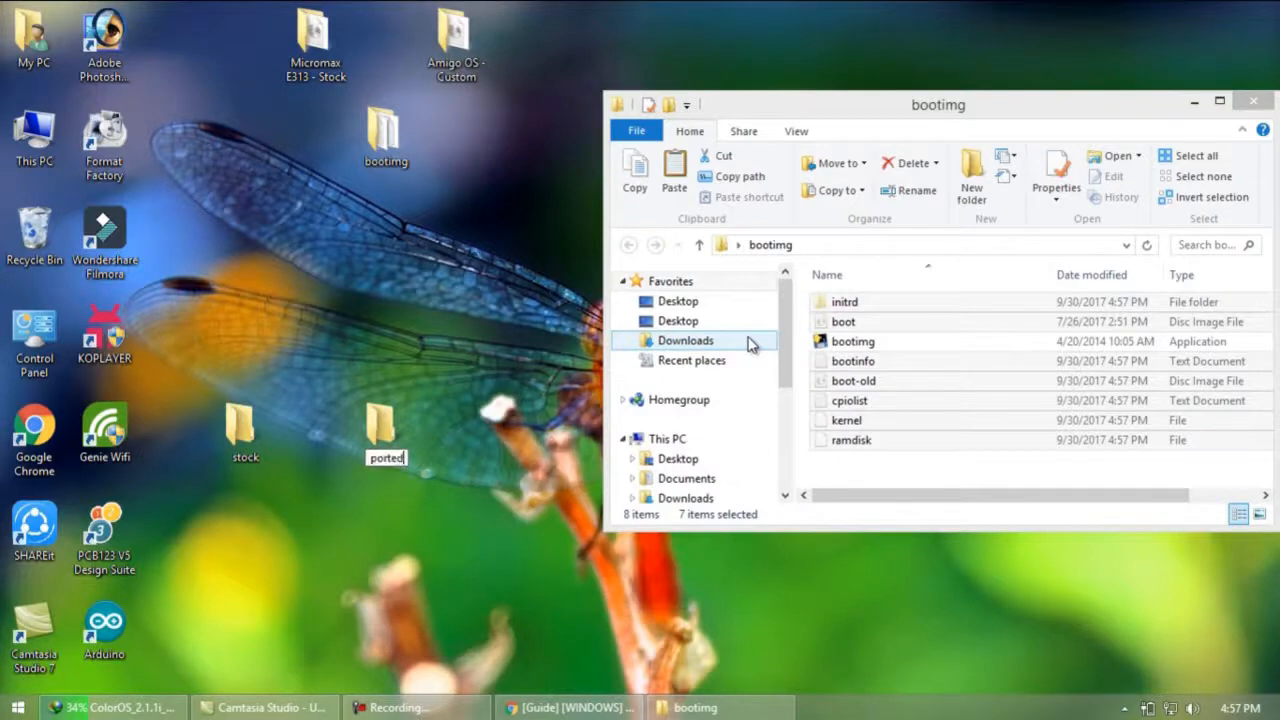
Check the new ported folder, close the open windows, and bring up the stock folder beside it.
double_click(386, 430)
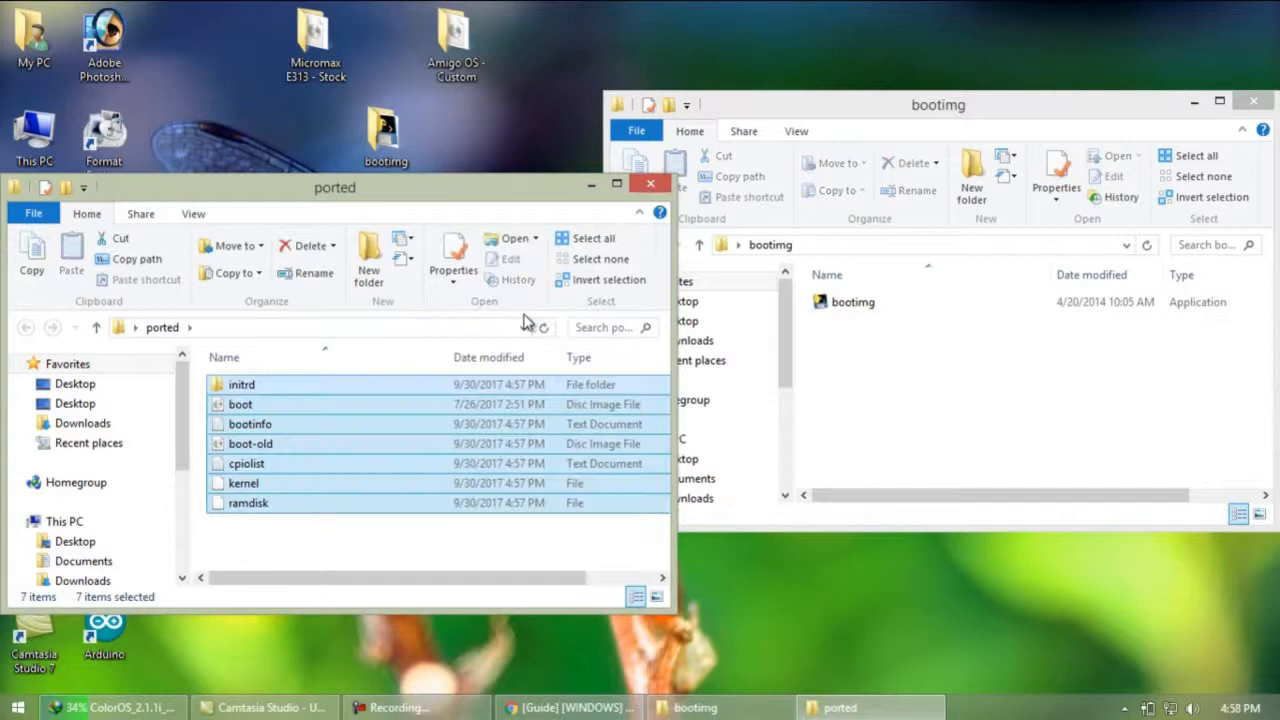
click(650, 184)
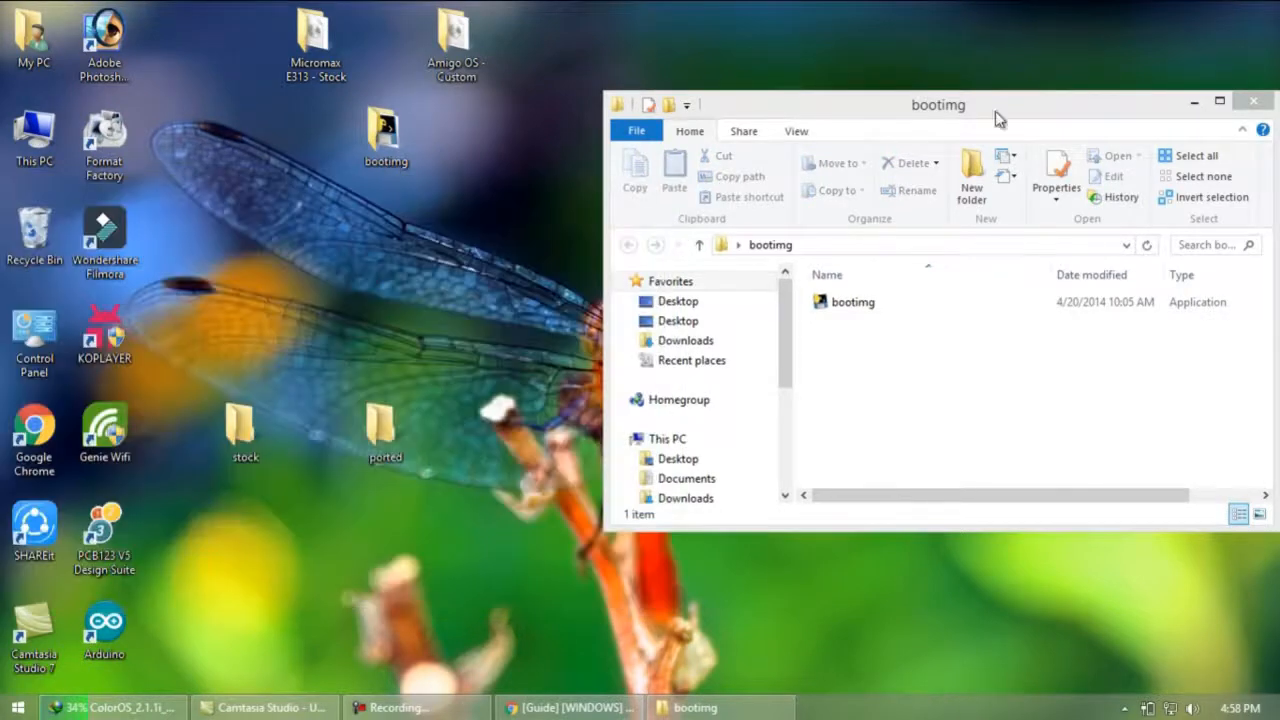
click(1252, 100)
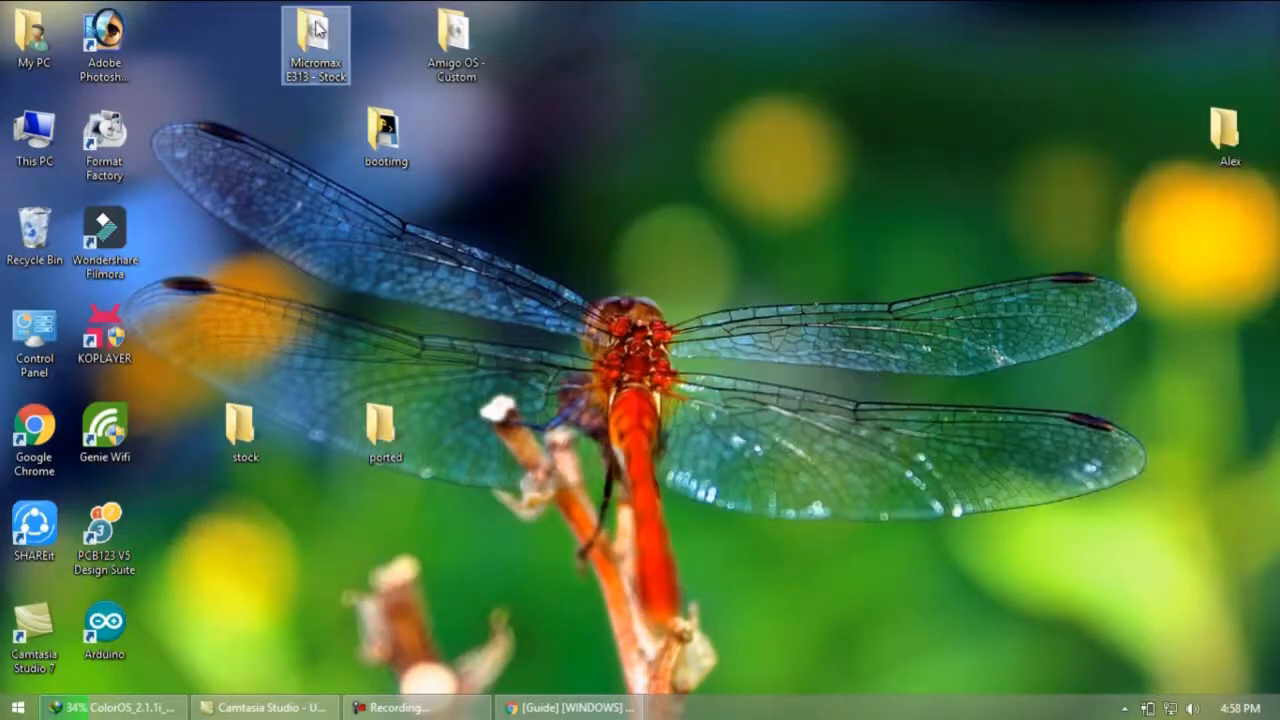
click(456, 44)
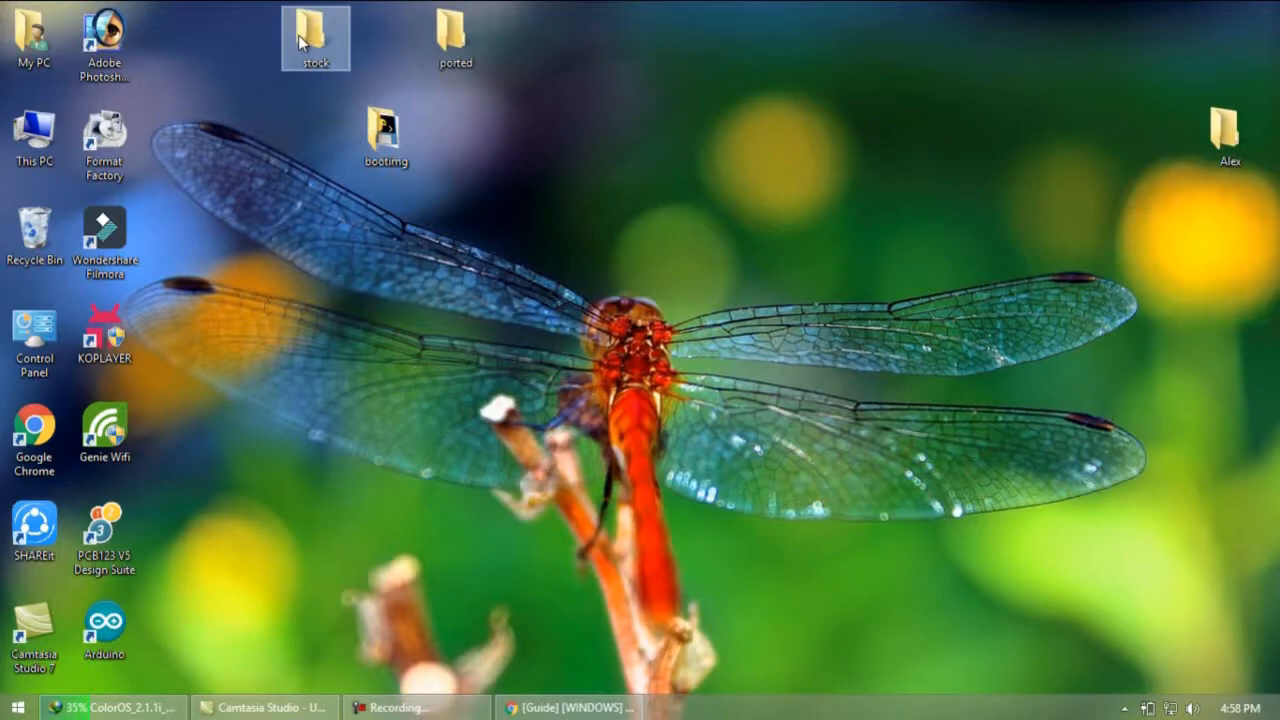
double_click(456, 36)
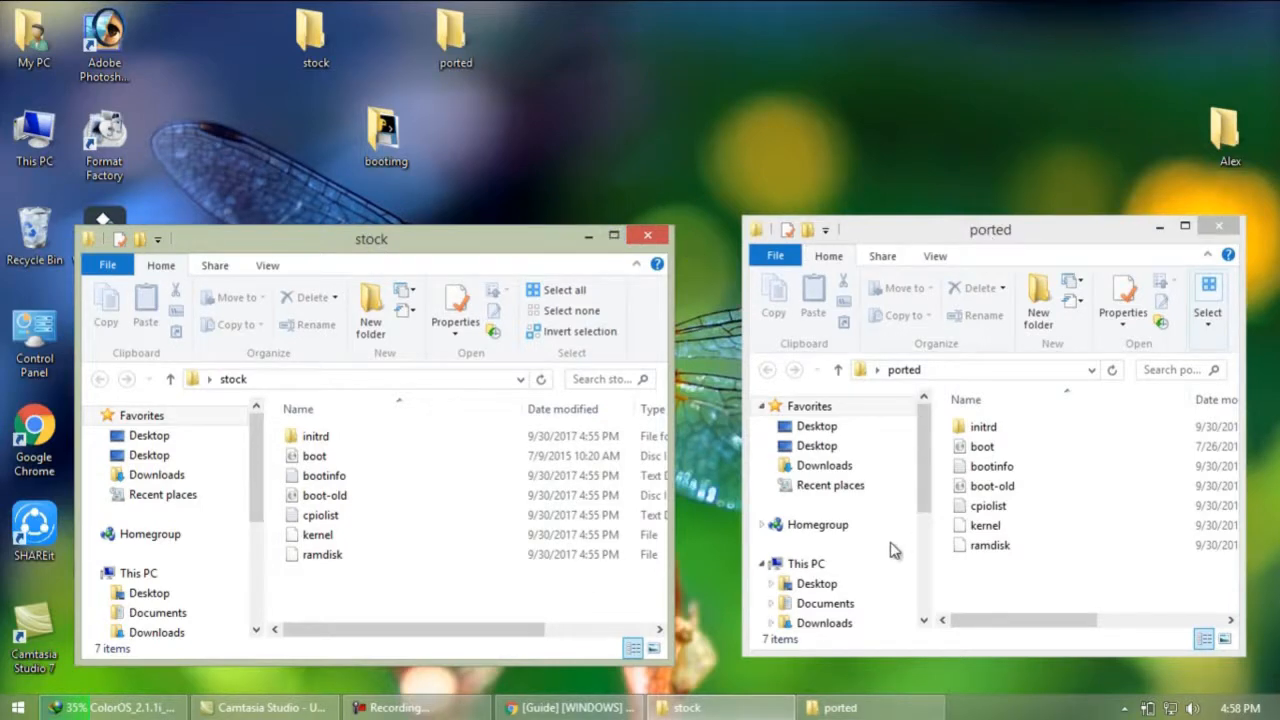
Copy the stock kernel into the ported folder, replacing the Amigo OS kernel there.
click(316, 534)
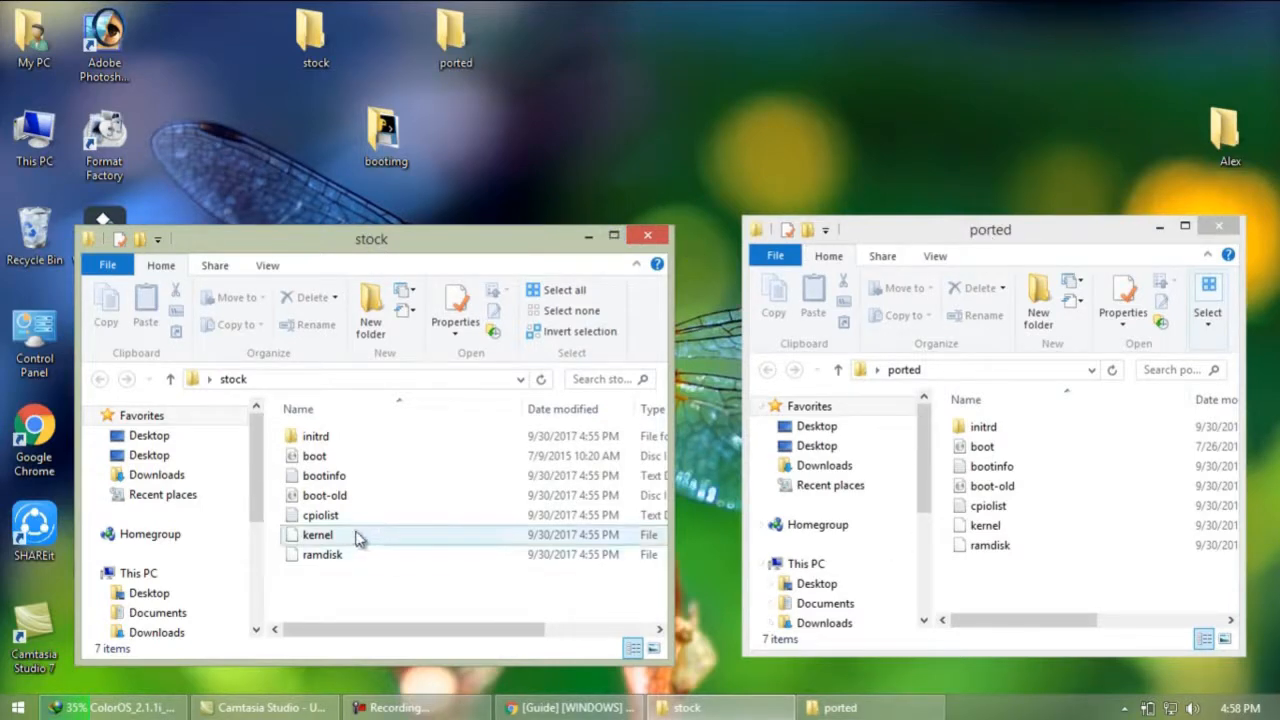
click(316, 534)
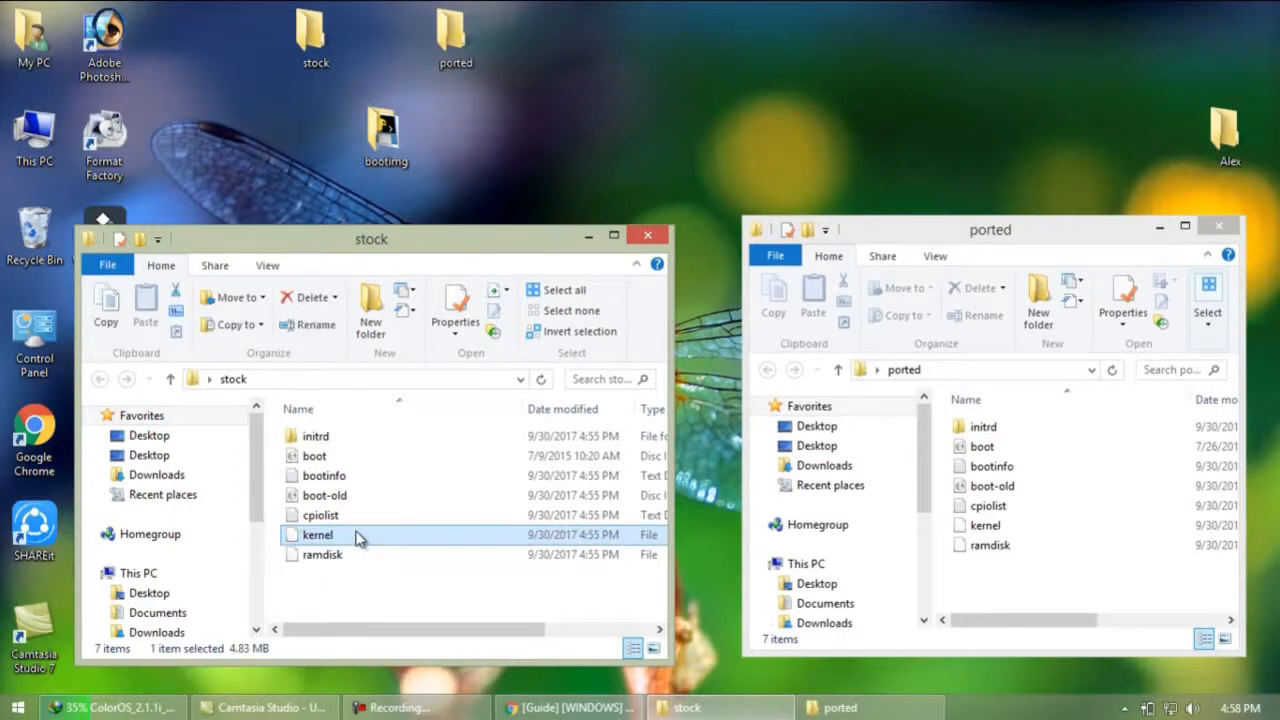
right_click(316, 536)
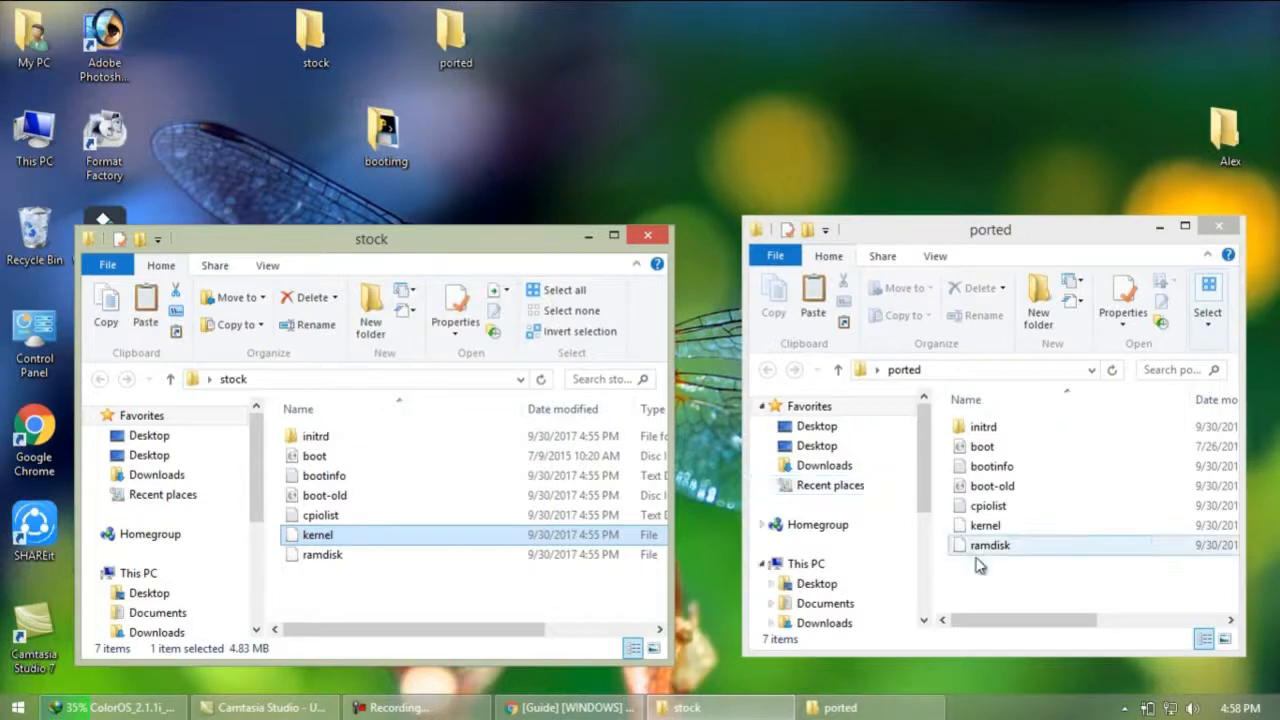
right_click(980, 564)
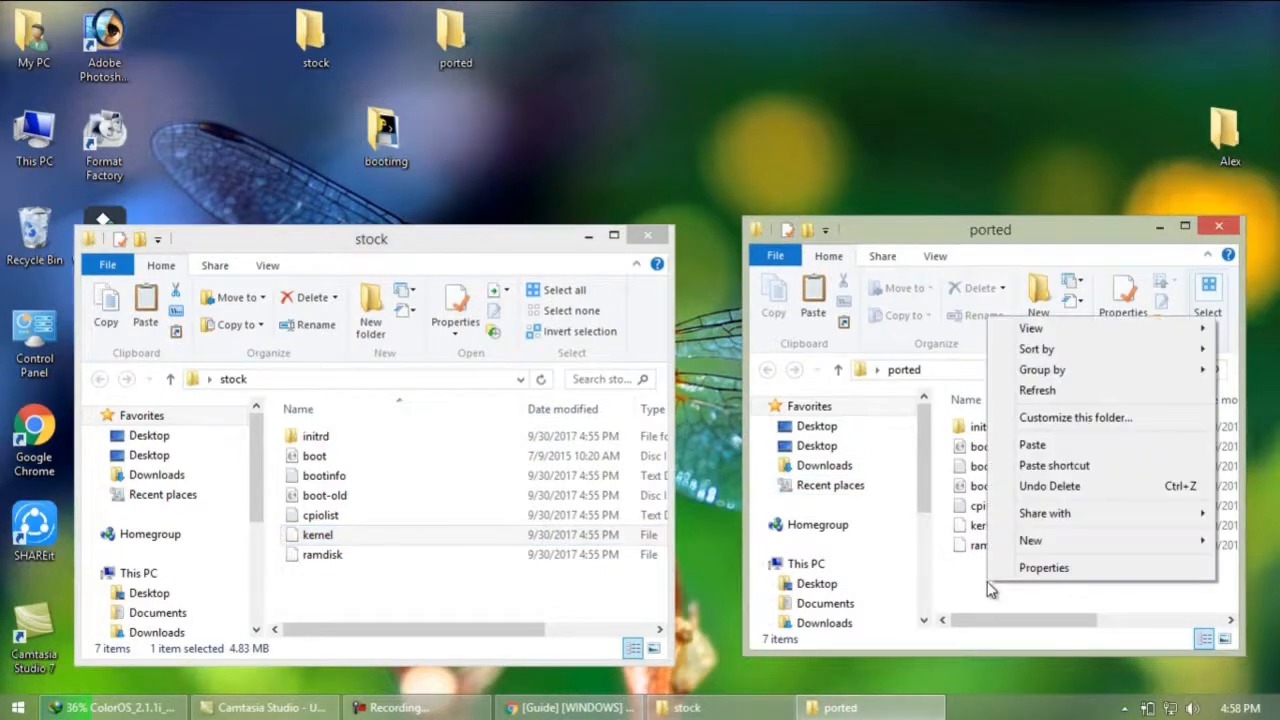
click(1032, 444)
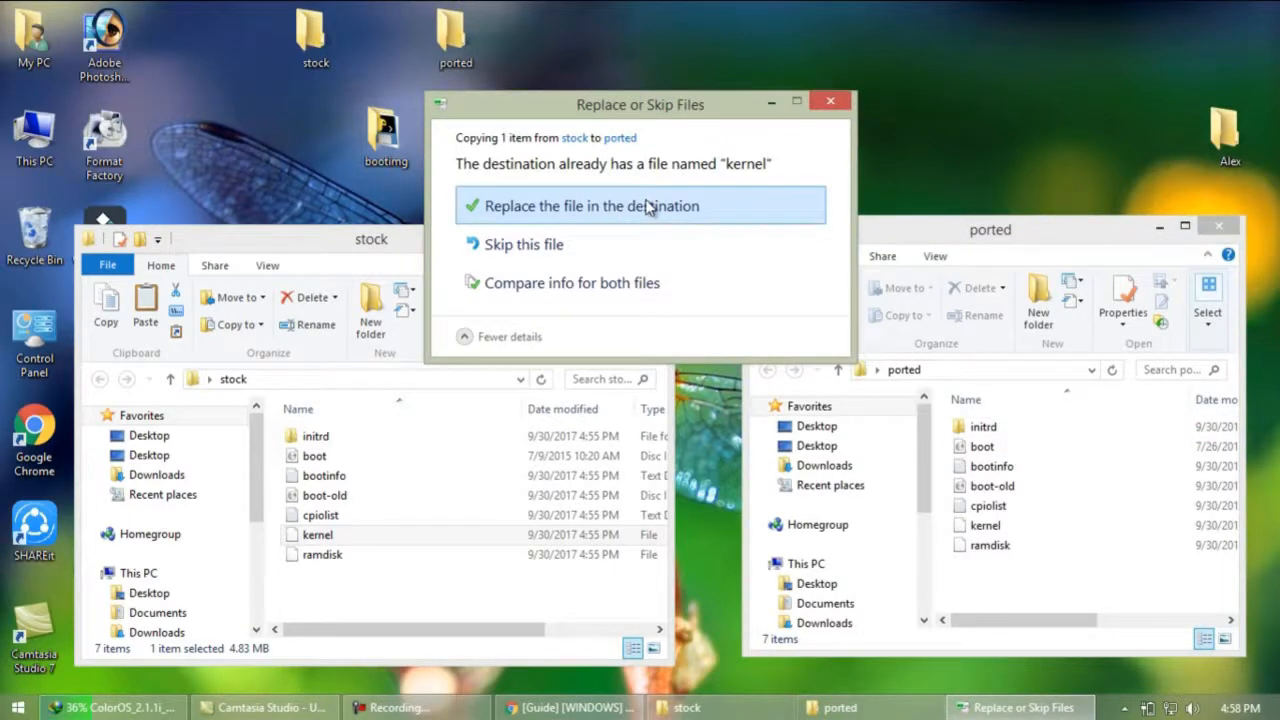
click(590, 204)
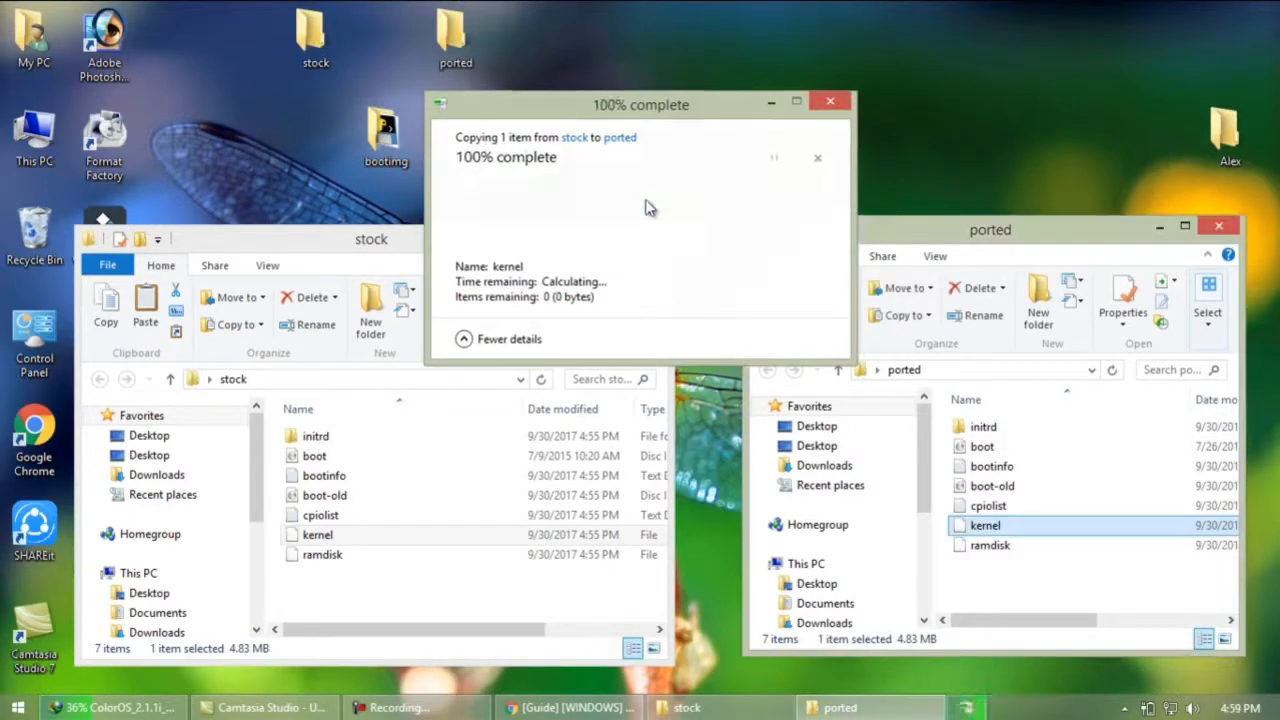
click(828, 100)
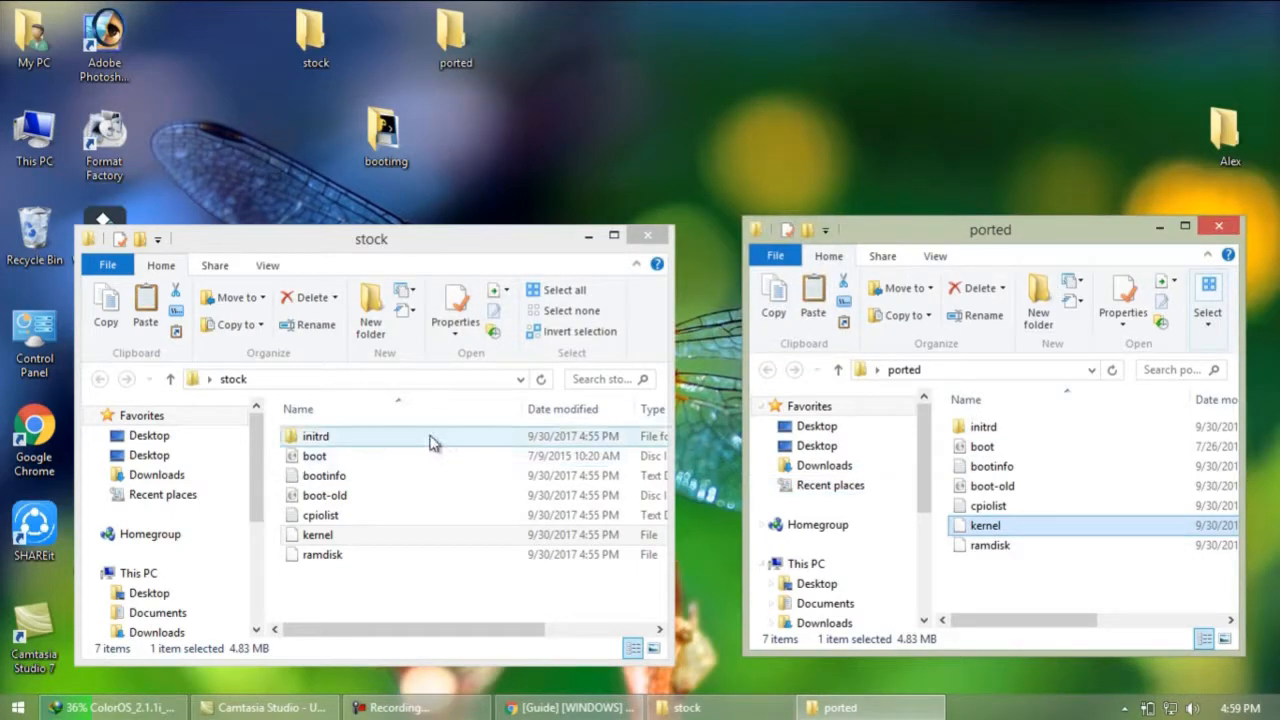
Copy ueventd.rc from the stock initrd folder.
double_click(316, 436)
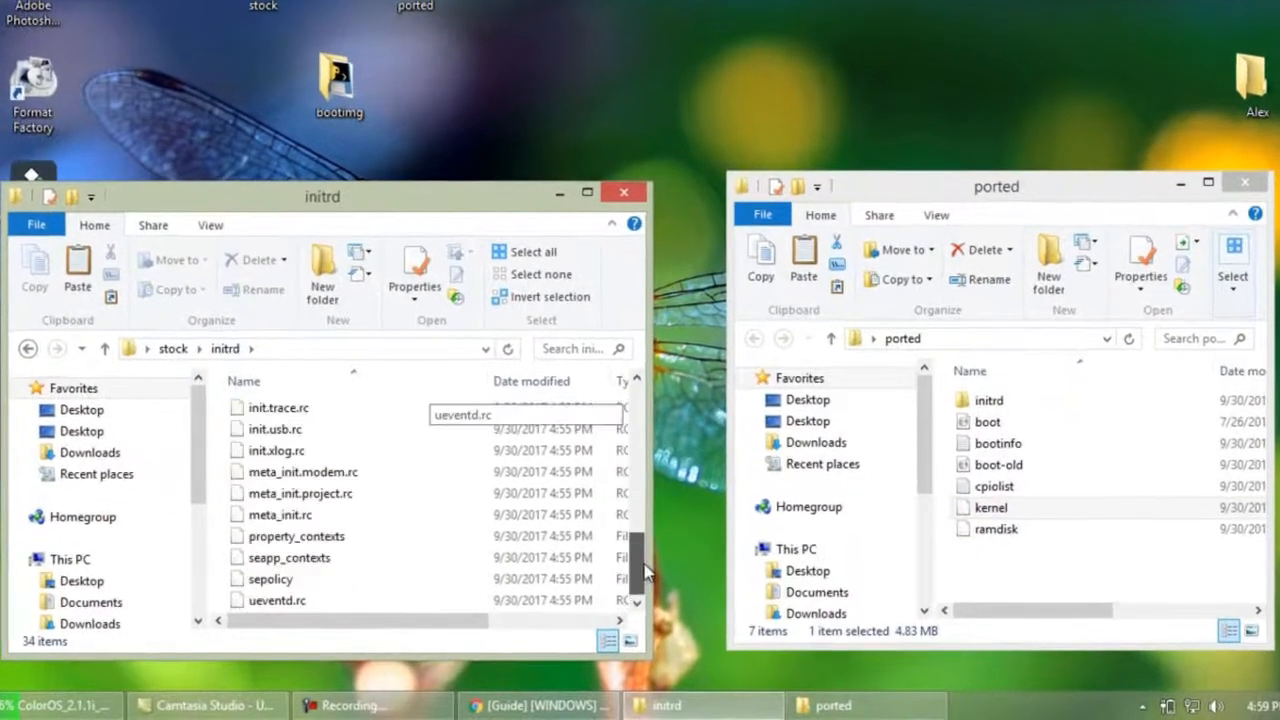
click(276, 600)
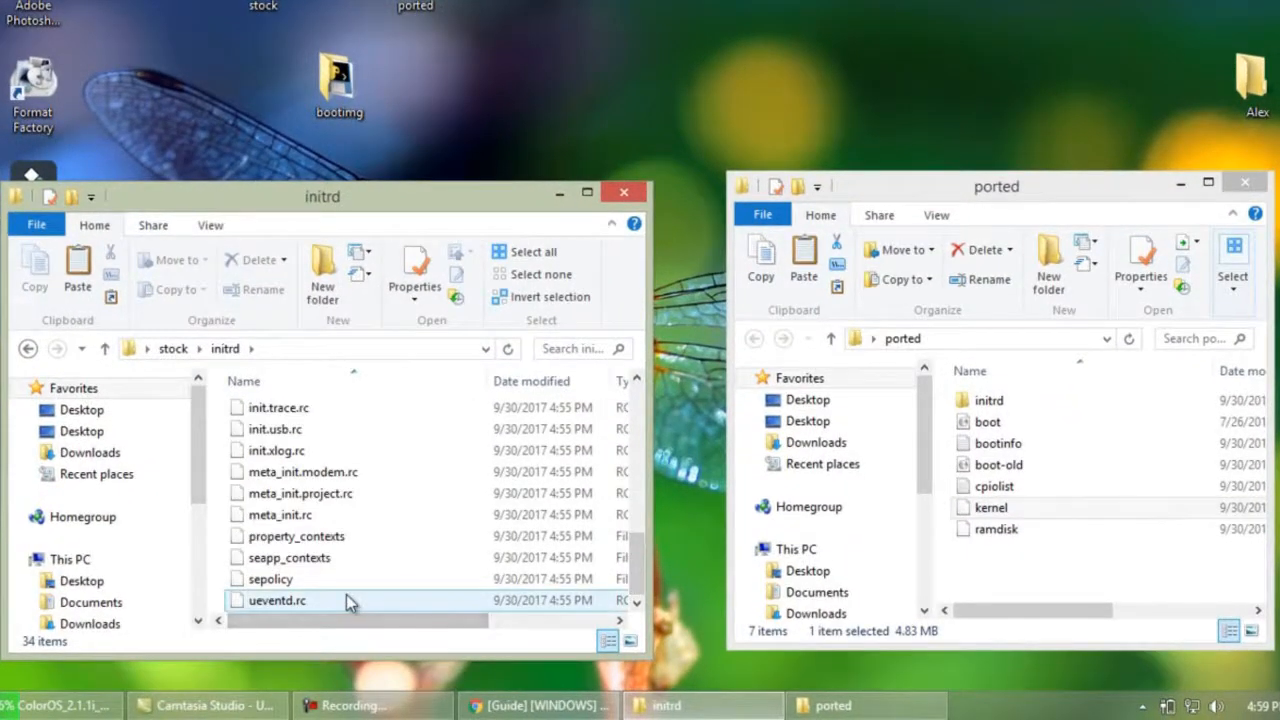
right_click(276, 600)
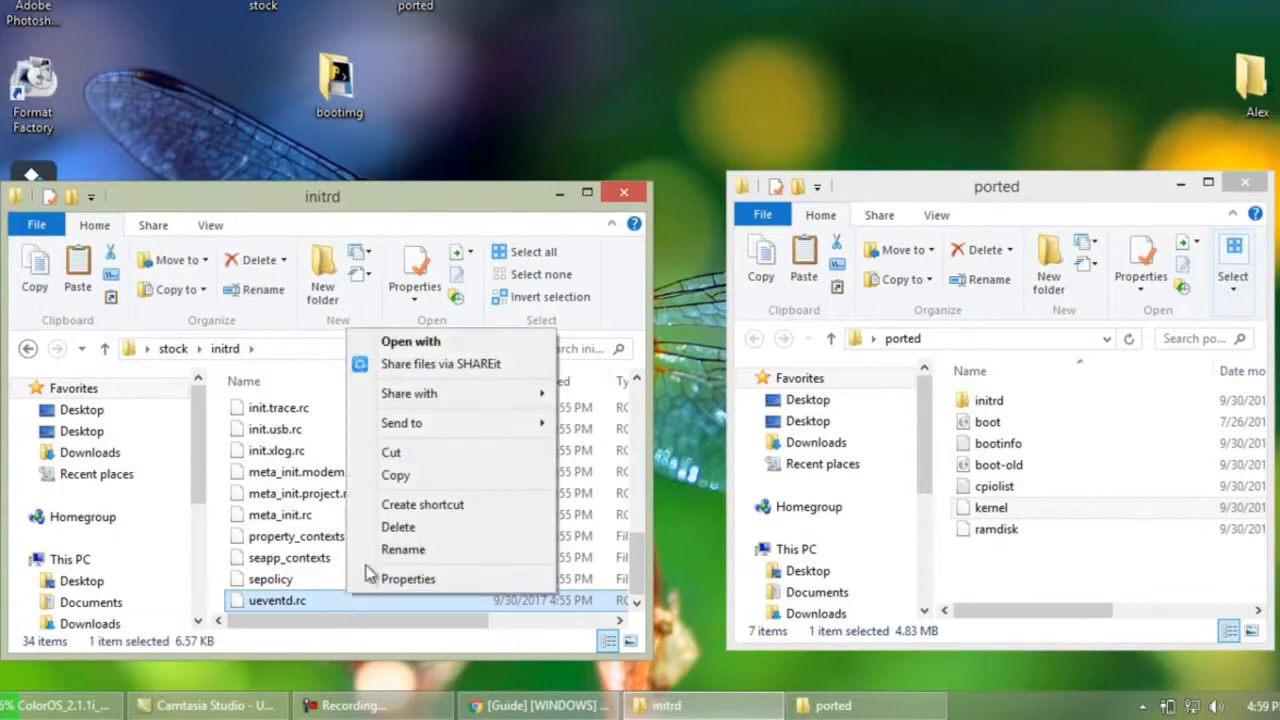
mouse_move(410, 474)
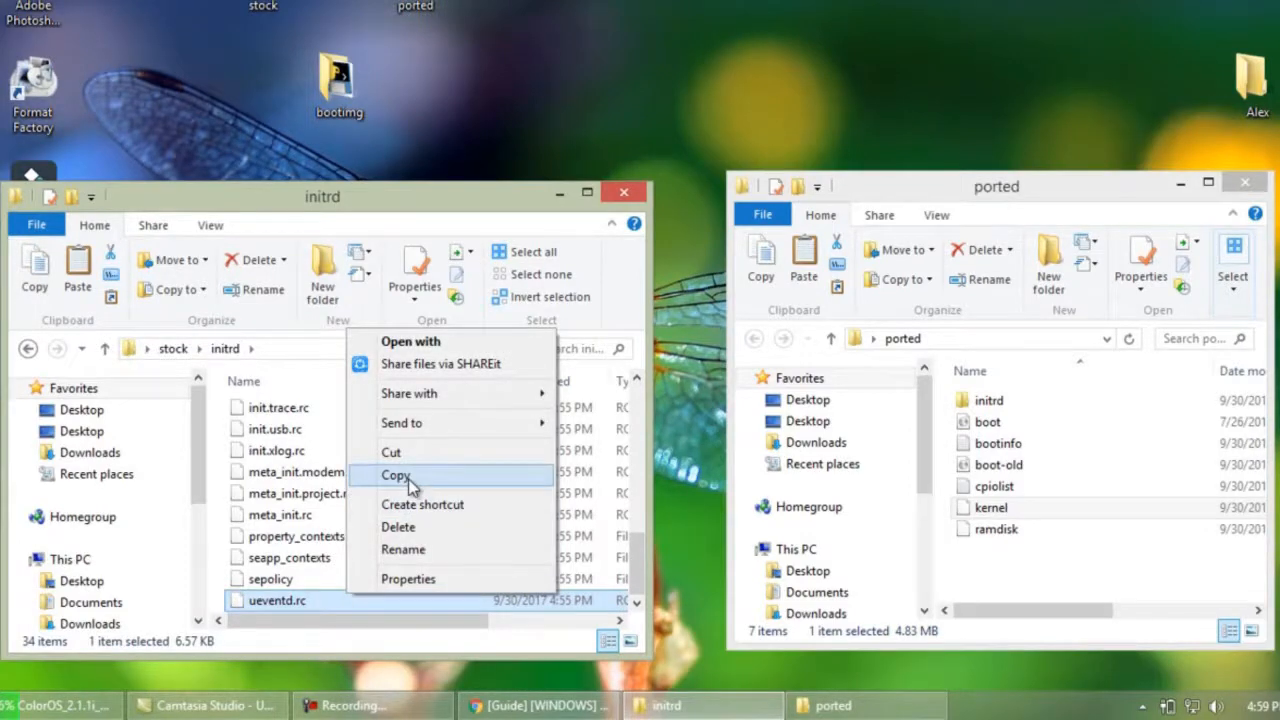
click(396, 474)
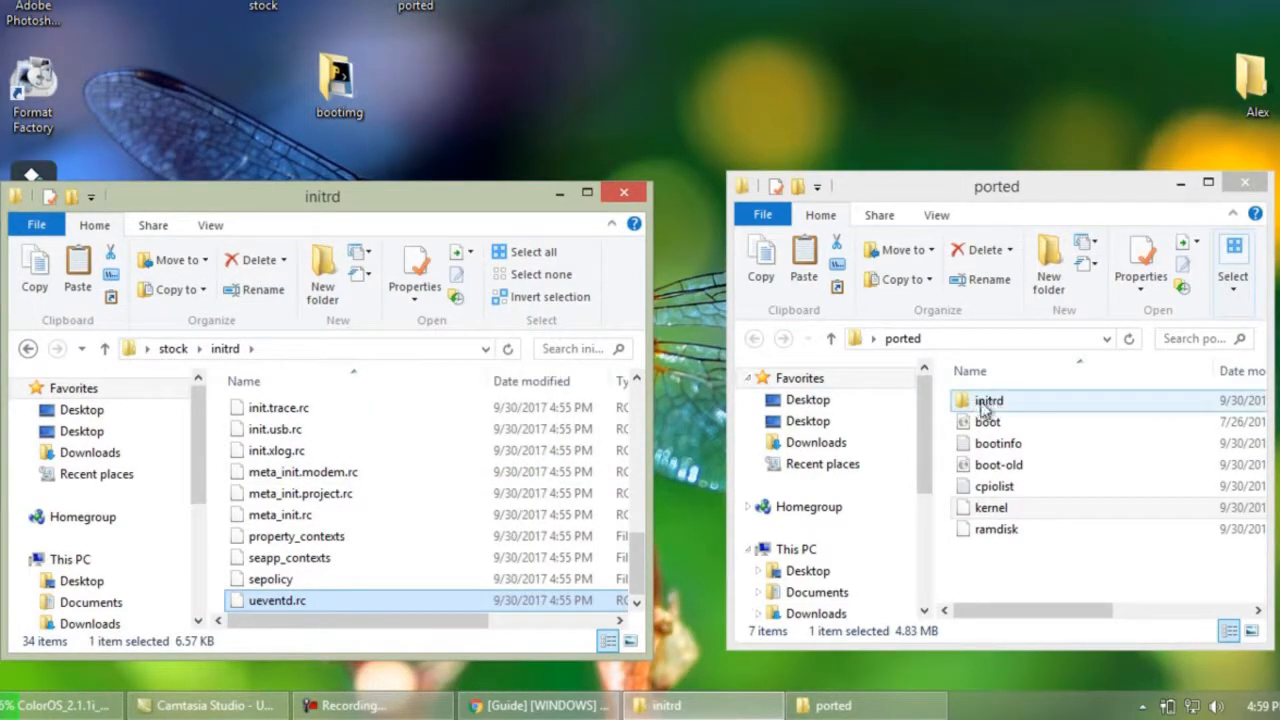
Paste ueventd.rc into ported\initrd, replacing the Amigo OS version.
double_click(988, 400)
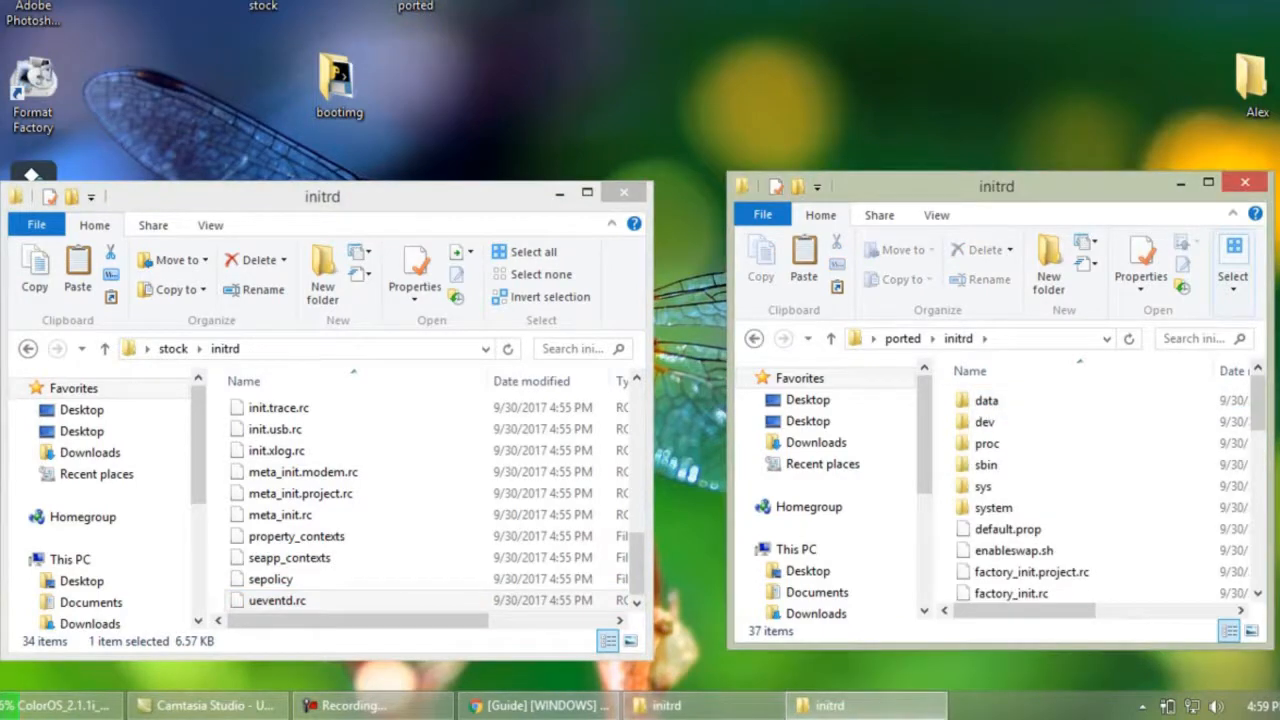
scroll(down, 3)
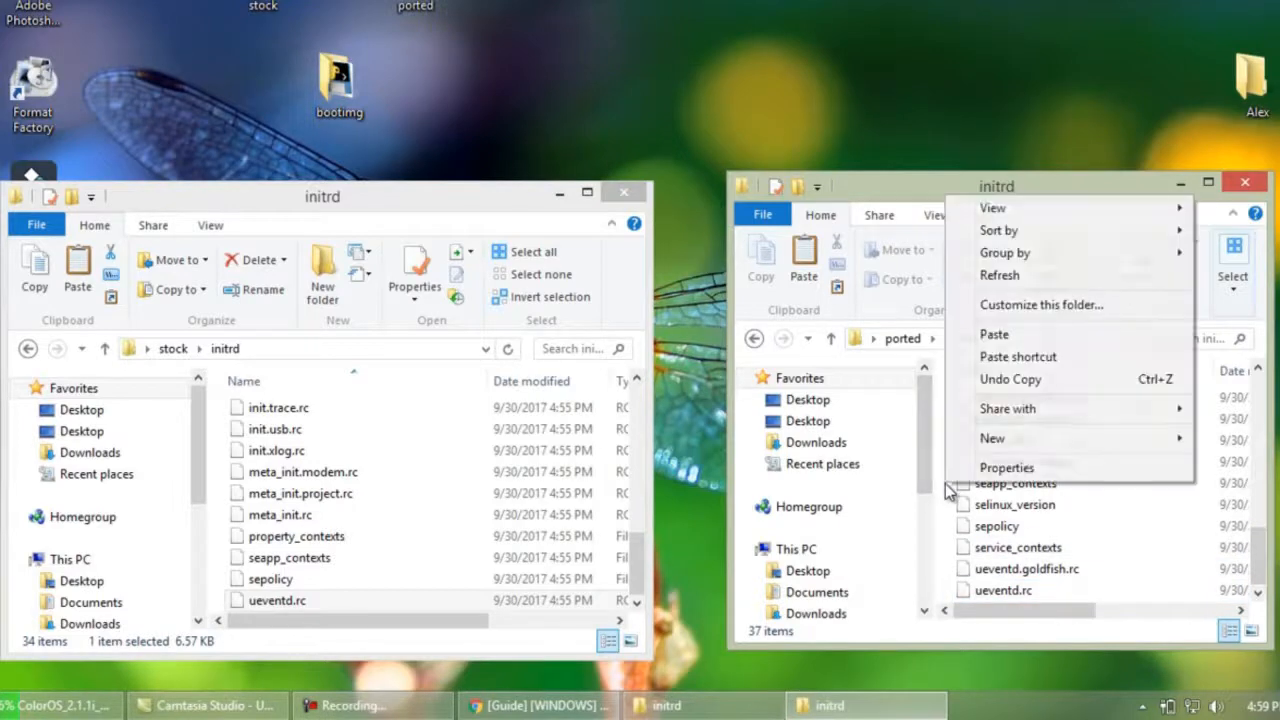
mouse_move(1030, 334)
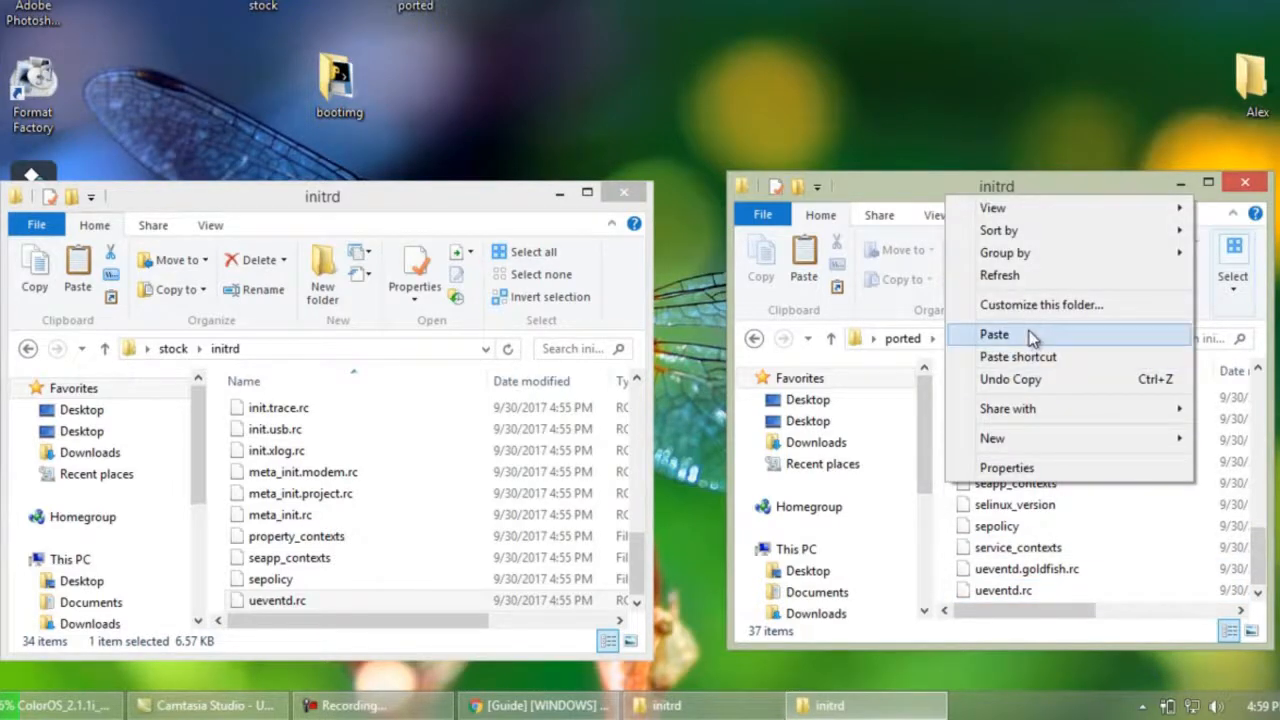
click(994, 334)
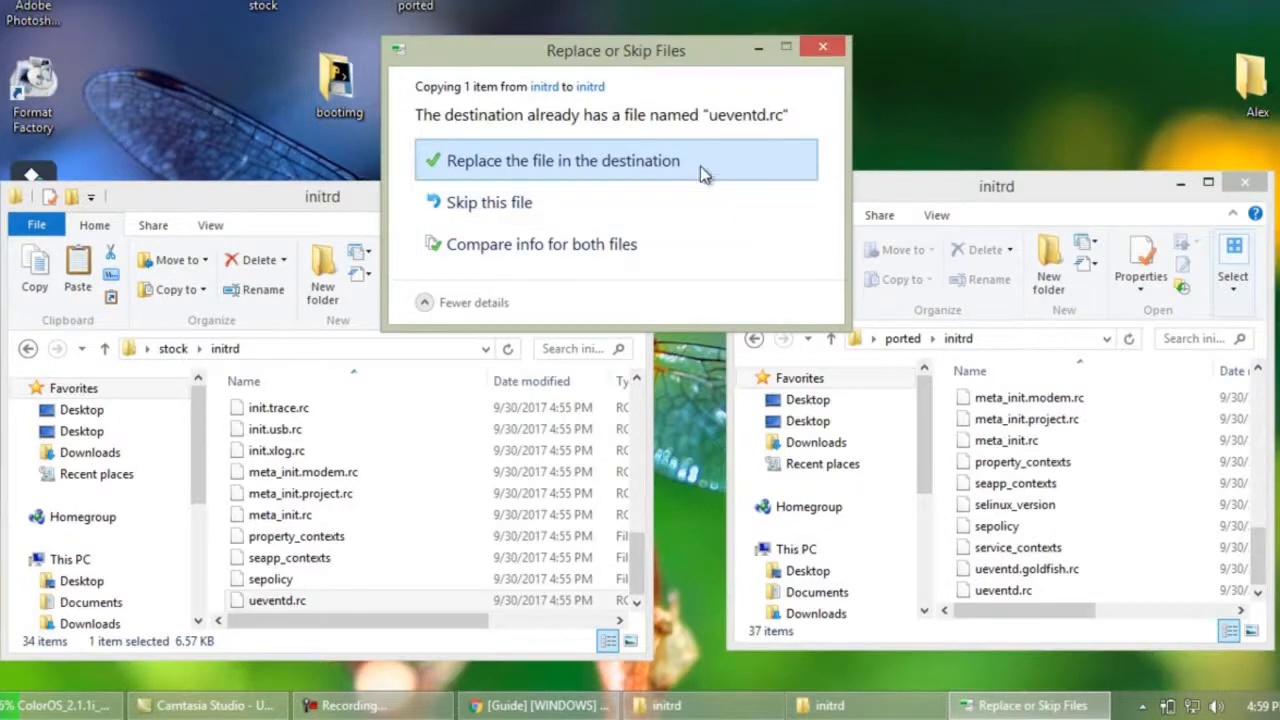
click(562, 160)
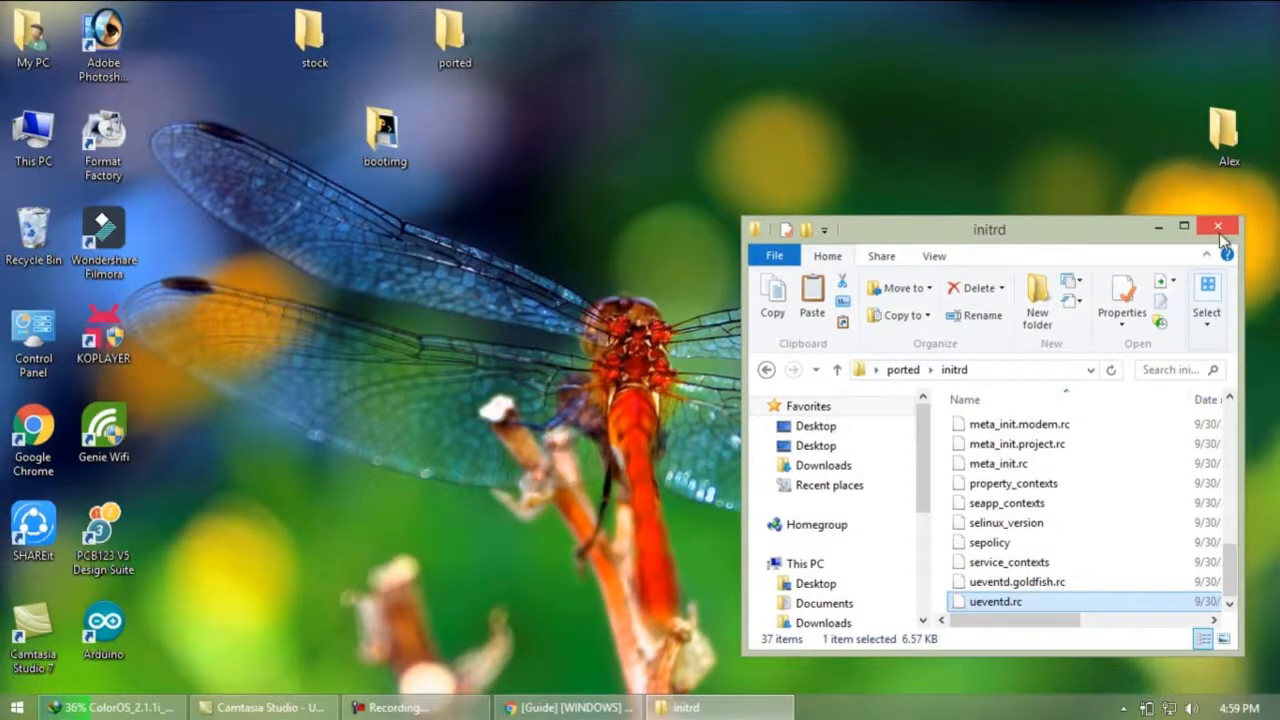
Close the initrd window and move the bootimg folder to the desktop's top row.
click(1218, 226)
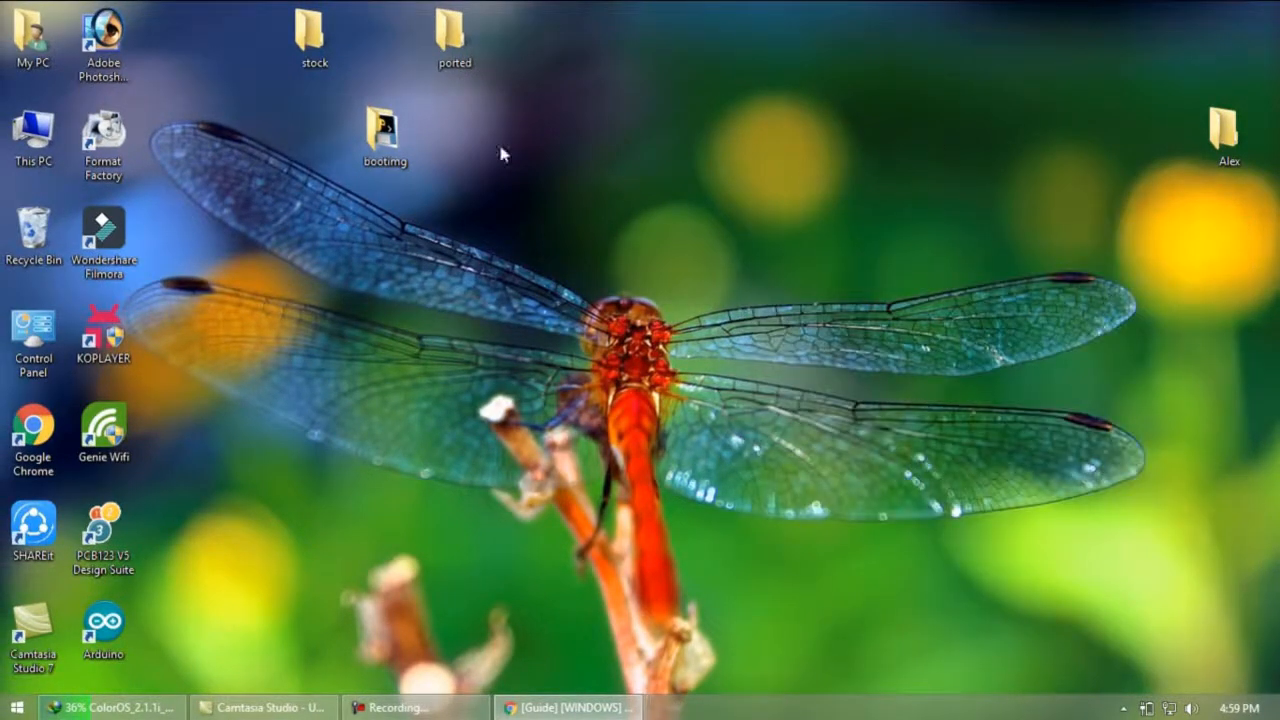
click(312, 36)
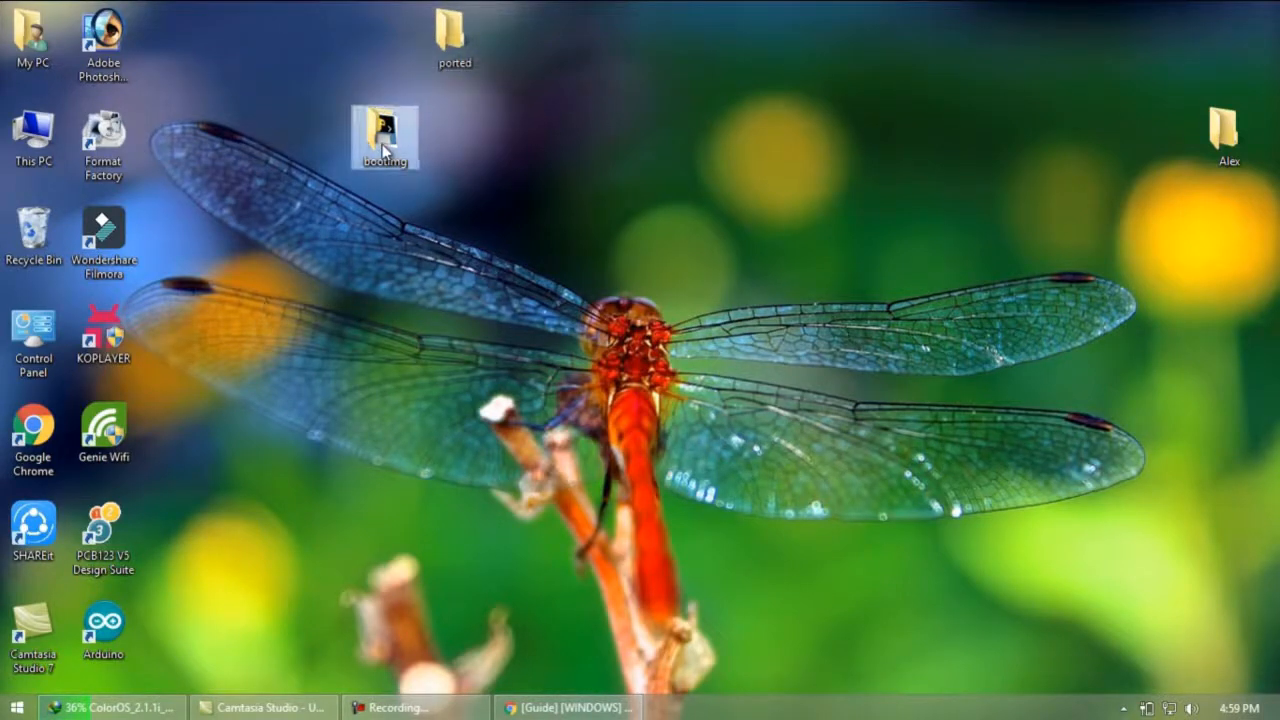
drag(384, 140, 316, 40)
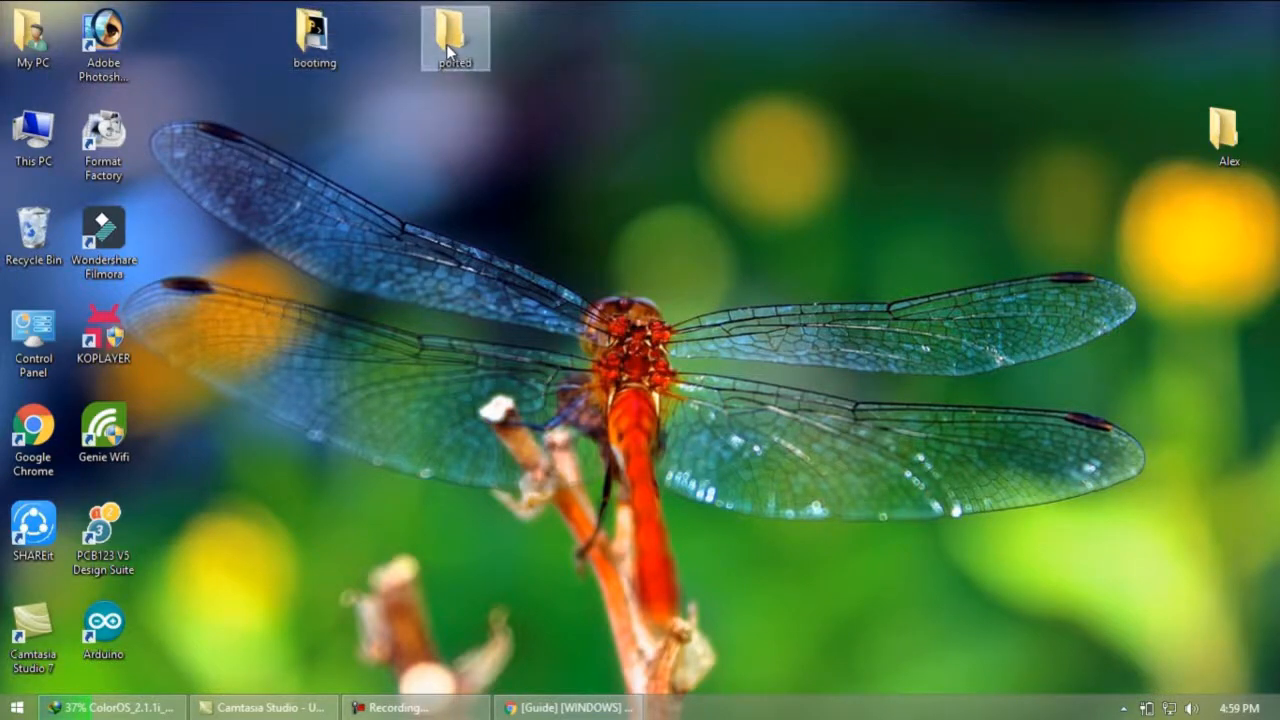
Copy all the unpacked boot files from the ported folder.
double_click(454, 38)
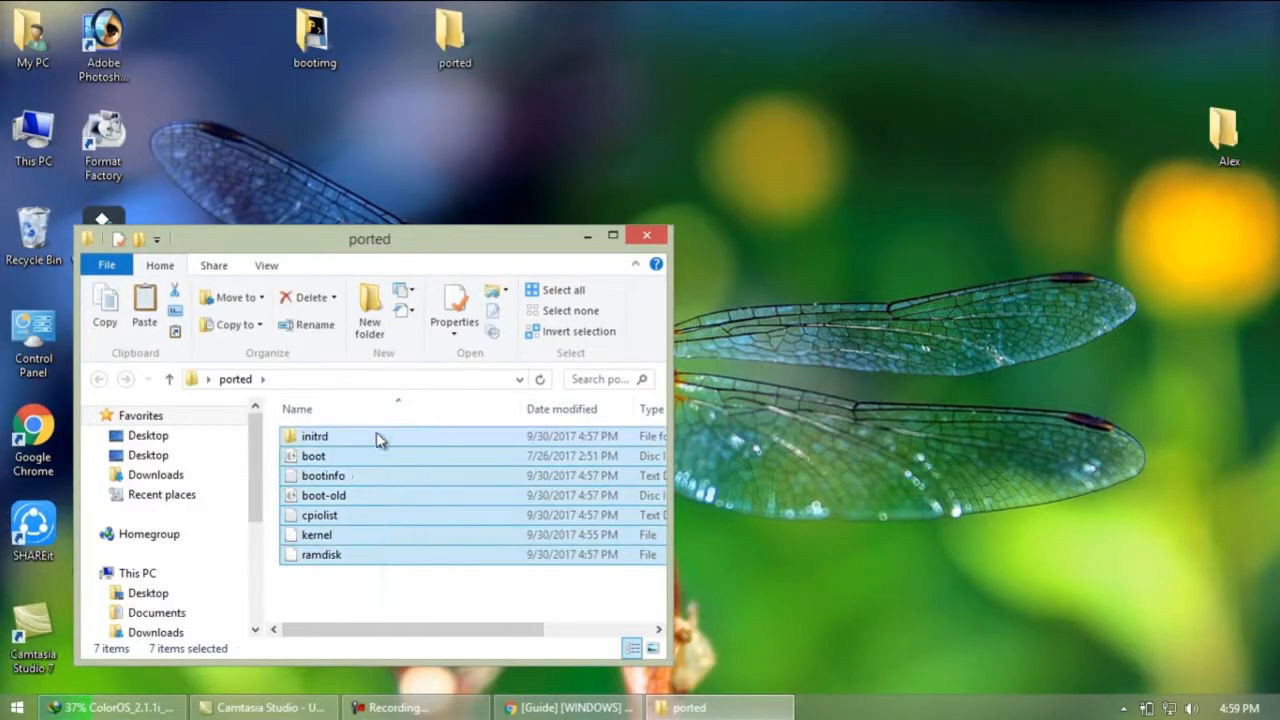
right_click(378, 438)
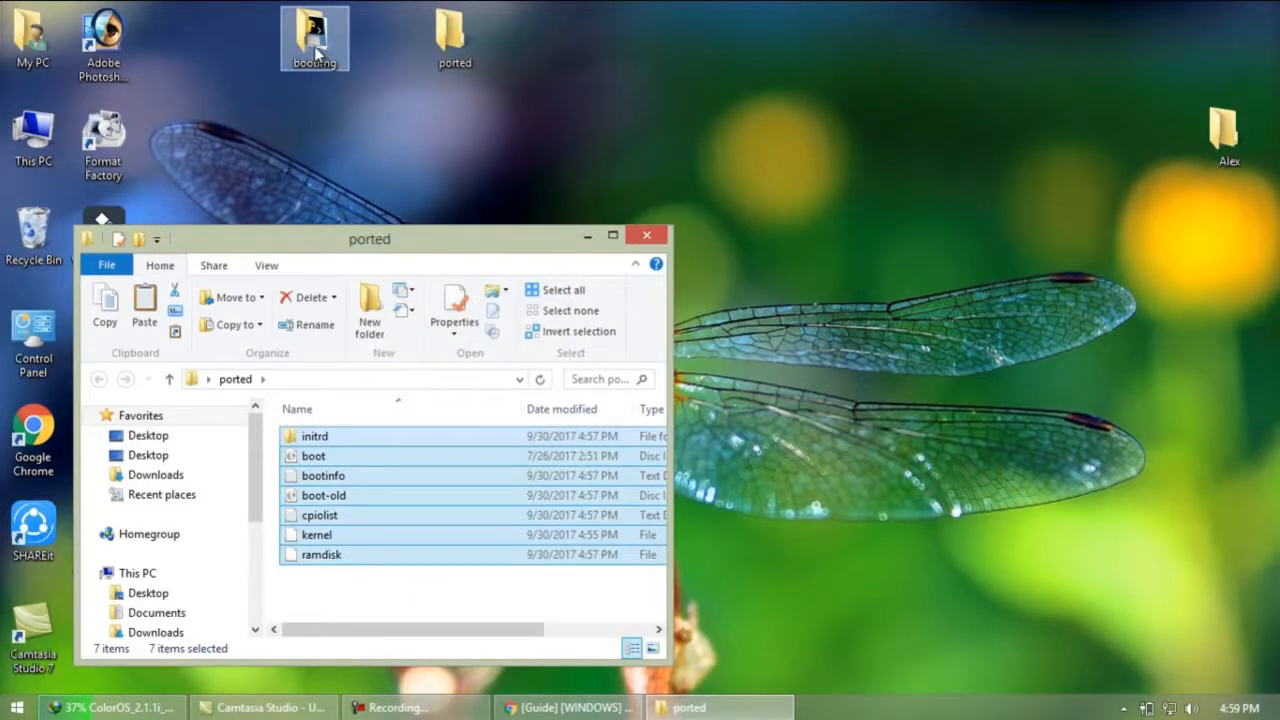
click(646, 236)
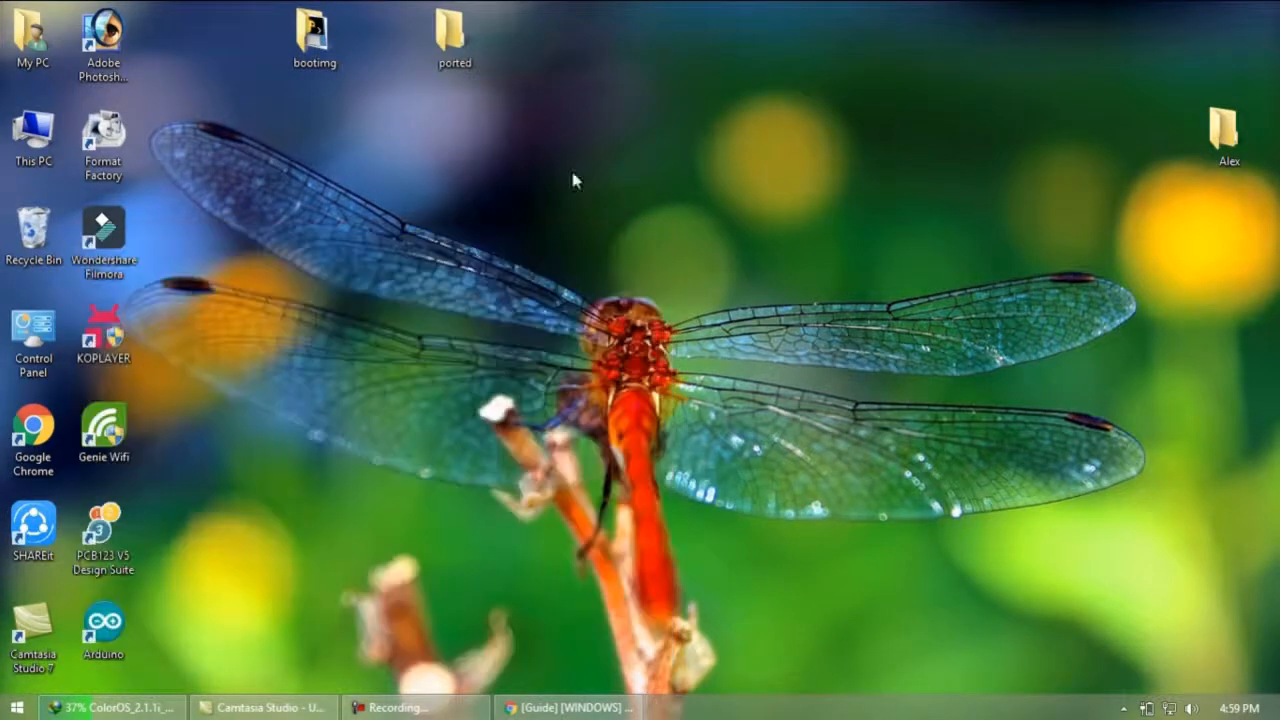
click(316, 36)
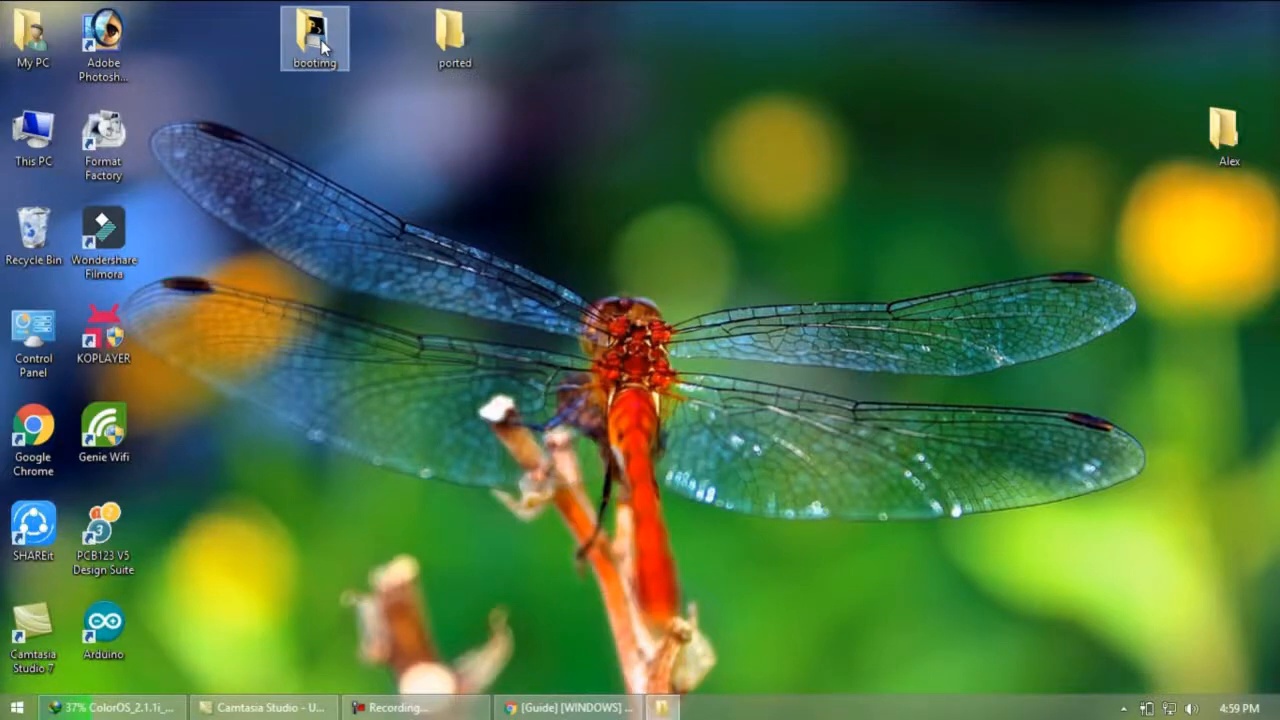
Paste the ported boot files into the bootimg folder beside the bootimg tool.
double_click(314, 38)
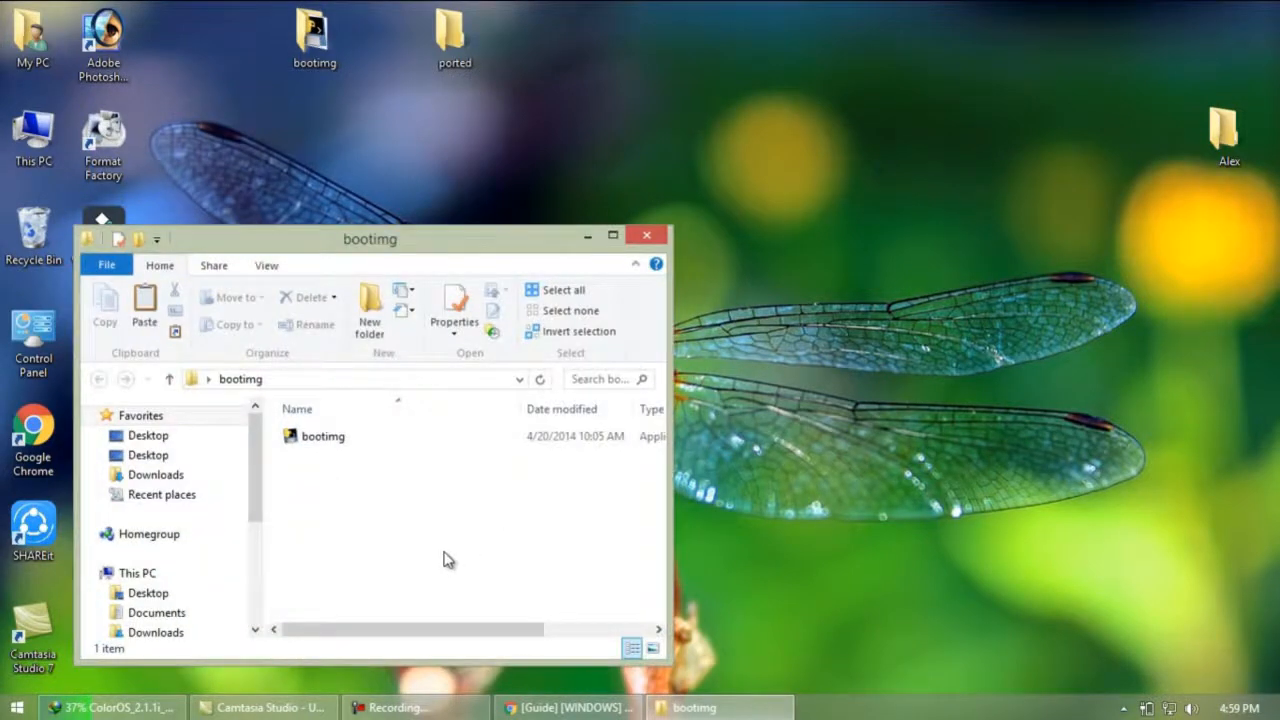
right_click(448, 558)
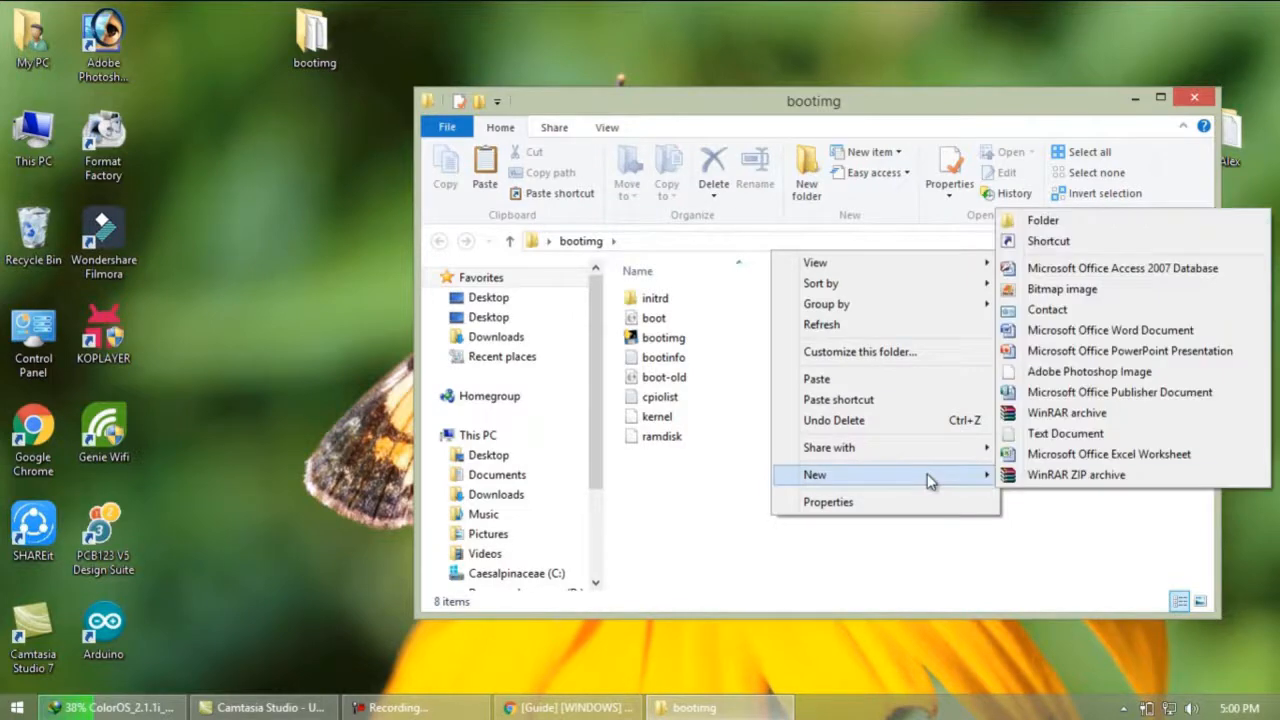
mouse_move(864, 544)
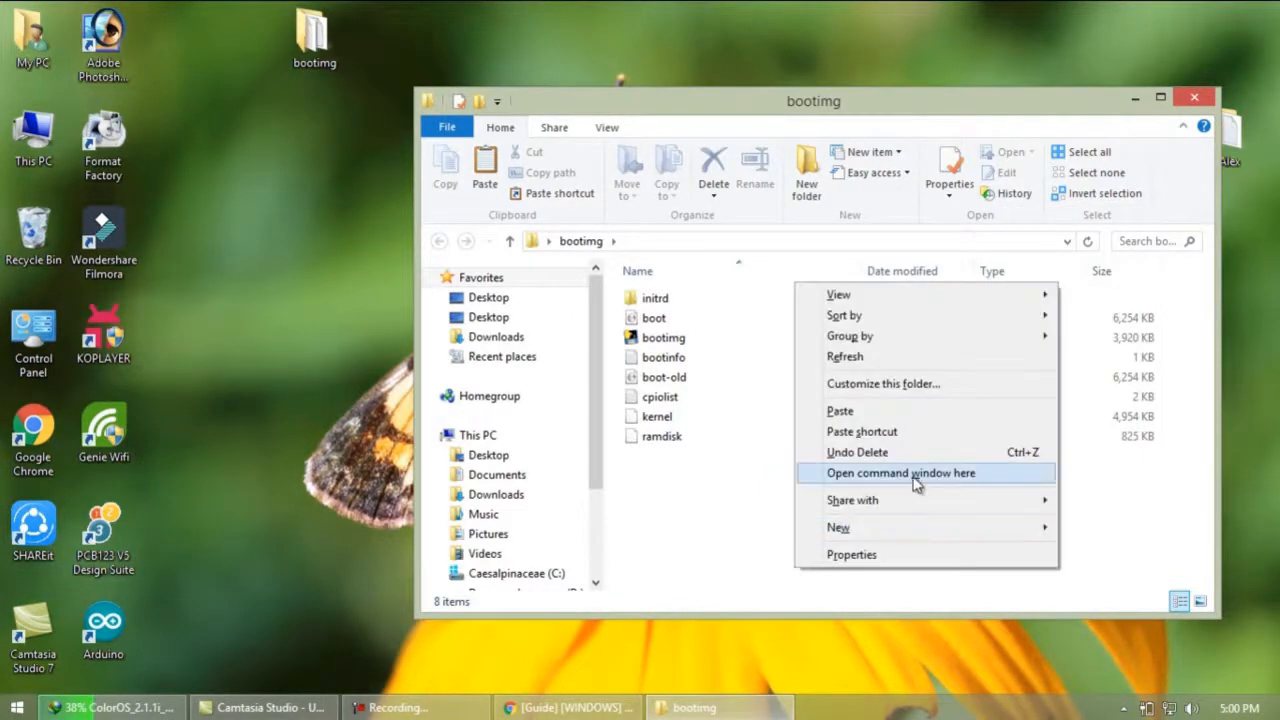
Run bootimg.exe --repack-bootimg in a command window to build boot-new.img.
click(900, 472)
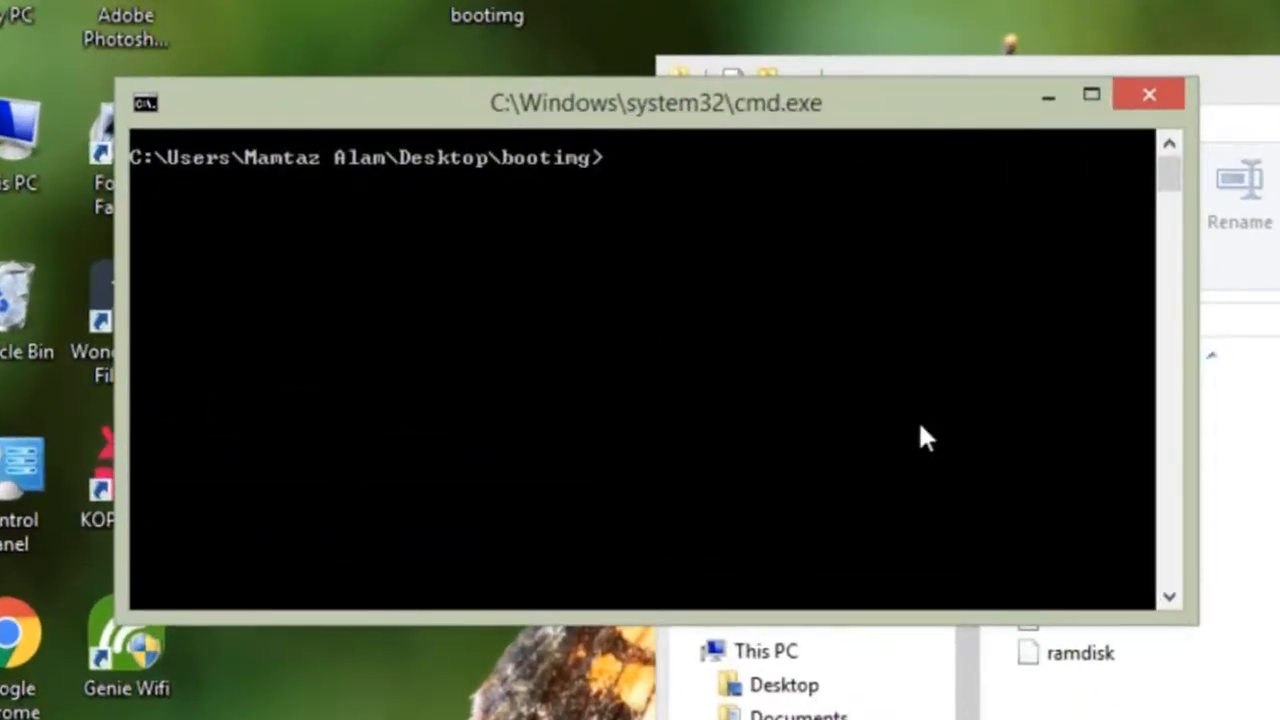
text(booting)
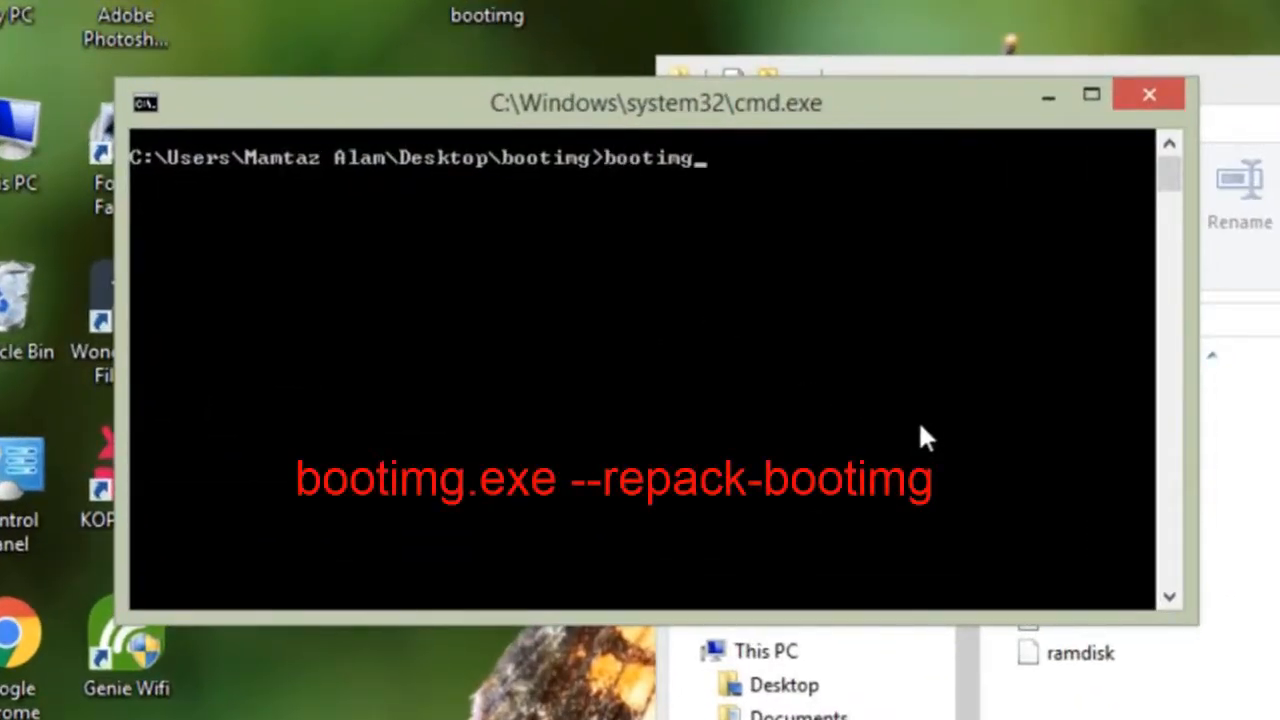
text(.exe)
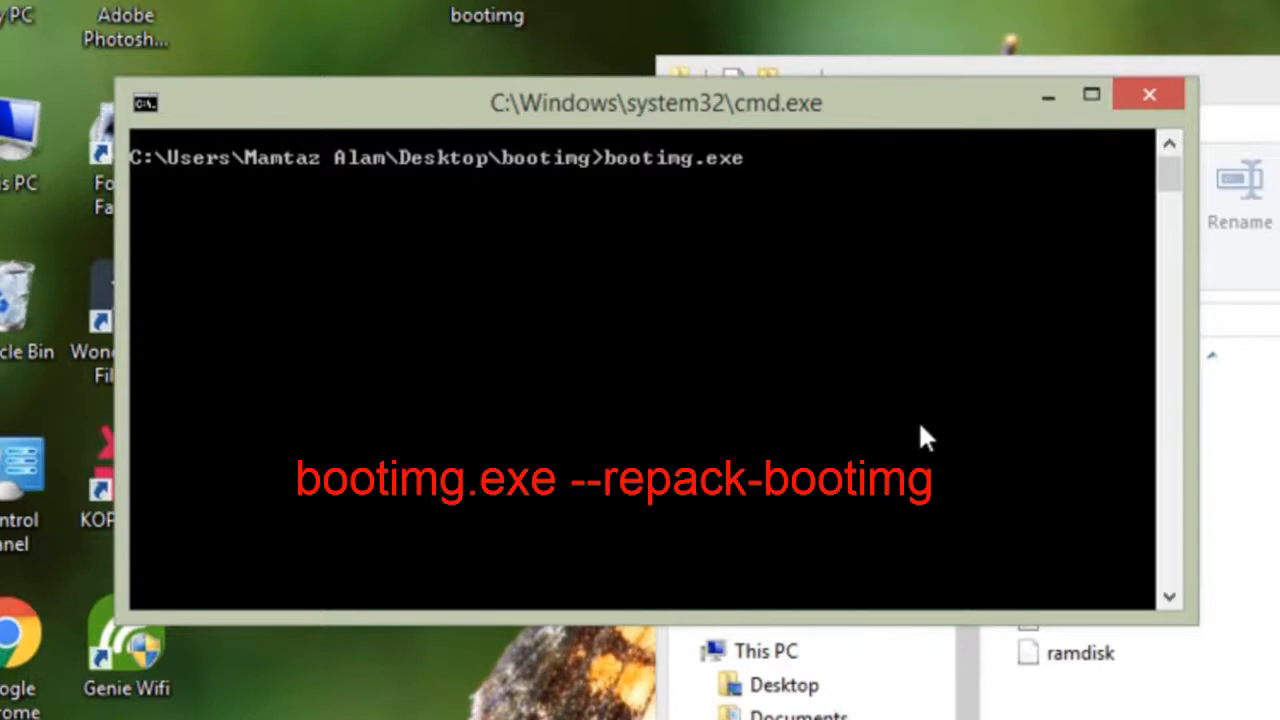
text(--)
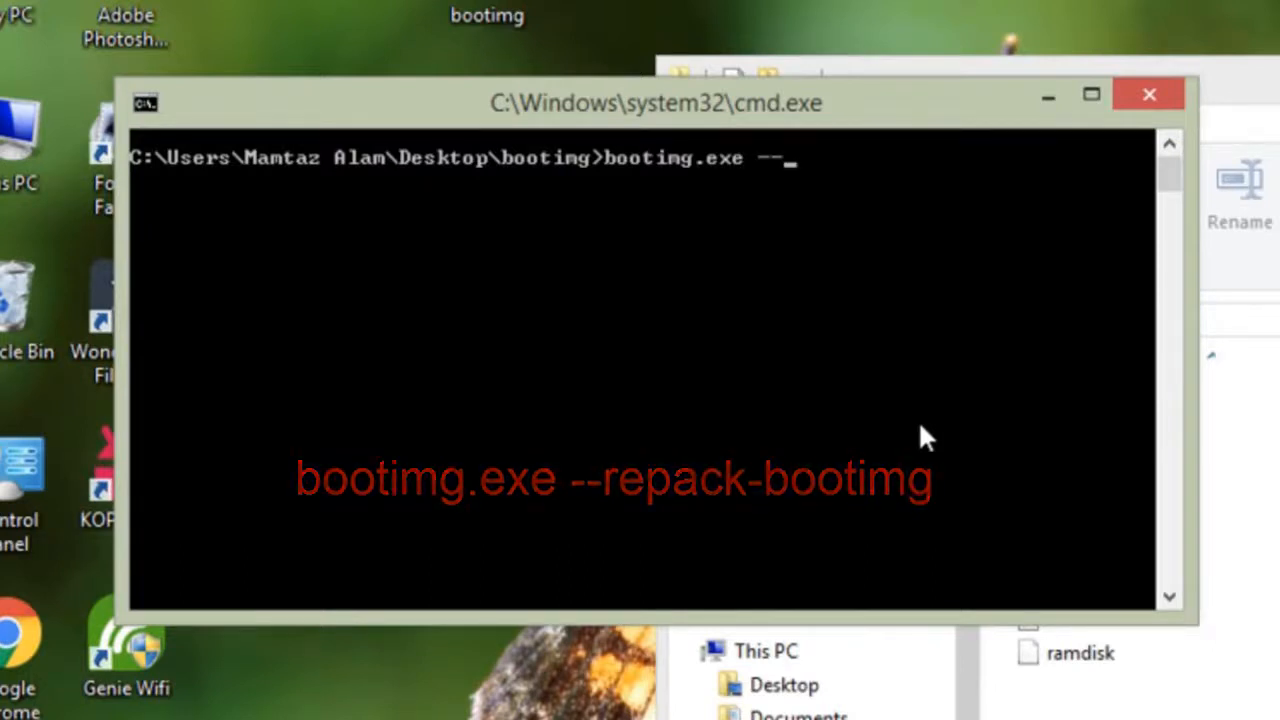
text(repack)
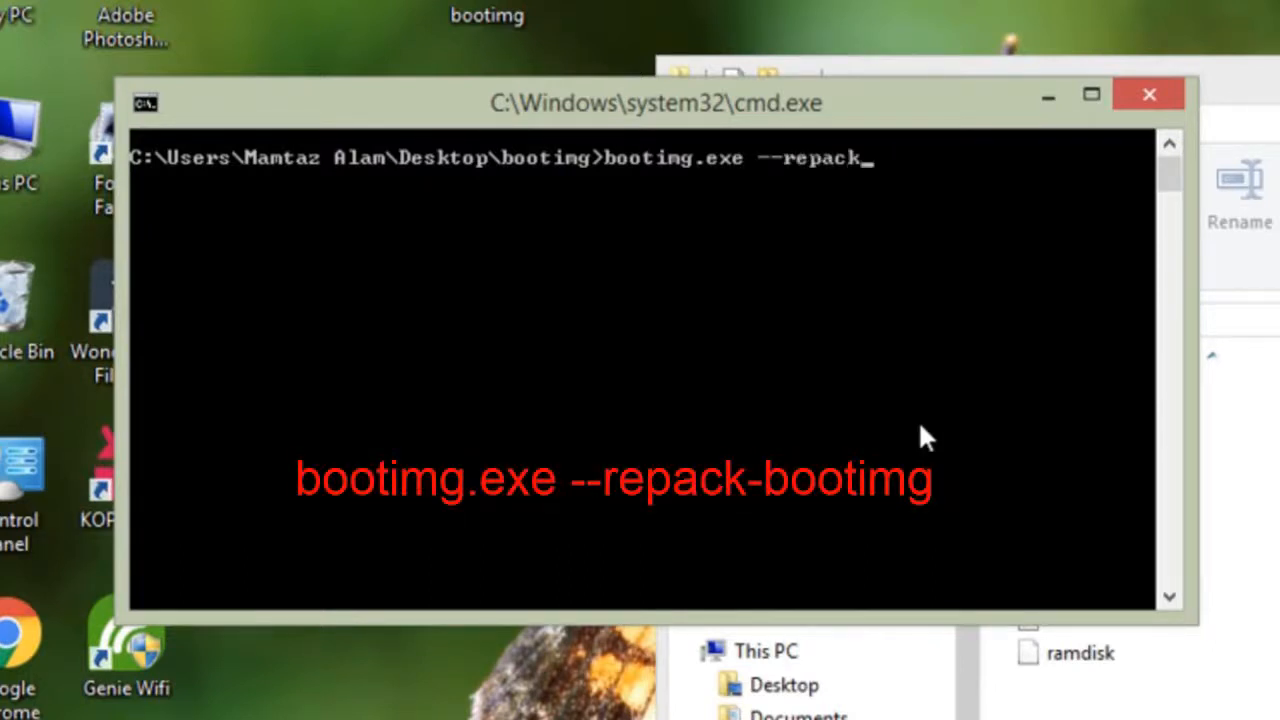
text(-bootimg)
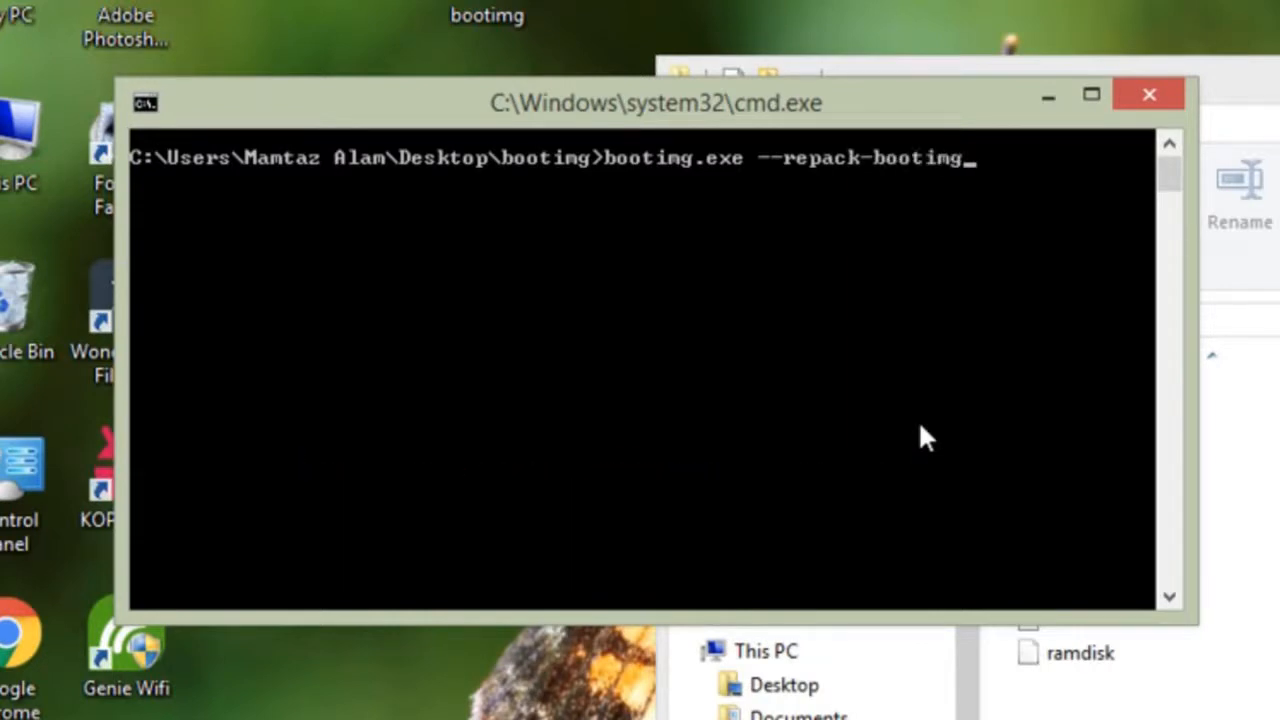
key(enter)
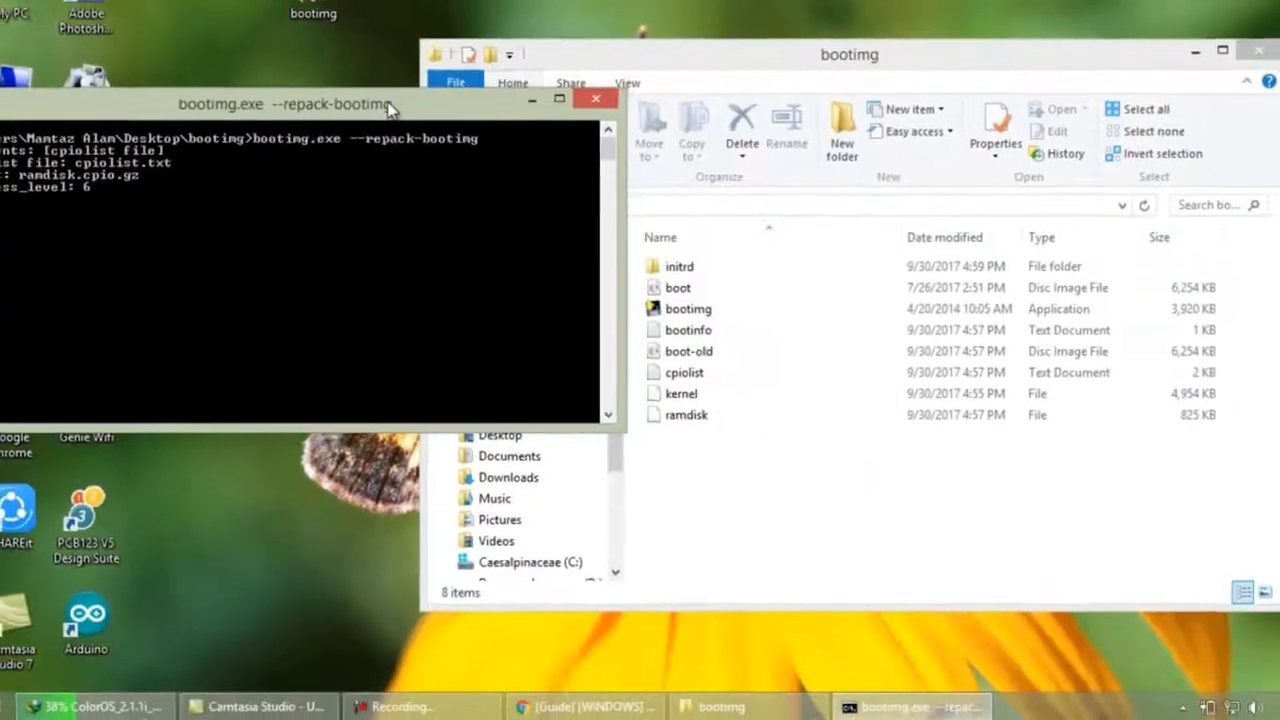
key(Return)
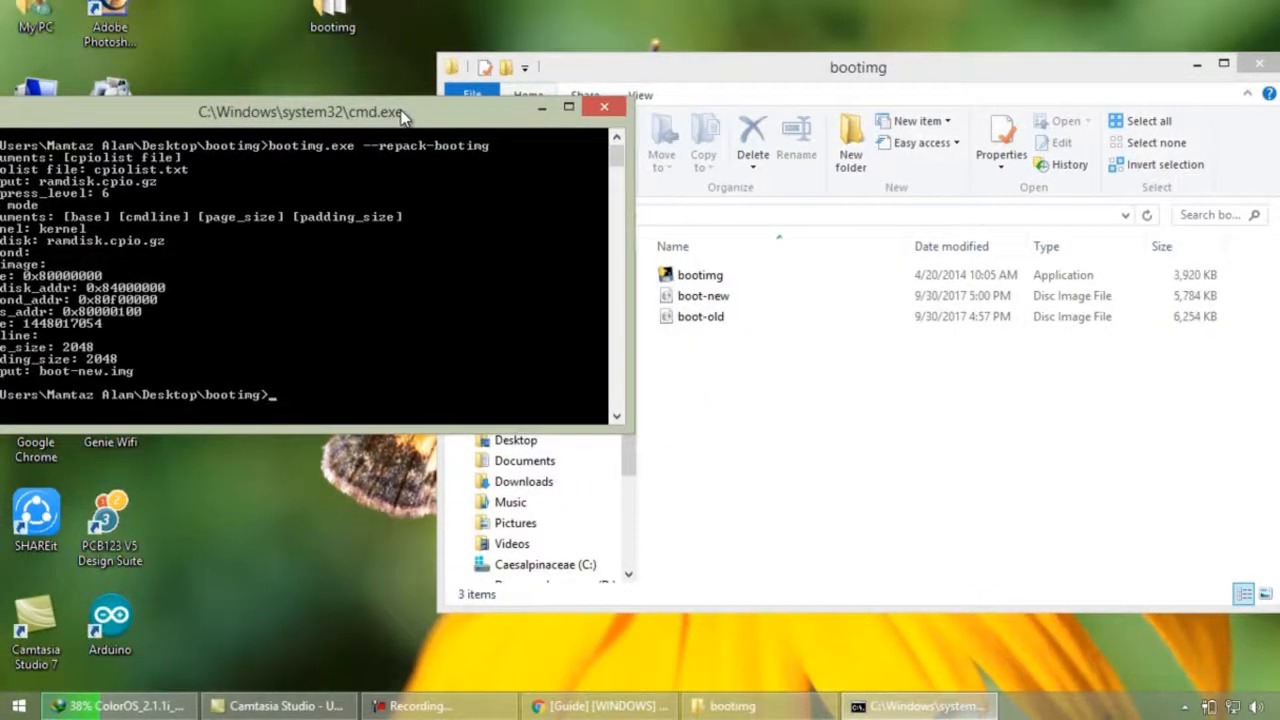
Copy boot-new to the desktop and close the bootimg folder window.
right_click(704, 296)
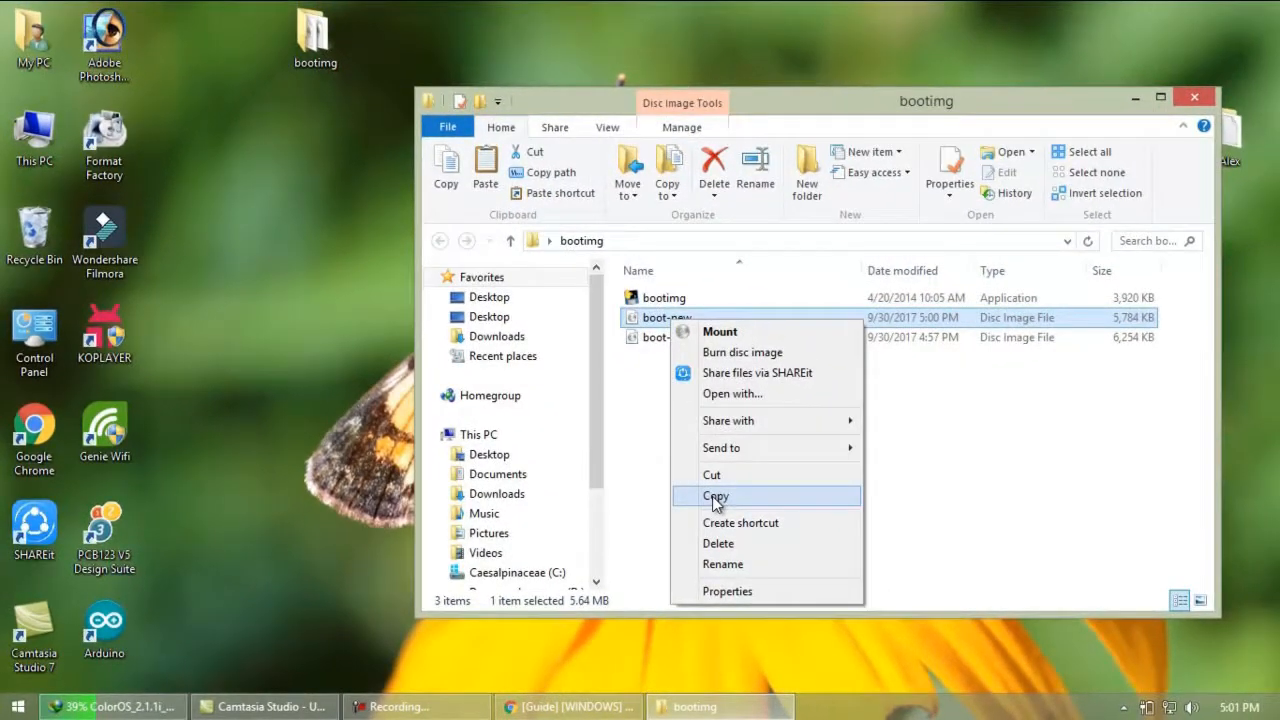
click(716, 496)
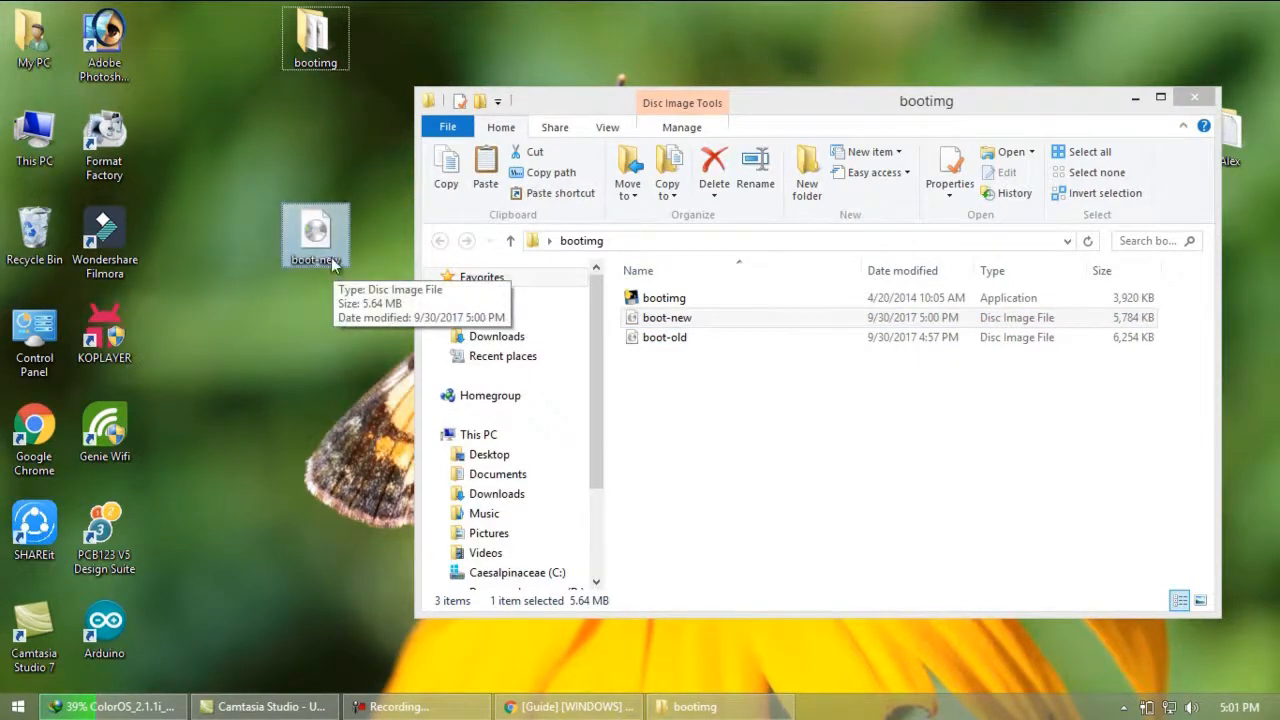
click(668, 316)
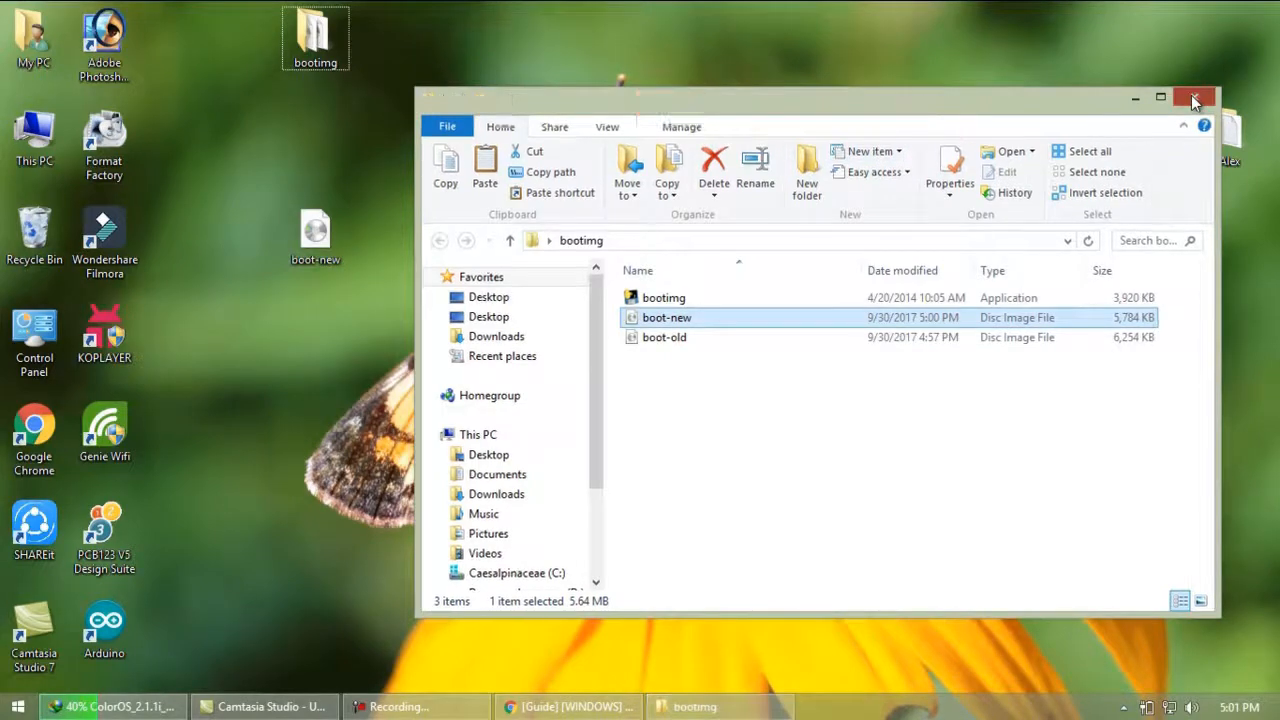
click(1192, 98)
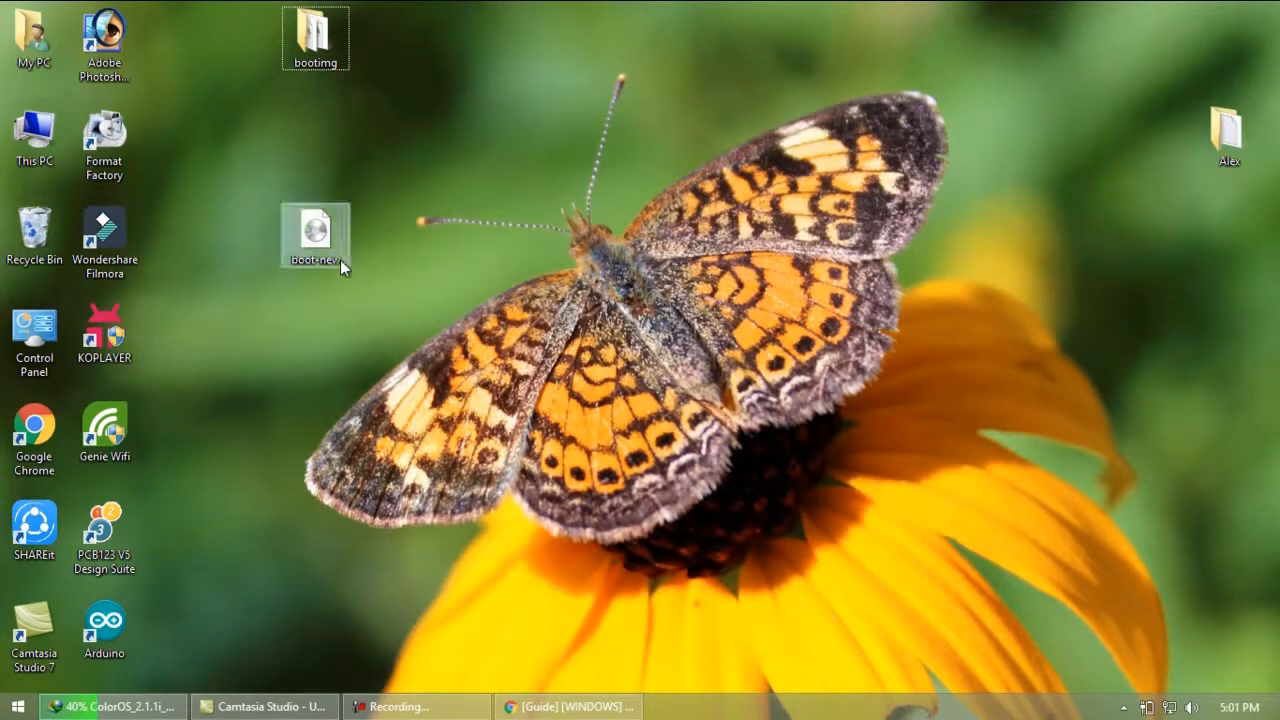
Rename the desktop copy of boot-new to boot.
click(316, 236)
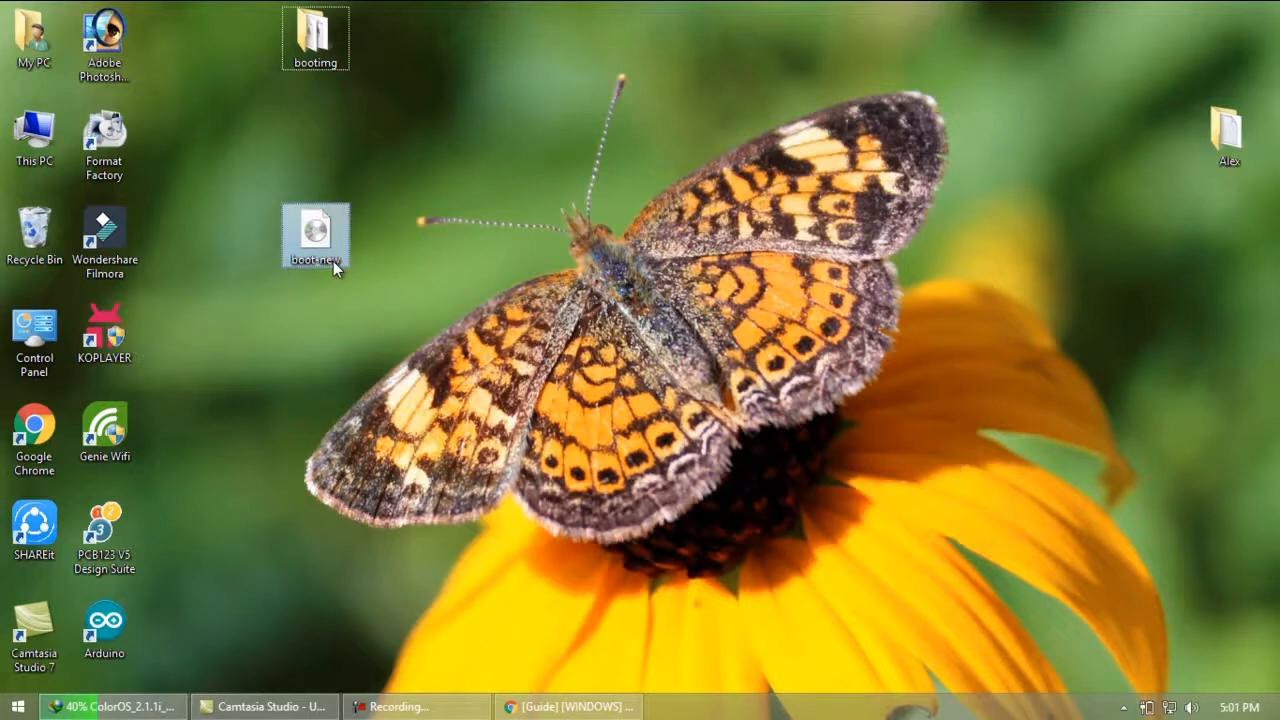
click(316, 236)
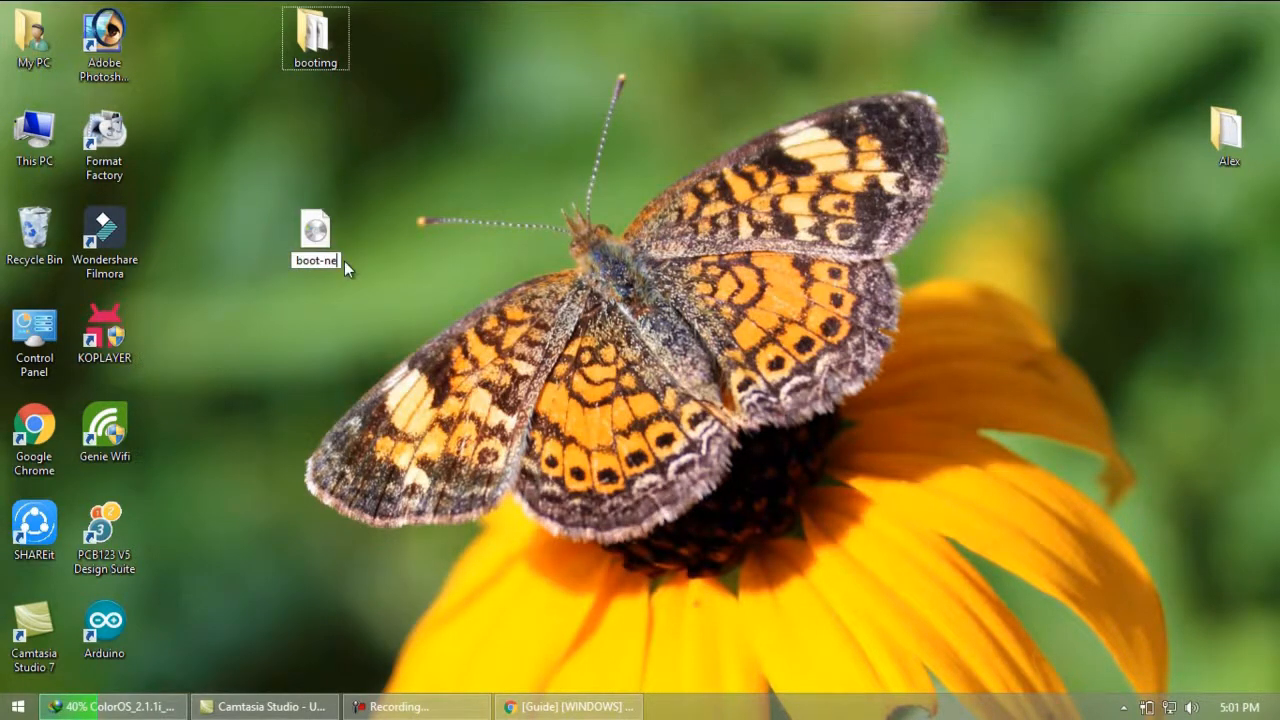
click(316, 232)
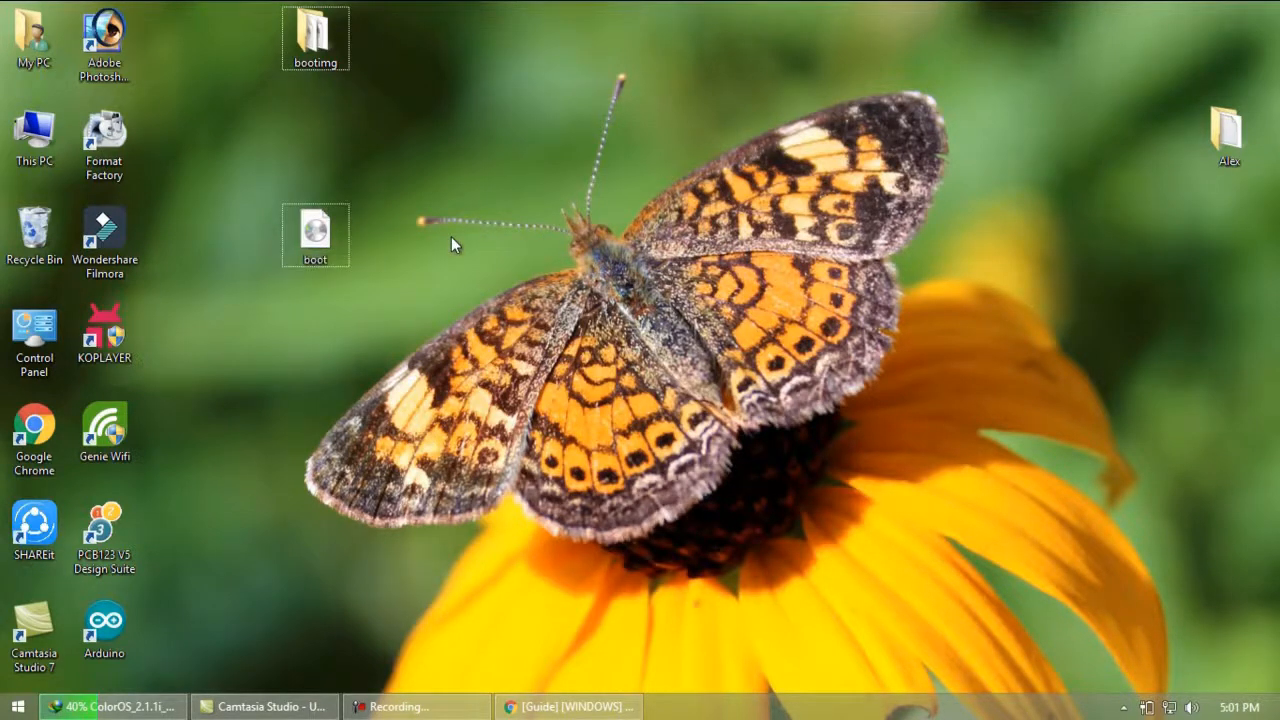
click(34, 136)
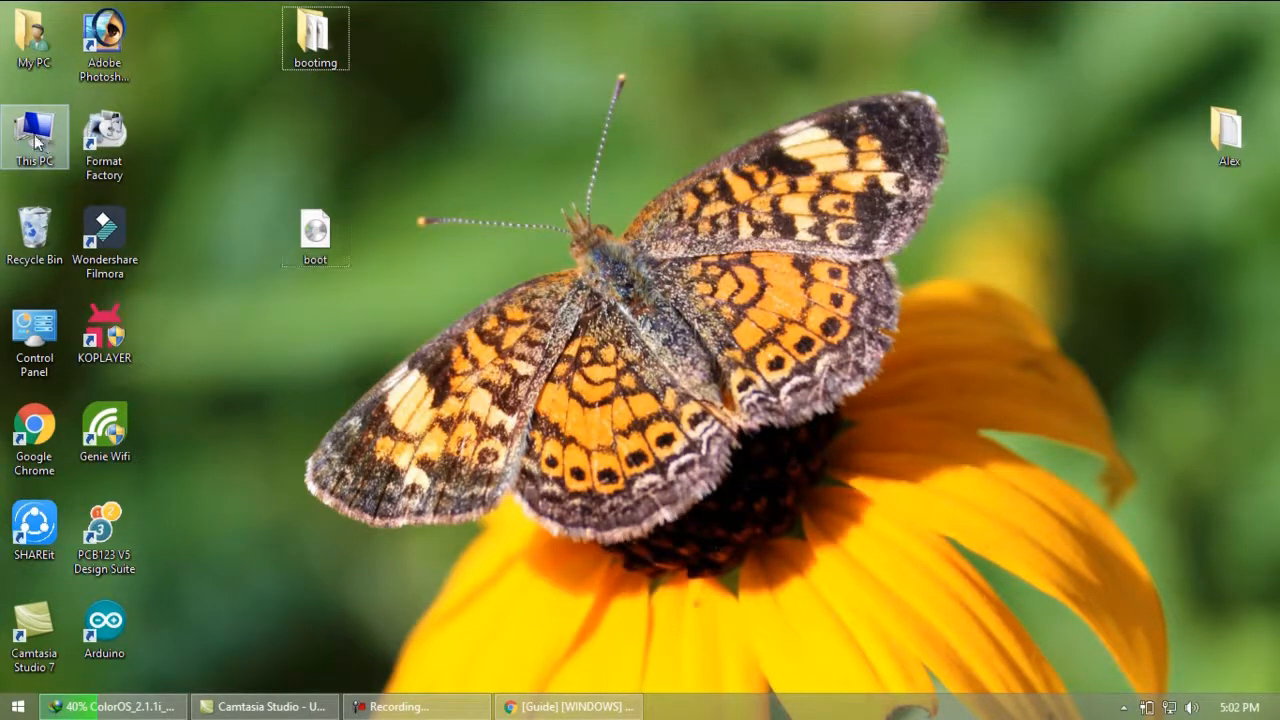
Copy the Amigo OS V3.1 zip from D:\ROM onto the desktop and close the window.
double_click(34, 136)
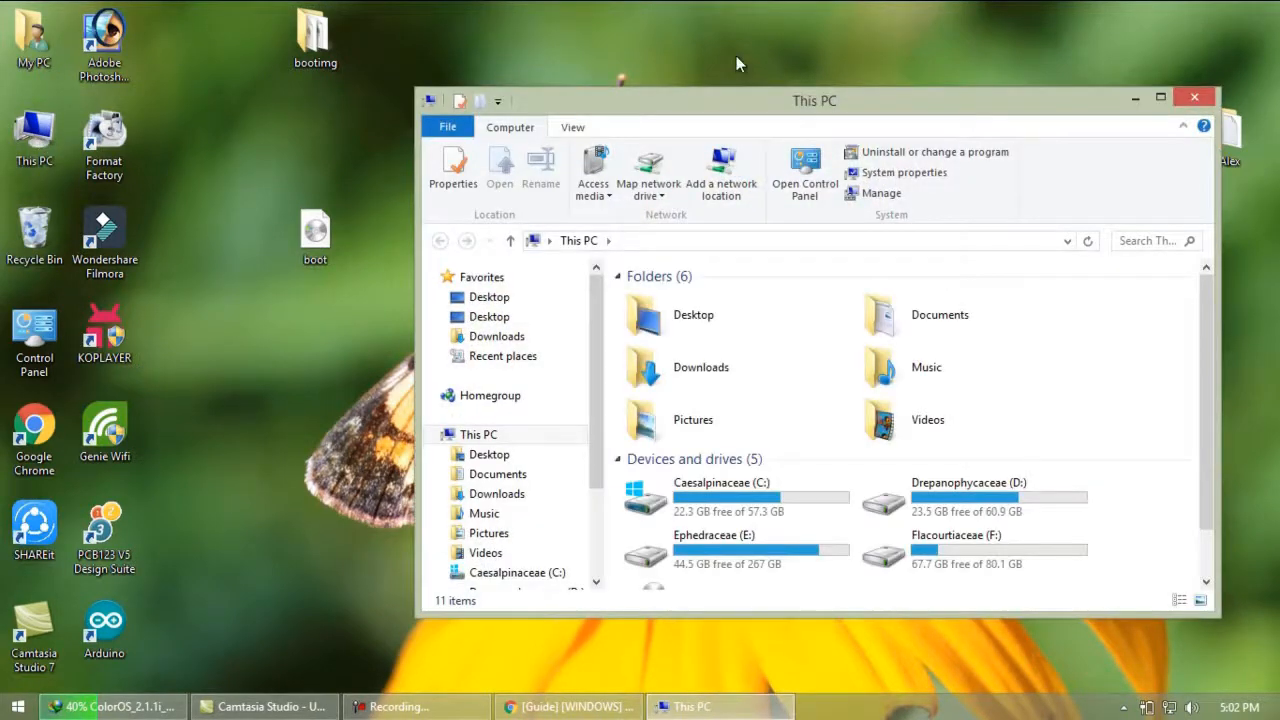
mouse_move(1210, 352)
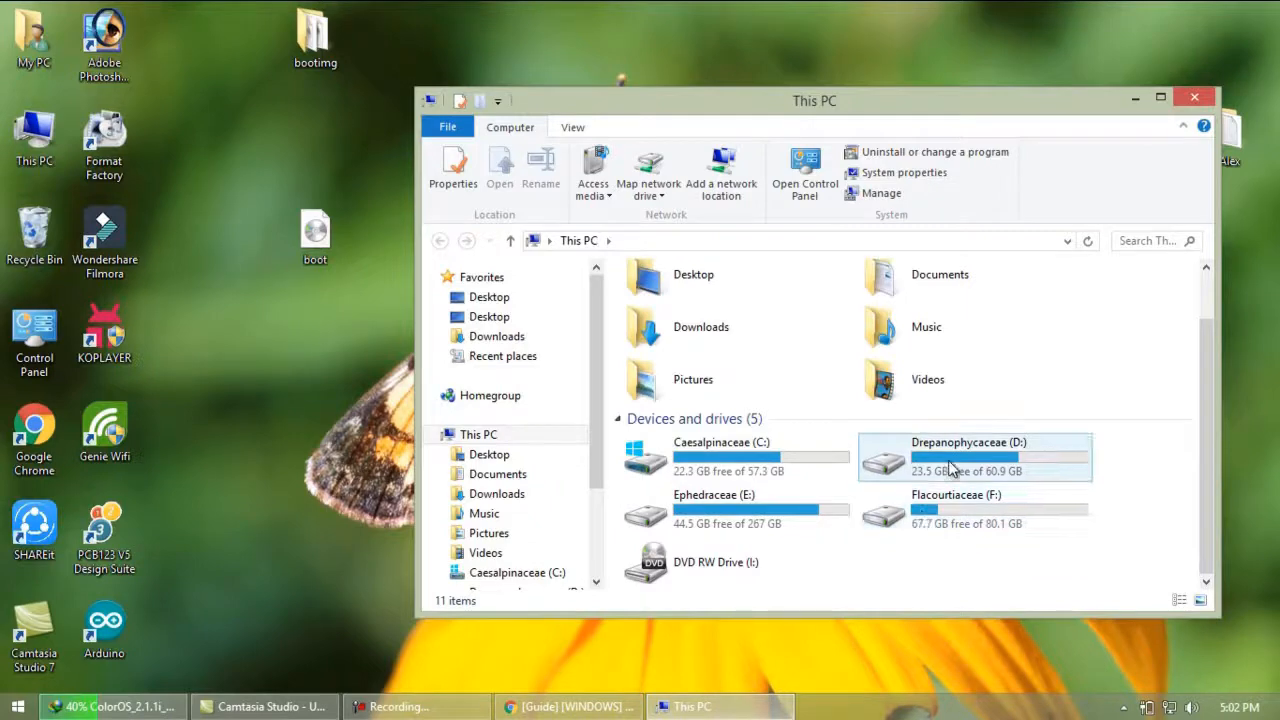
double_click(968, 442)
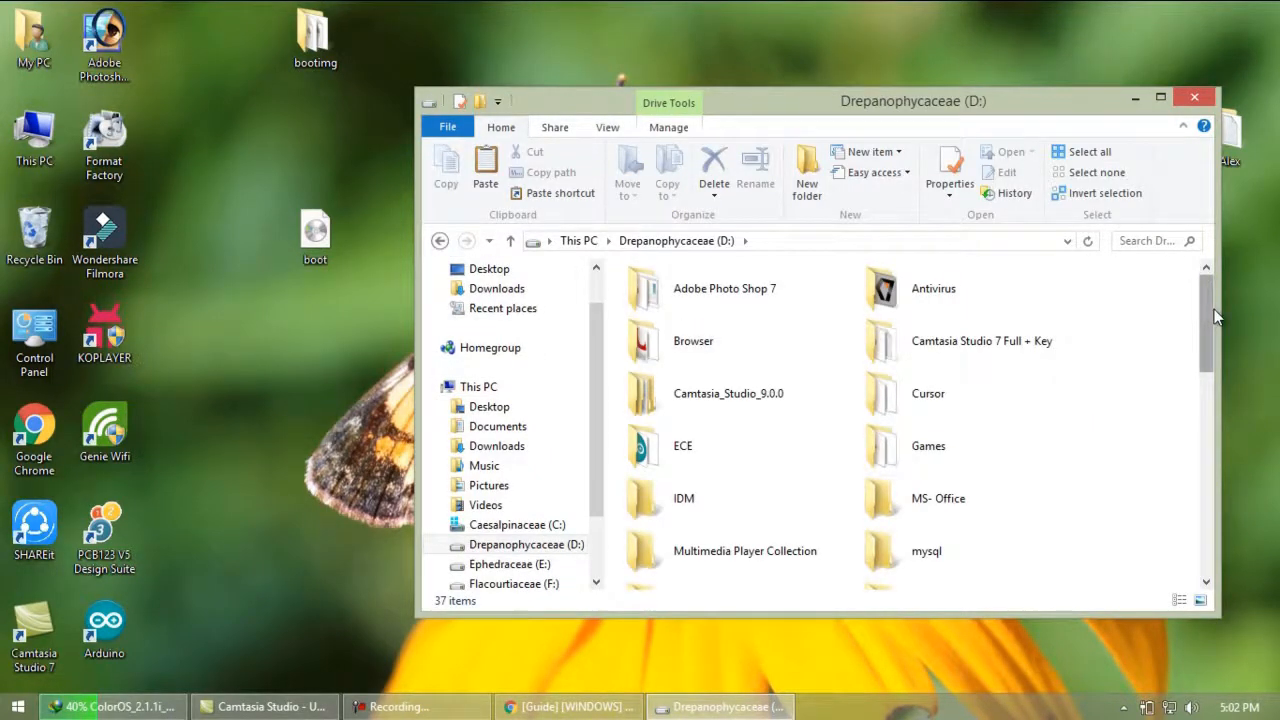
scroll(down, 3)
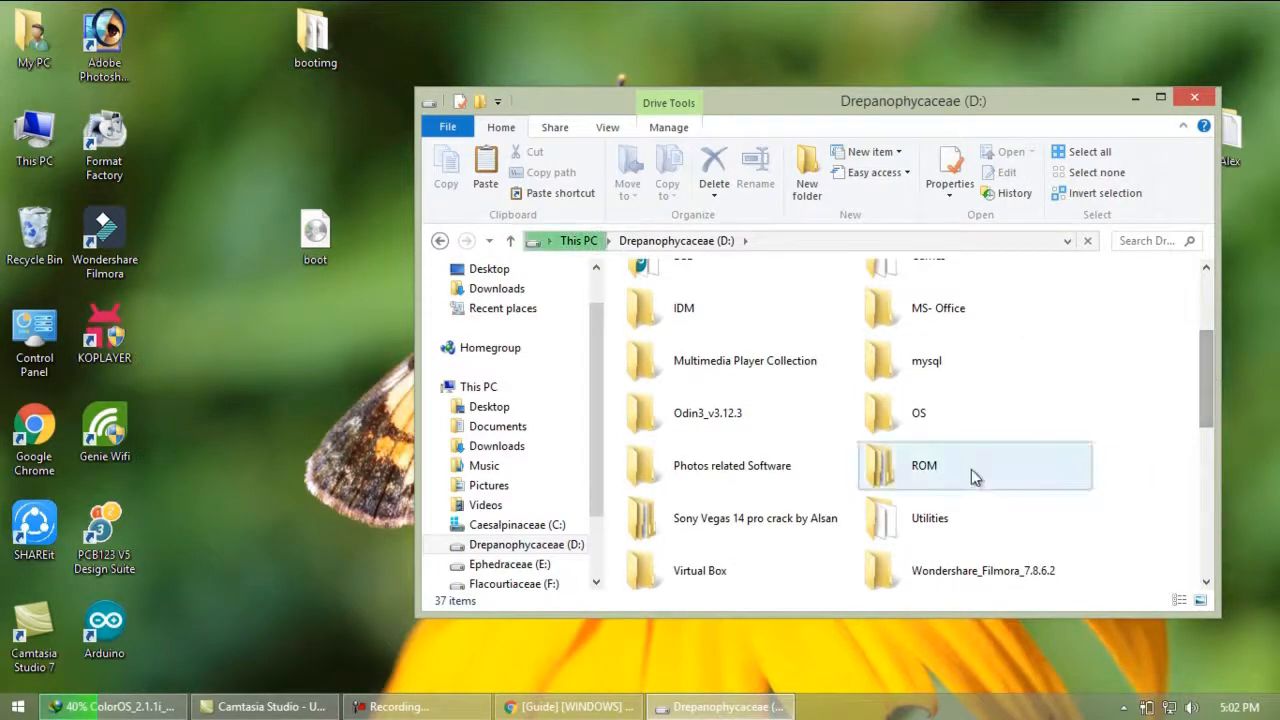
double_click(924, 464)
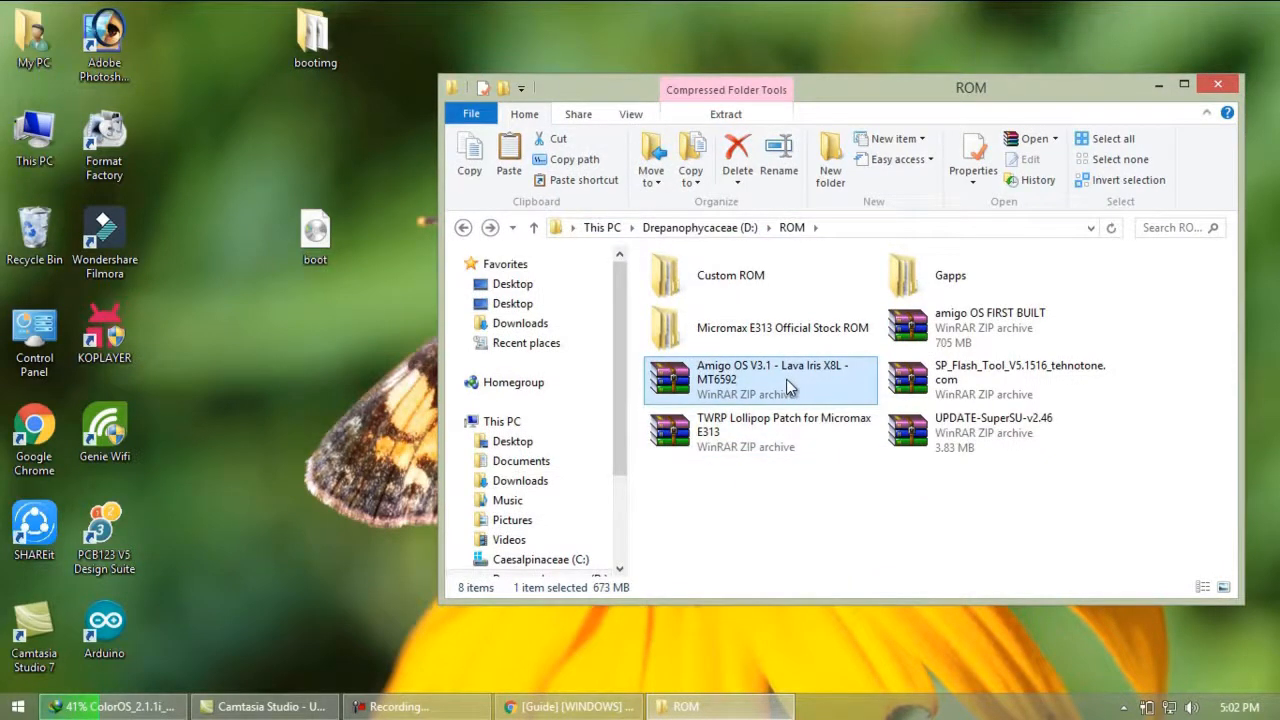
drag(760, 380, 416, 360)
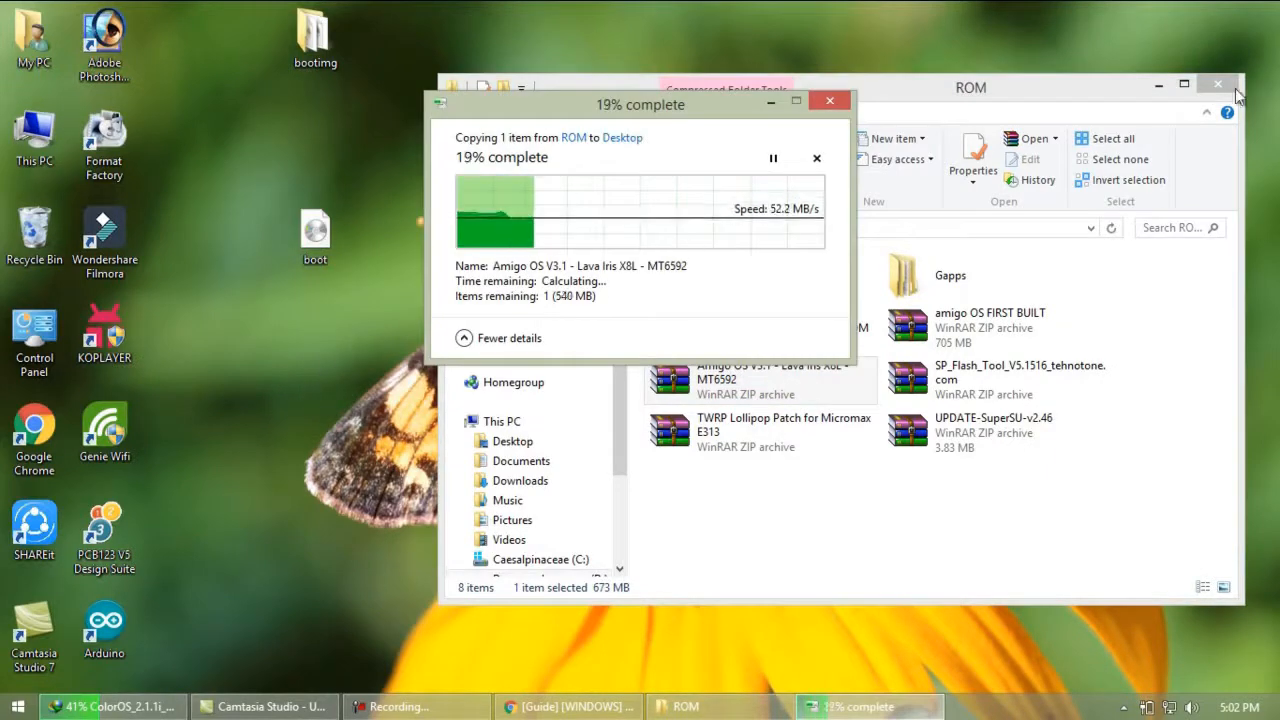
click(1216, 84)
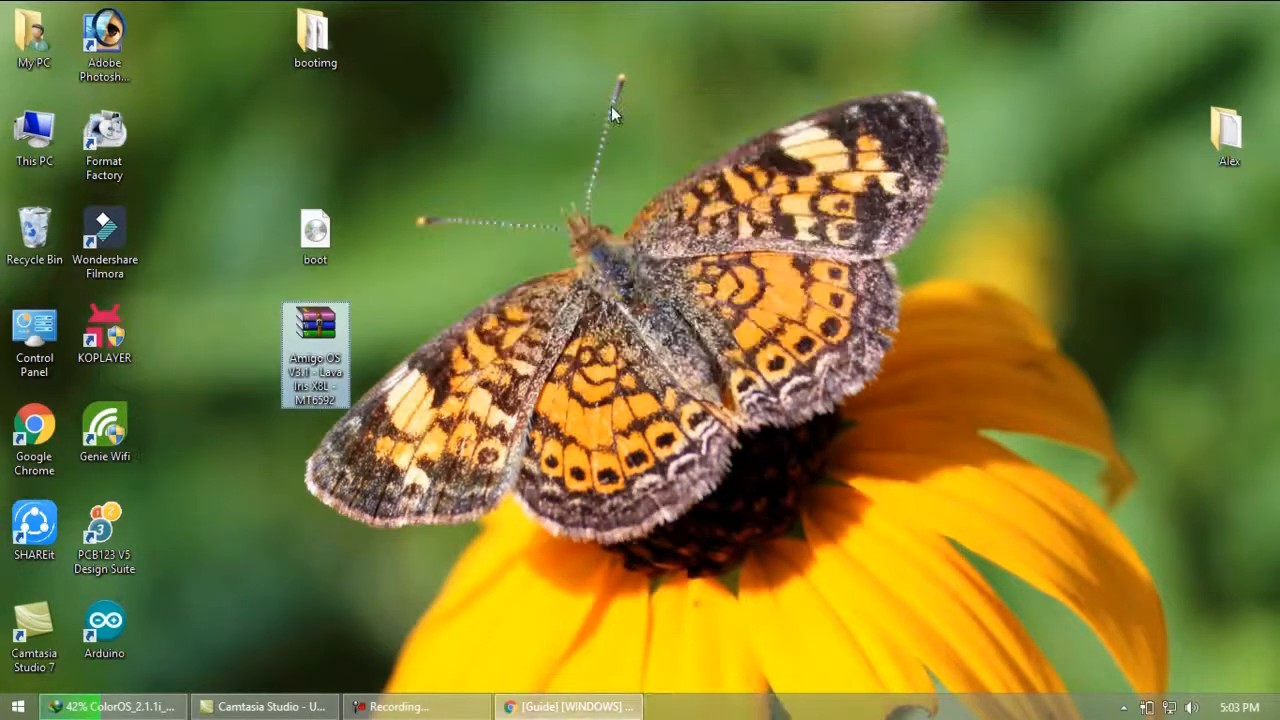
Add boot.img to the Amigo OS zip in WinRAR and start renaming it 'Amigo OS Microm'.
double_click(316, 350)
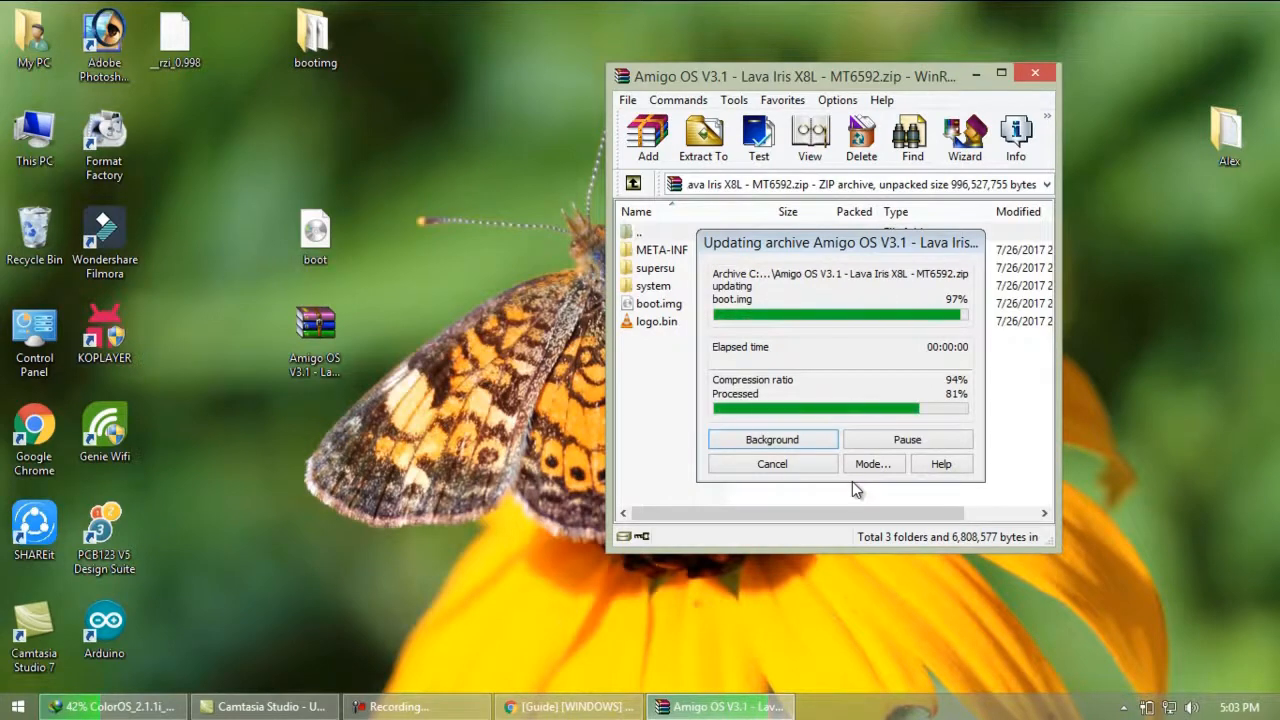
mouse_move(920, 248)
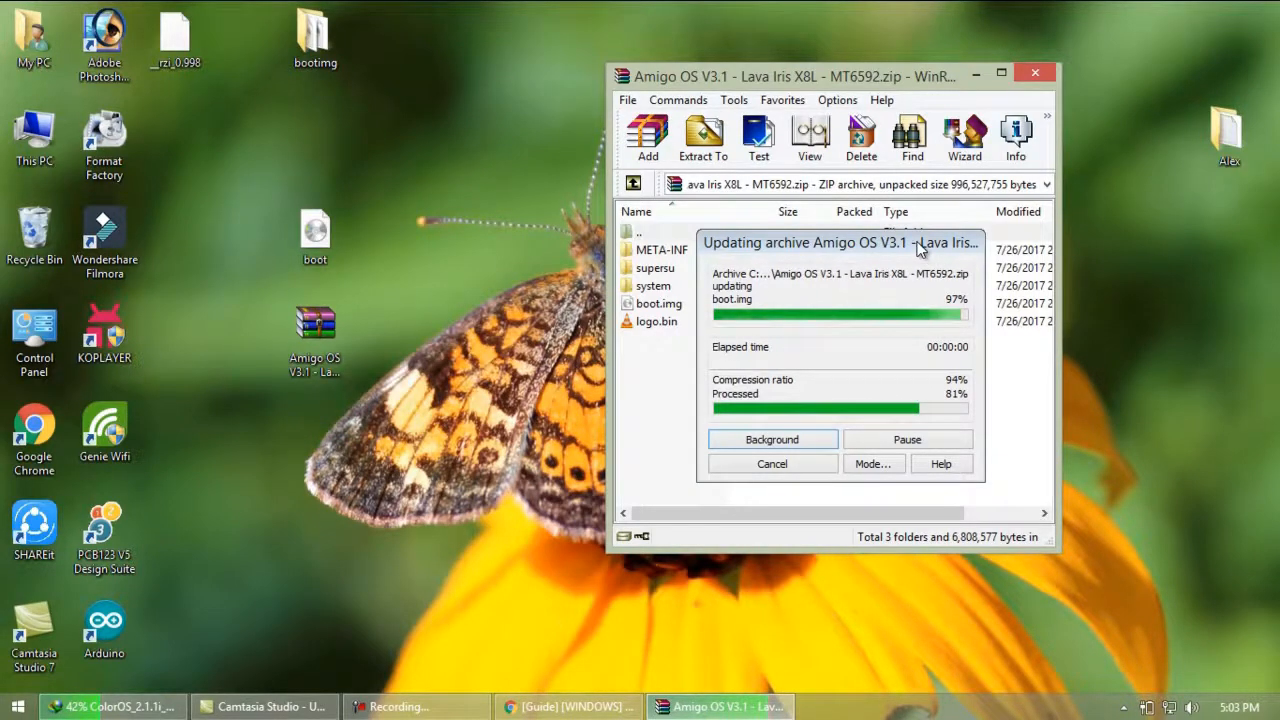
mouse_move(848, 352)
text(Amigo OS)
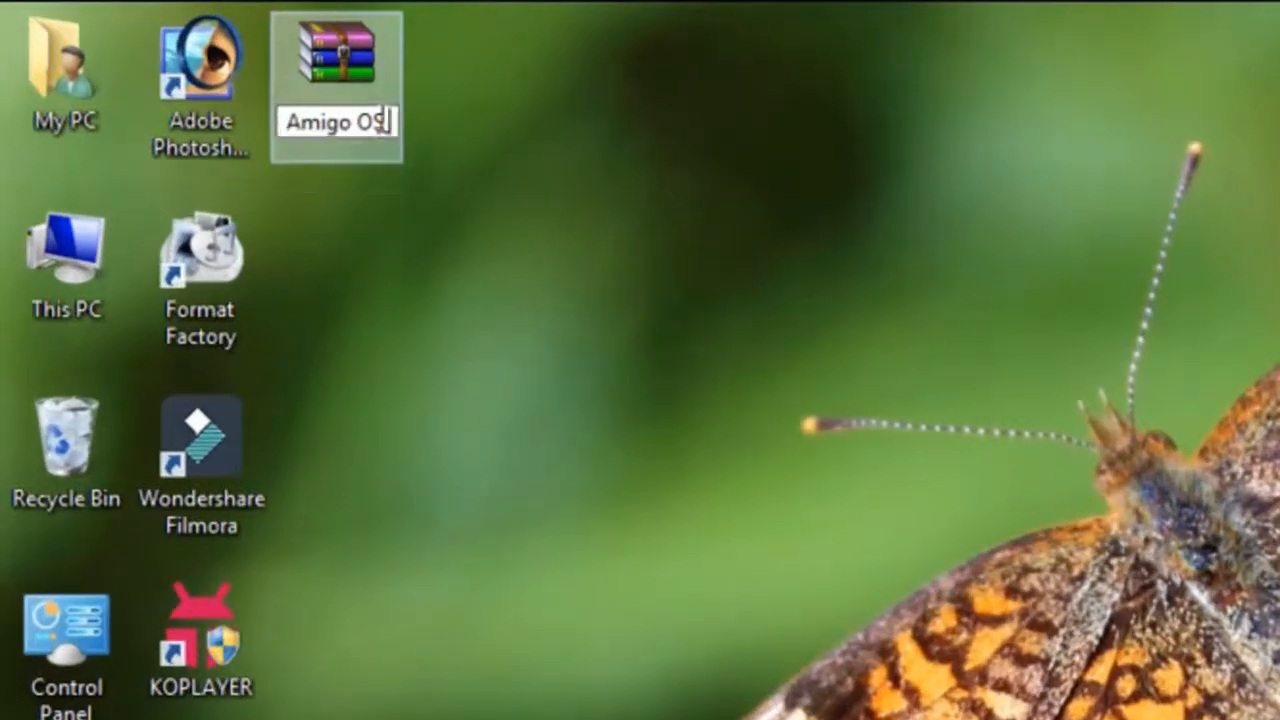
text(Microm)
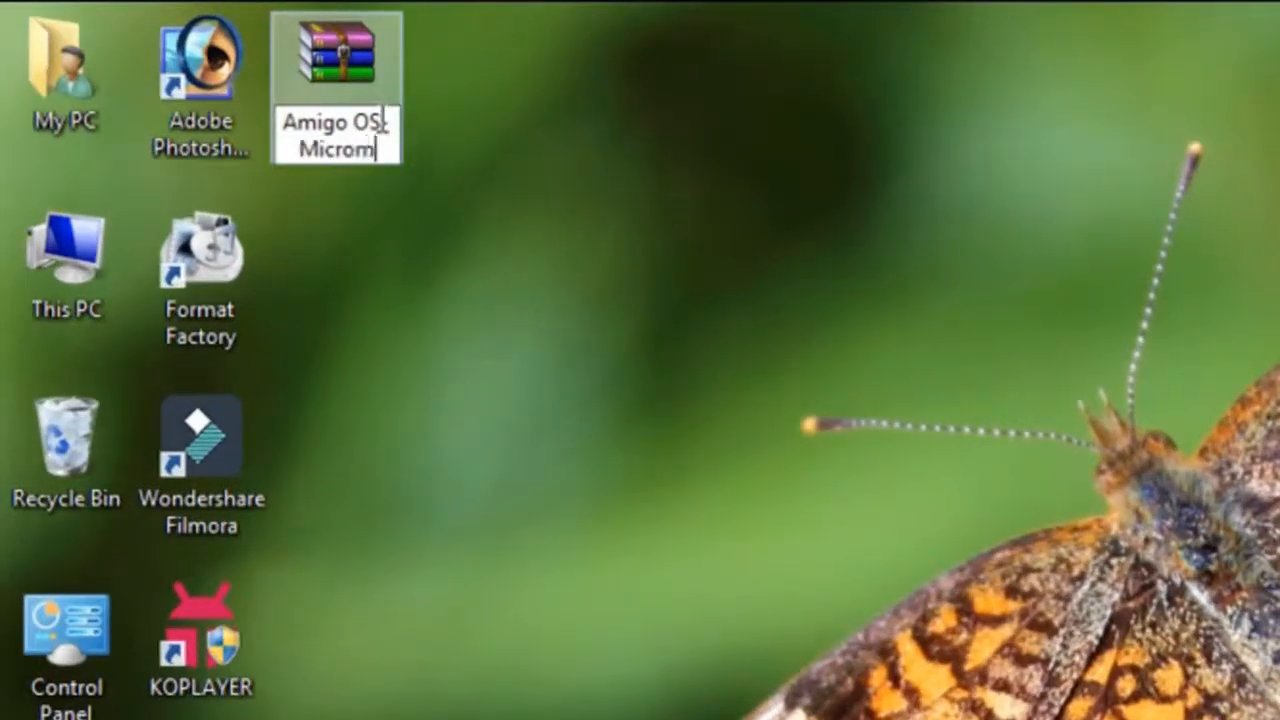